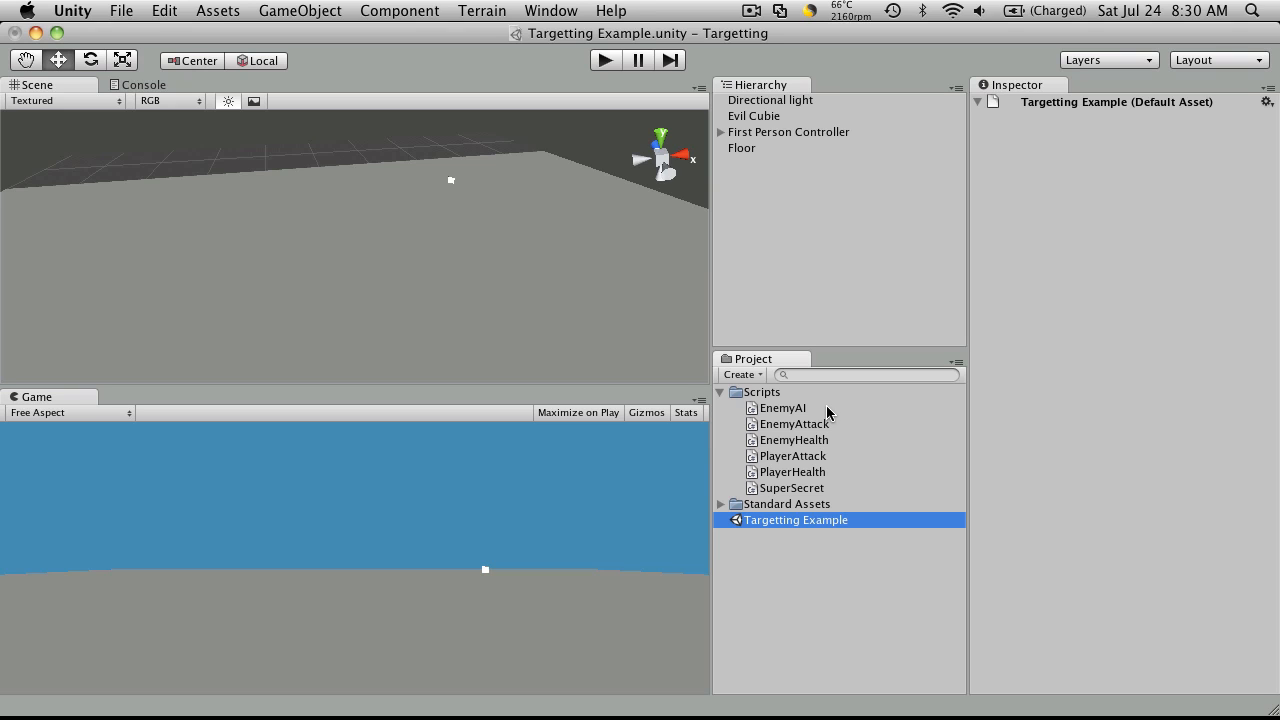
{"action": "mouse_move", "coordinate": [802, 289]}
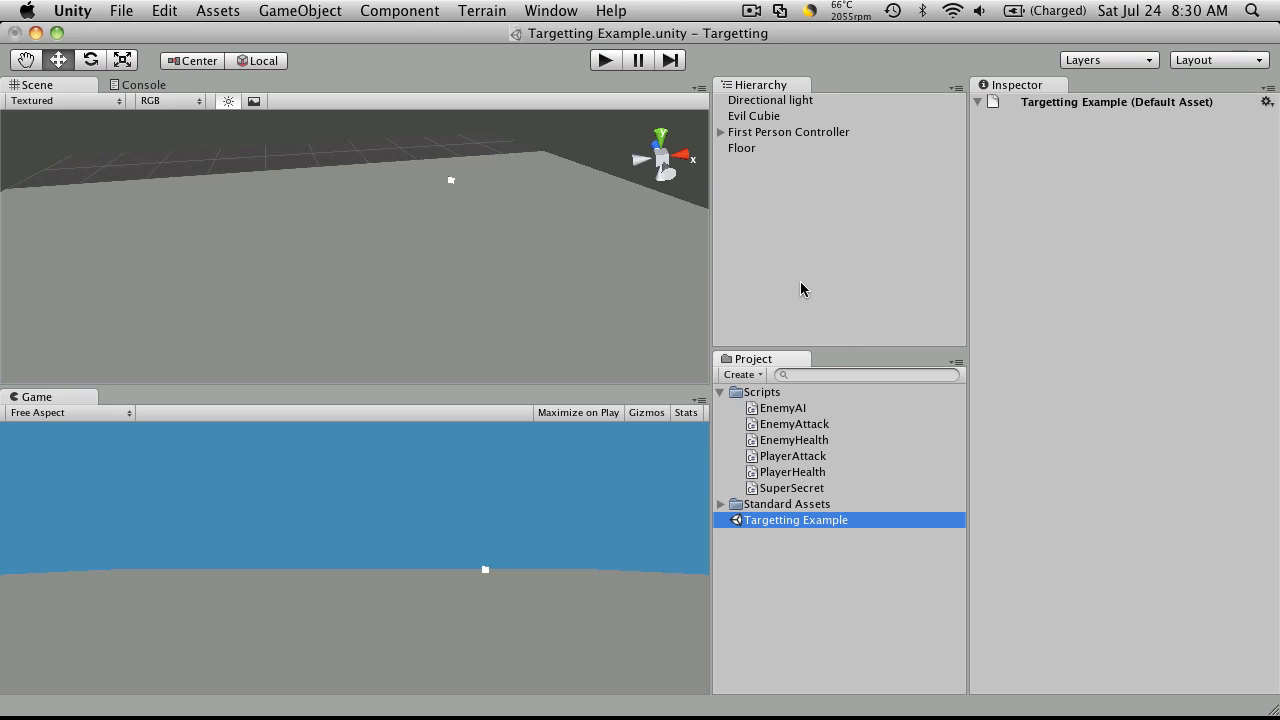
{"action": "mouse_move", "coordinate": [566, 339]}
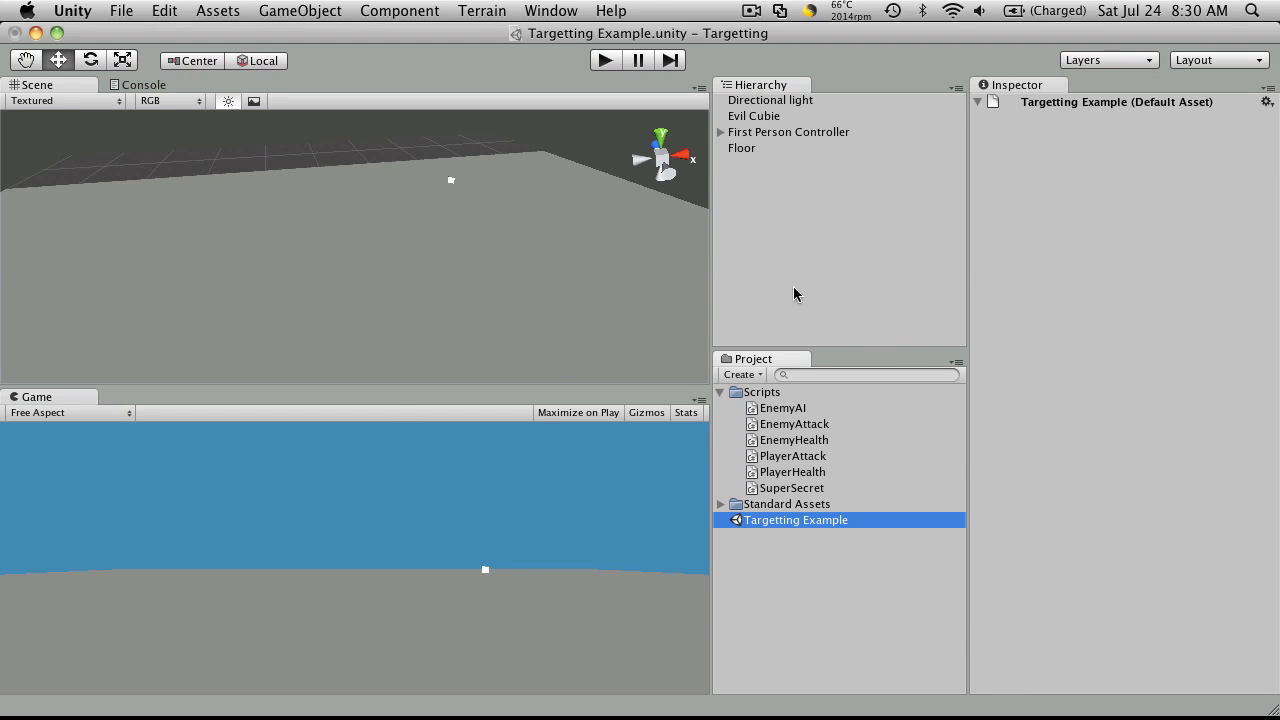
{"action": "mouse_move", "coordinate": [607, 275]}
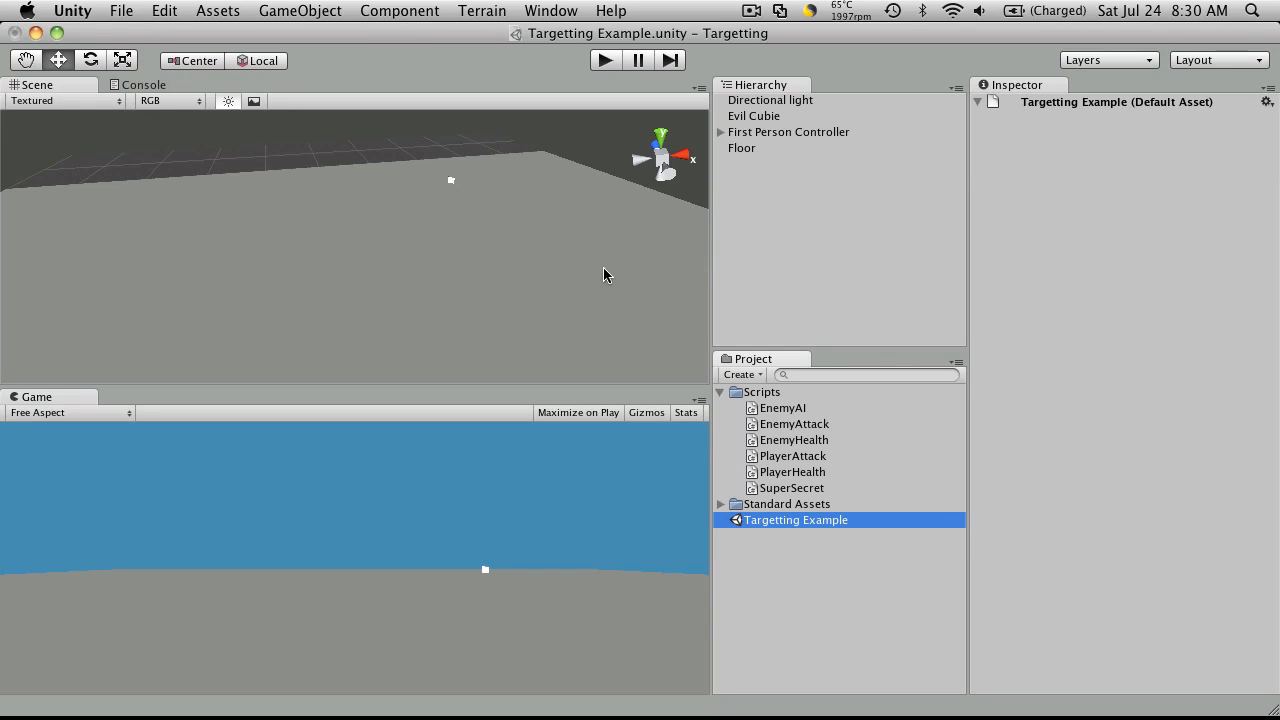
{"action": "mouse_move", "coordinate": [704, 262]}
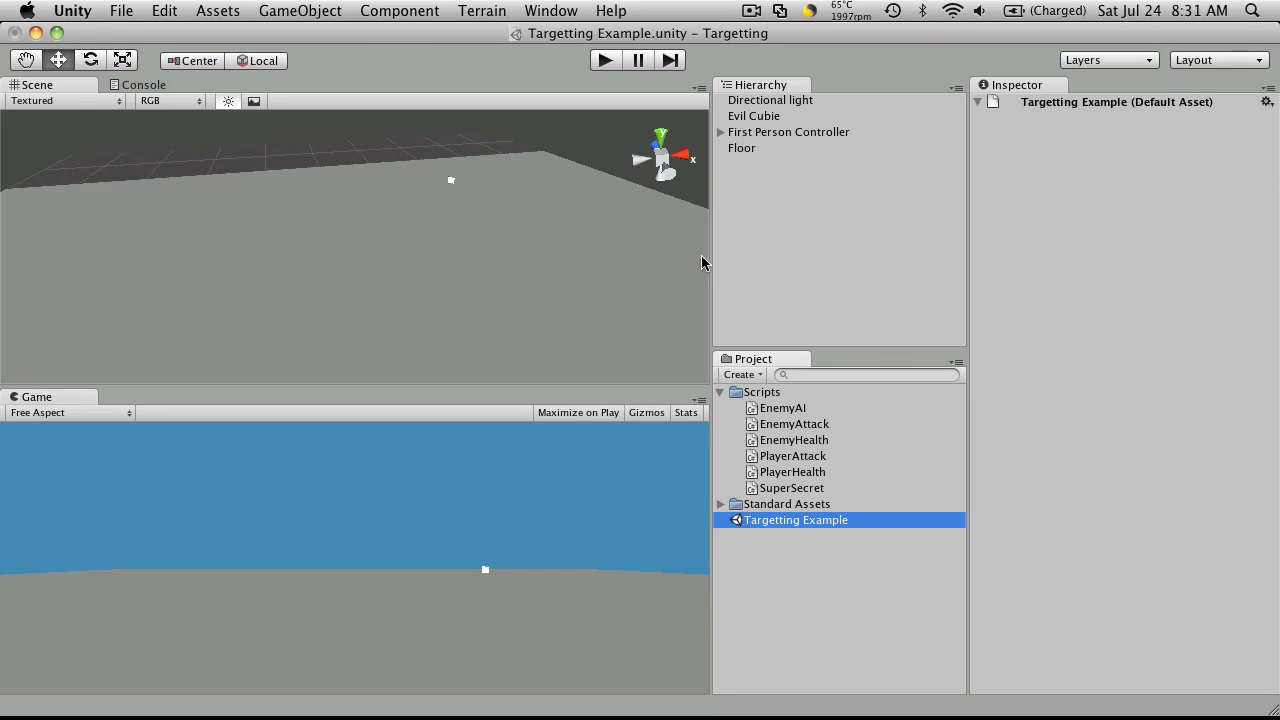
{"action": "mouse_move", "coordinate": [557, 242]}
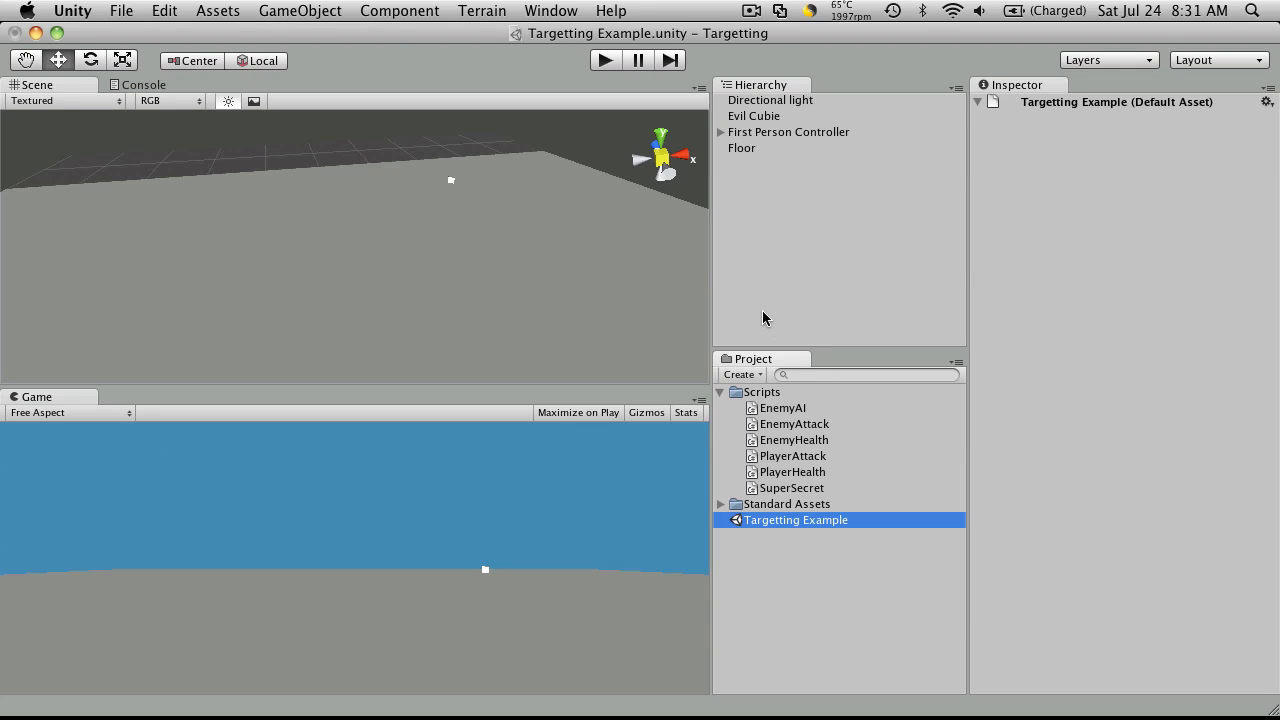
{"action": "mouse_move", "coordinate": [787, 582]}
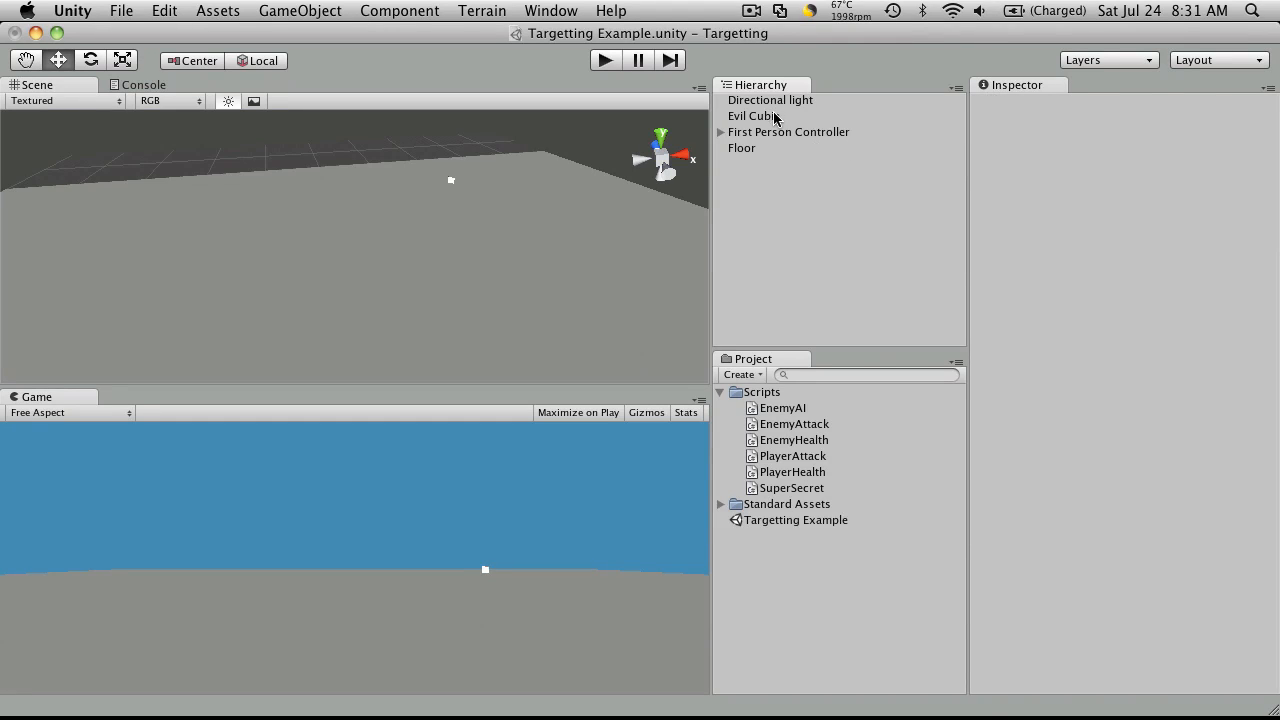
Select the Enemy-tagged Evil Cubie and duplicate it with Cmd+D.
{"action": "left_click", "coordinate": [754, 115]}
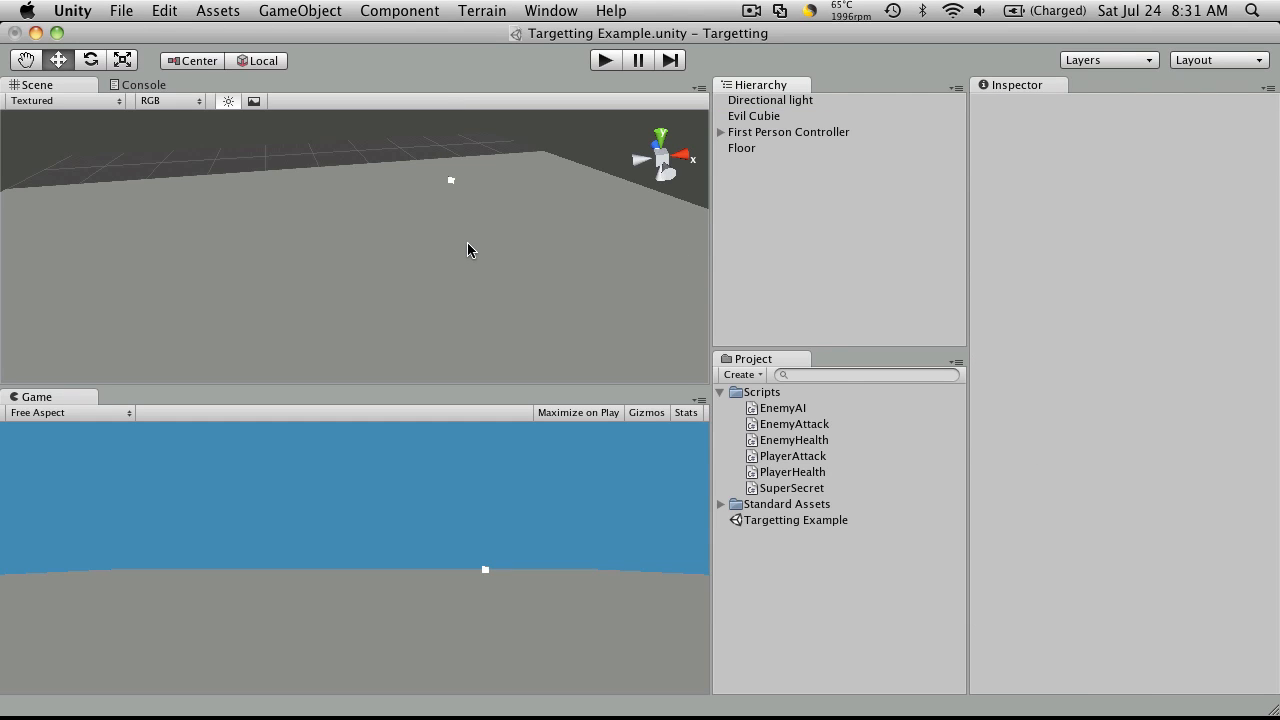
{"action": "mouse_move", "coordinate": [480, 251]}
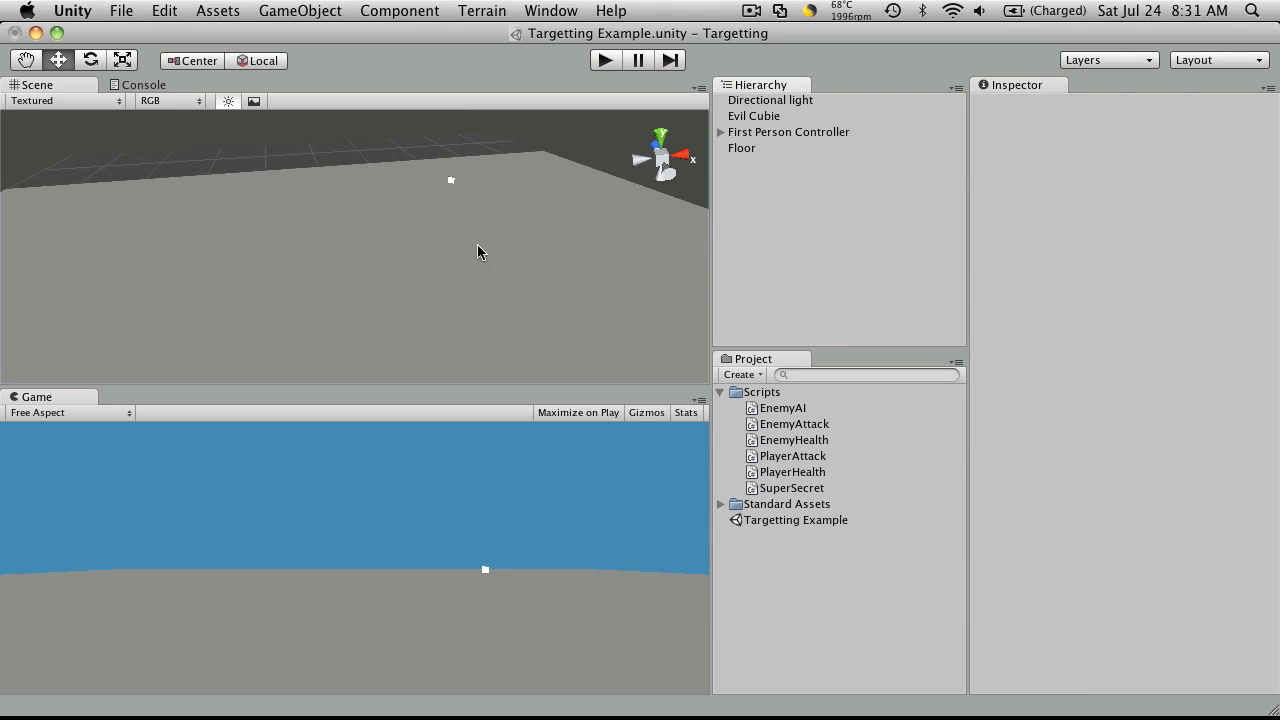
{"action": "left_click", "coordinate": [754, 115]}
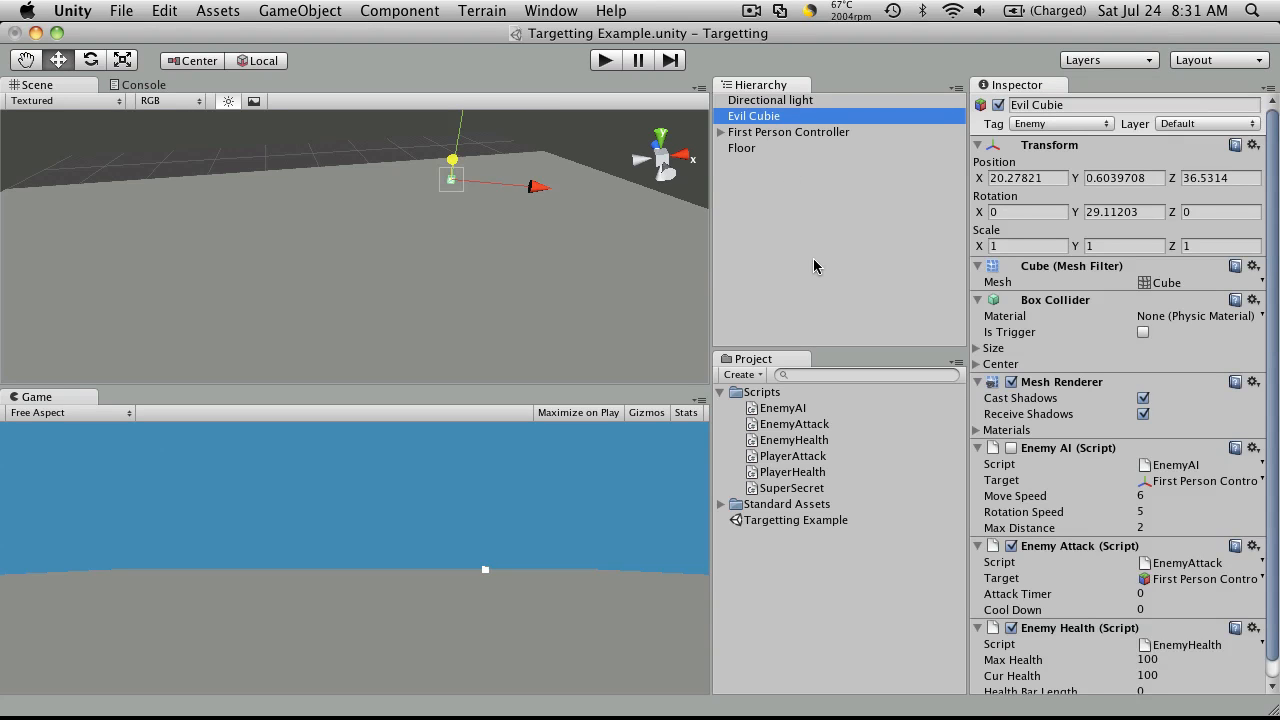
{"action": "mouse_move", "coordinate": [832, 237]}
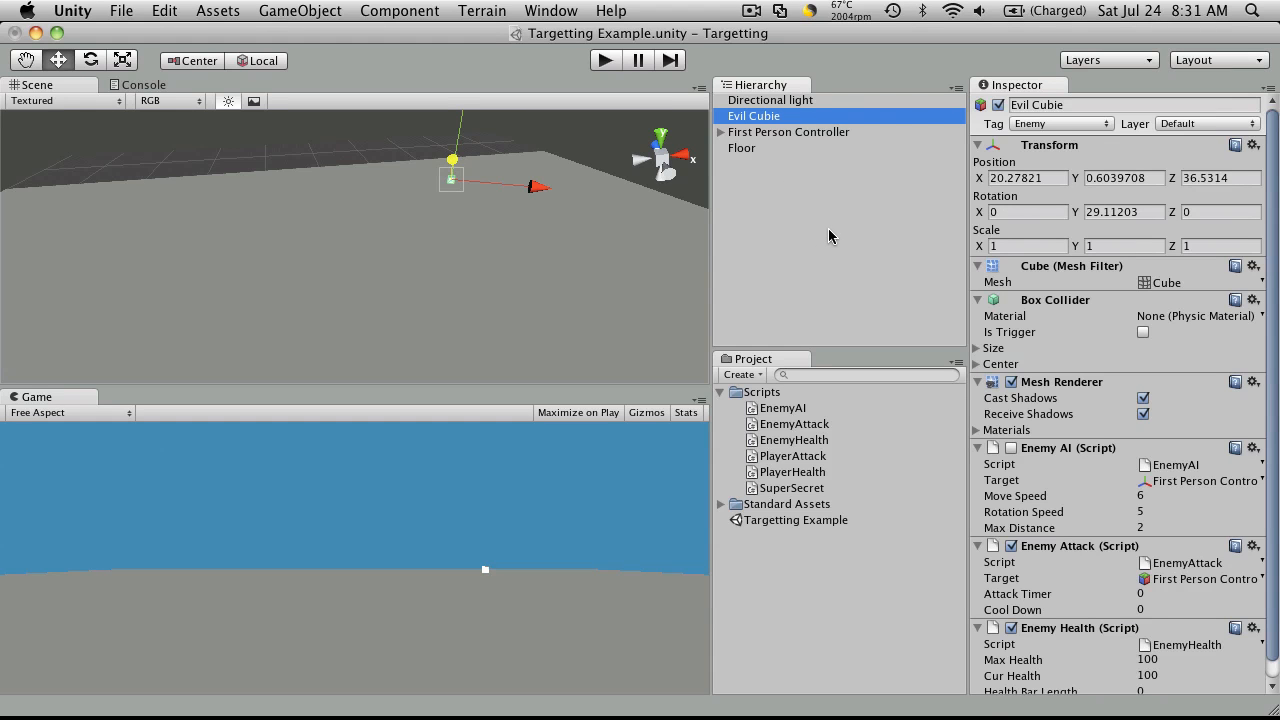
{"action": "left_click", "coordinate": [160, 11]}
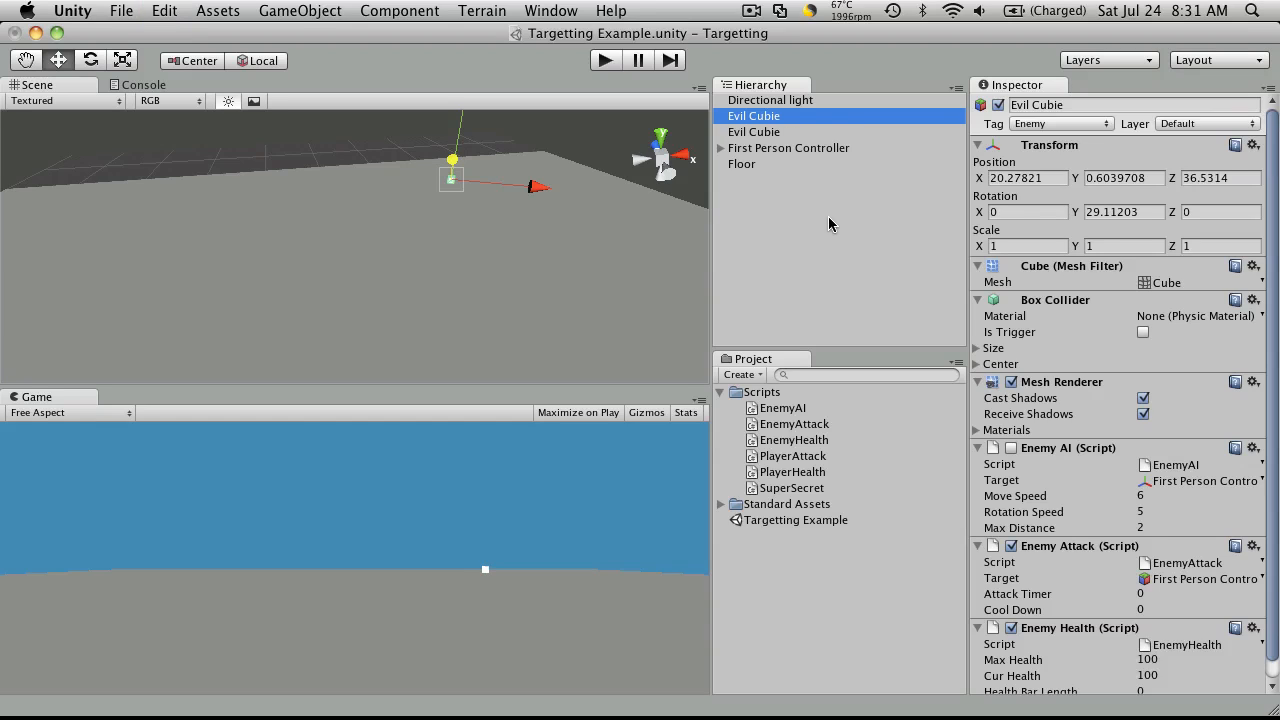
Rename the cubes Evil Cubie 1, 2 and 3 and spread them apart in the scene.
{"action": "right_click", "coordinate": [753, 115]}
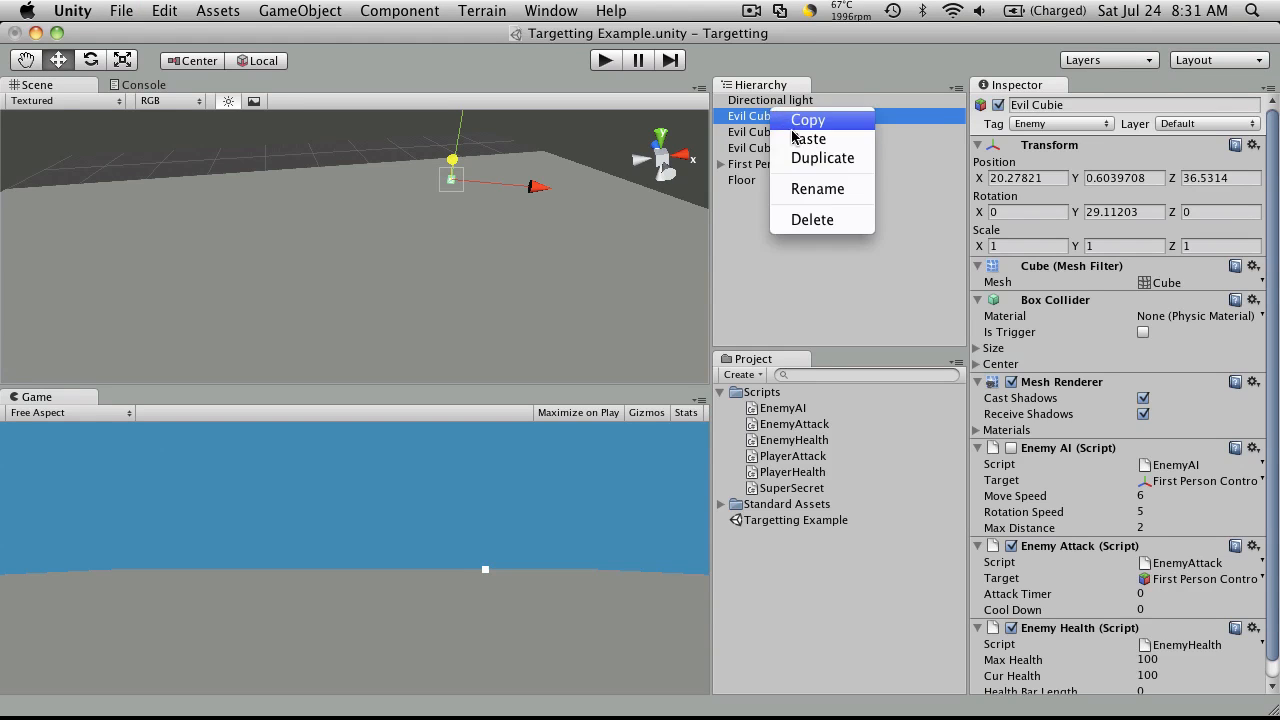
{"action": "left_click", "coordinate": [807, 120]}
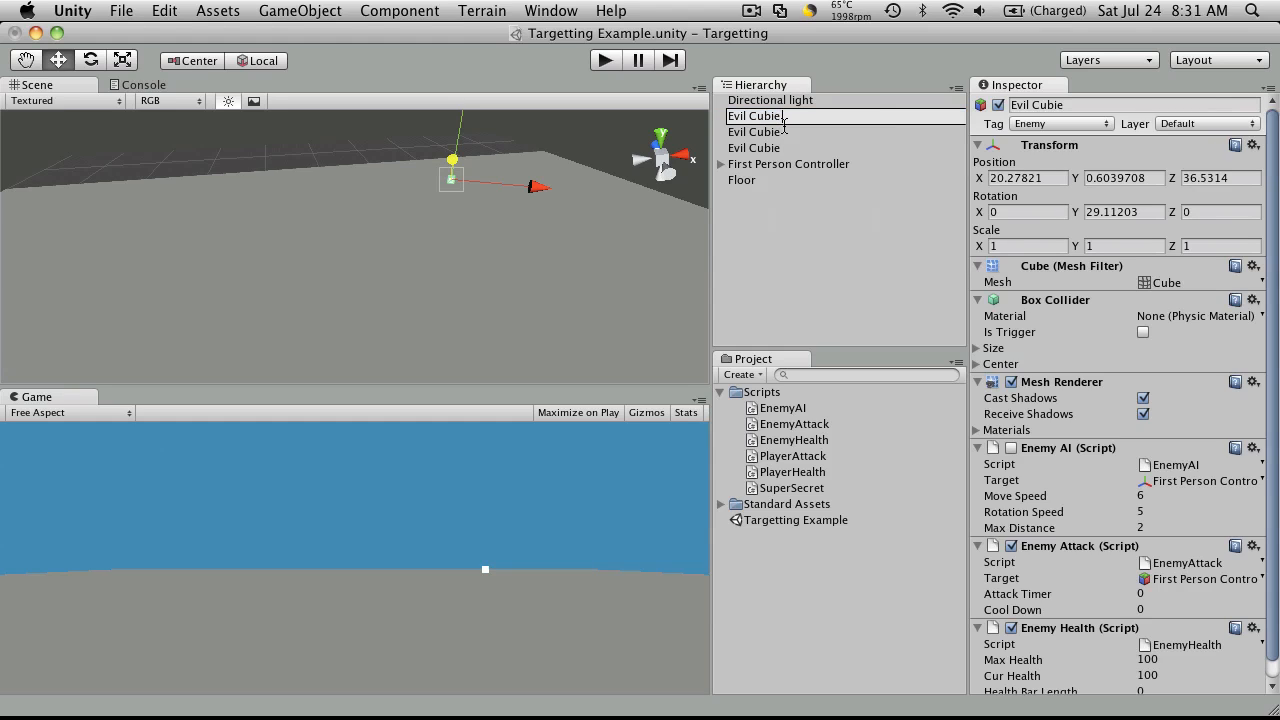
{"action": "left_click", "coordinate": [755, 131]}
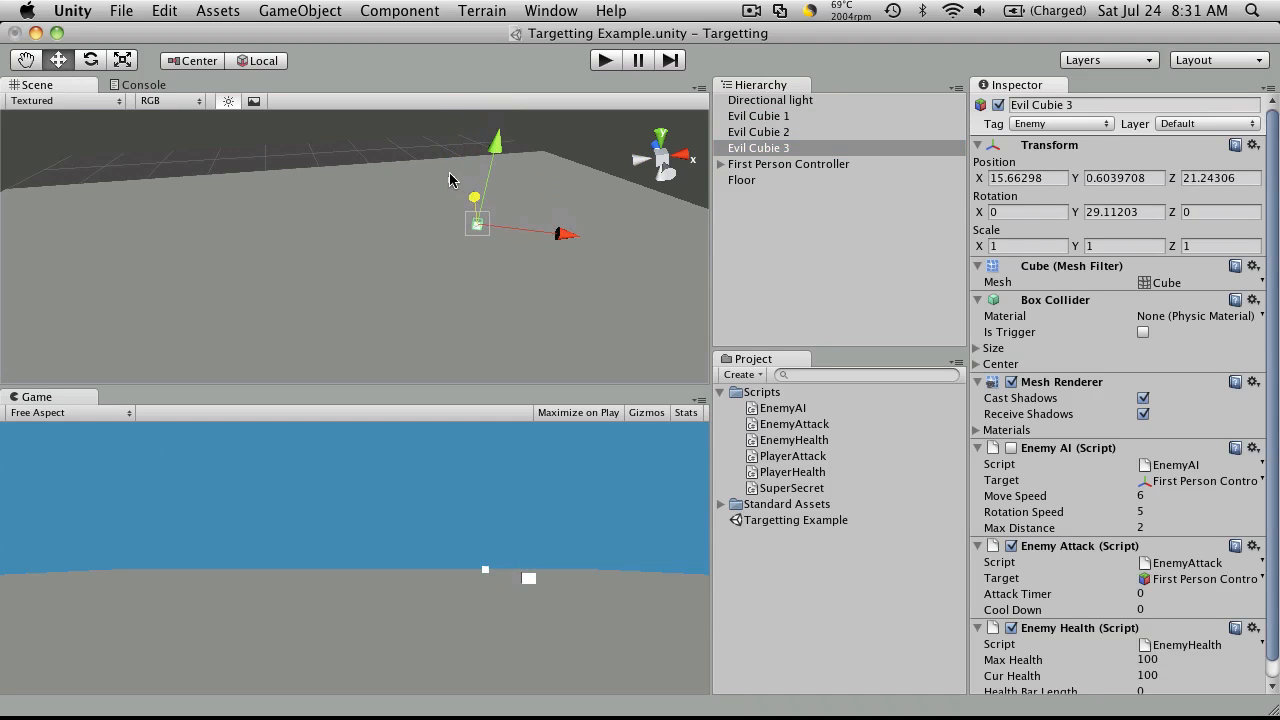
{"action": "left_click", "coordinate": [757, 115]}
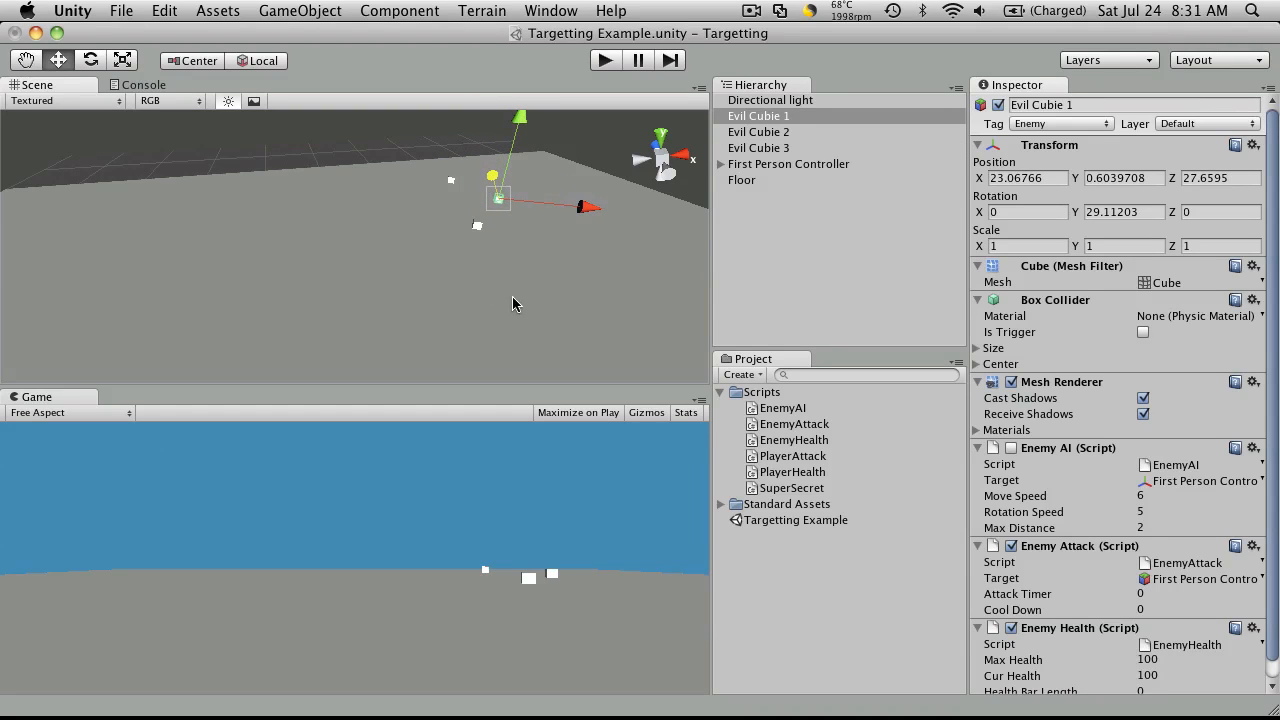
{"action": "left_click", "coordinate": [758, 147]}
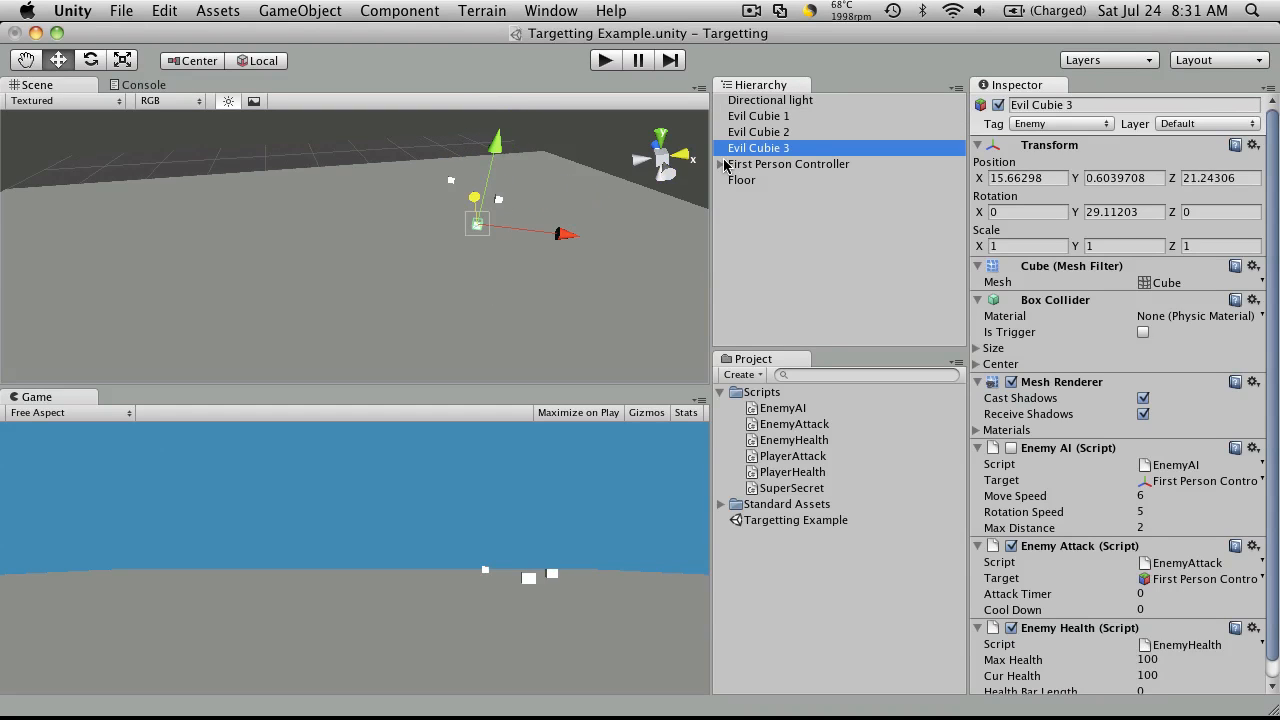
{"action": "left_click", "coordinate": [758, 131]}
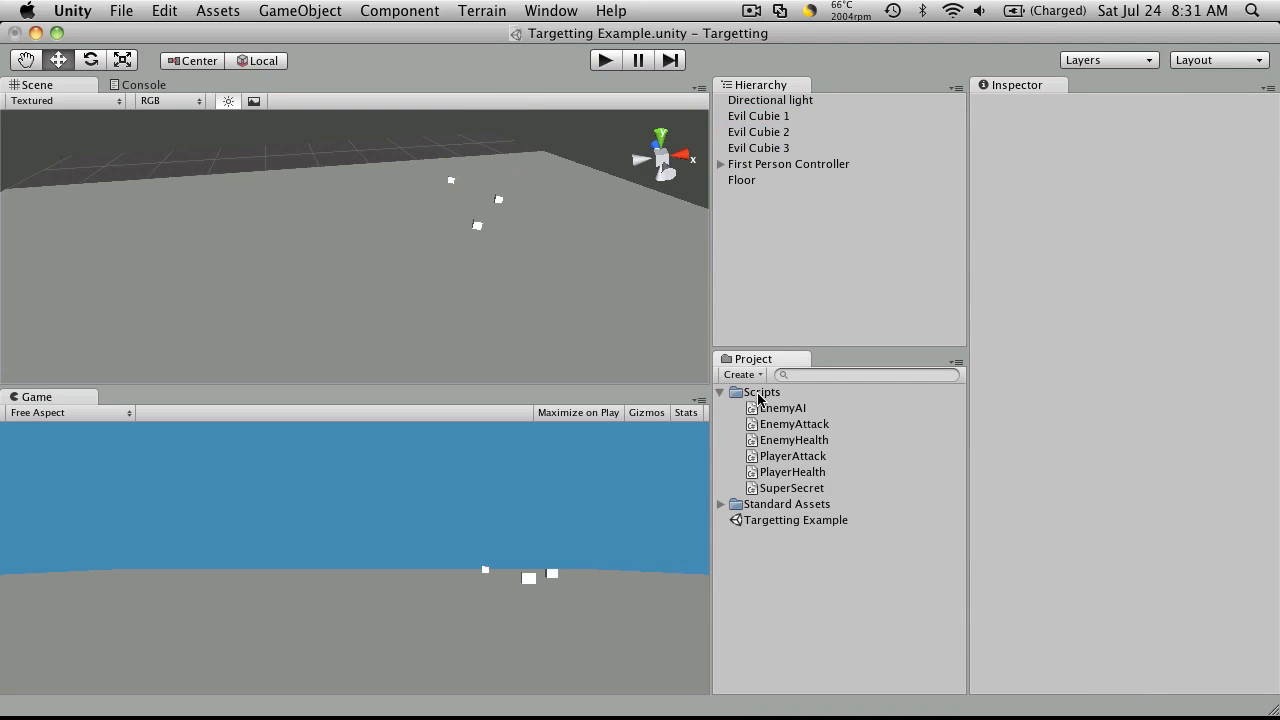
Add a new C# script to the Scripts folder and name it Targetting.
{"action": "right_click", "coordinate": [760, 392]}
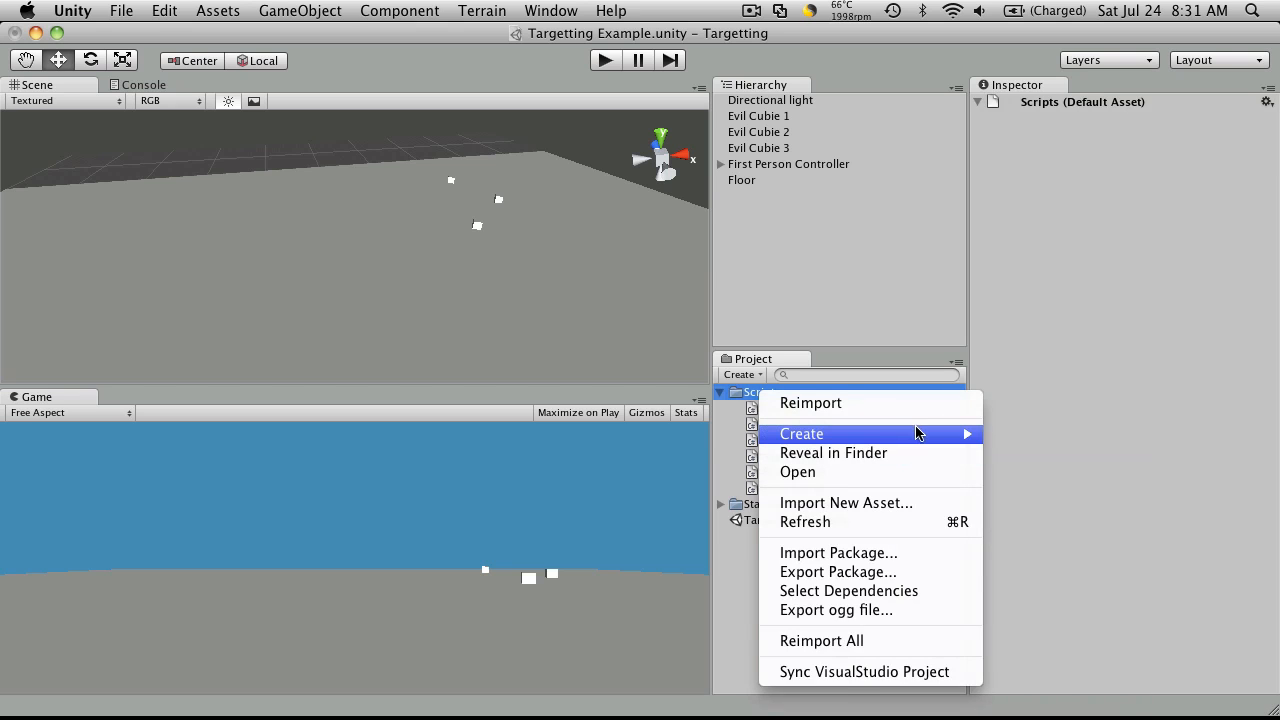
{"action": "left_click", "coordinate": [801, 433]}
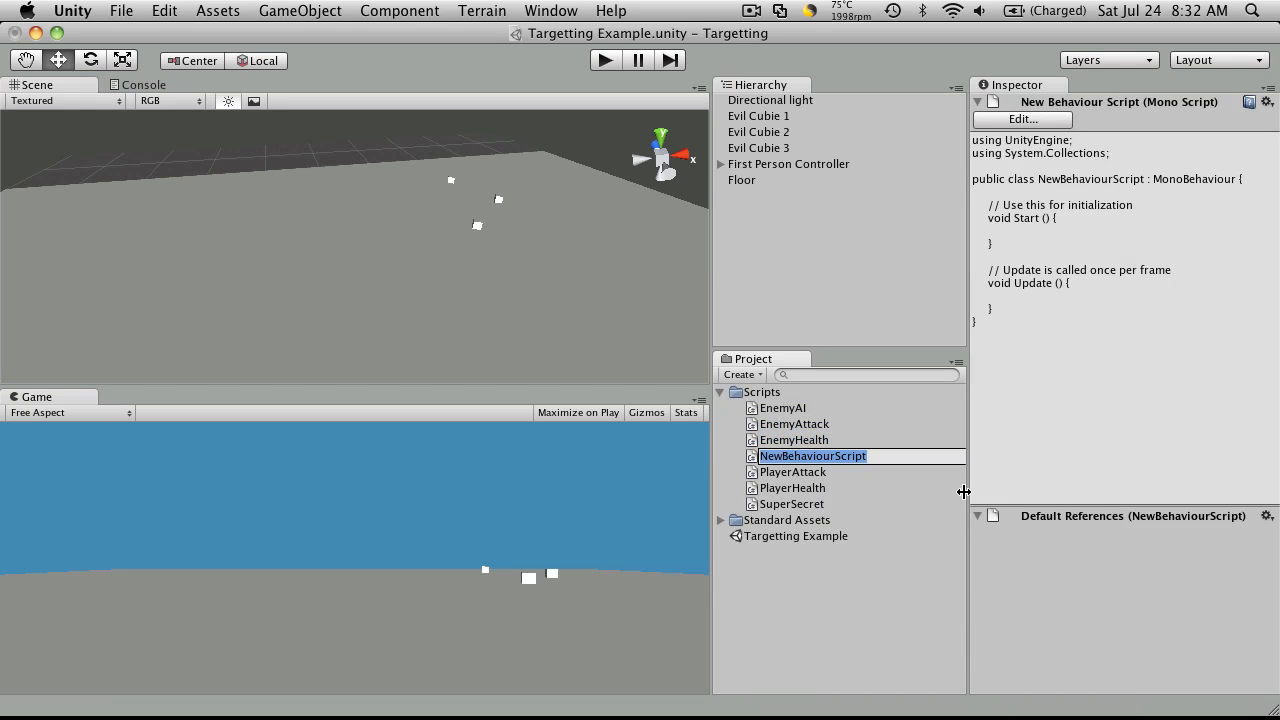
{"action": "type", "text": "Targe"}
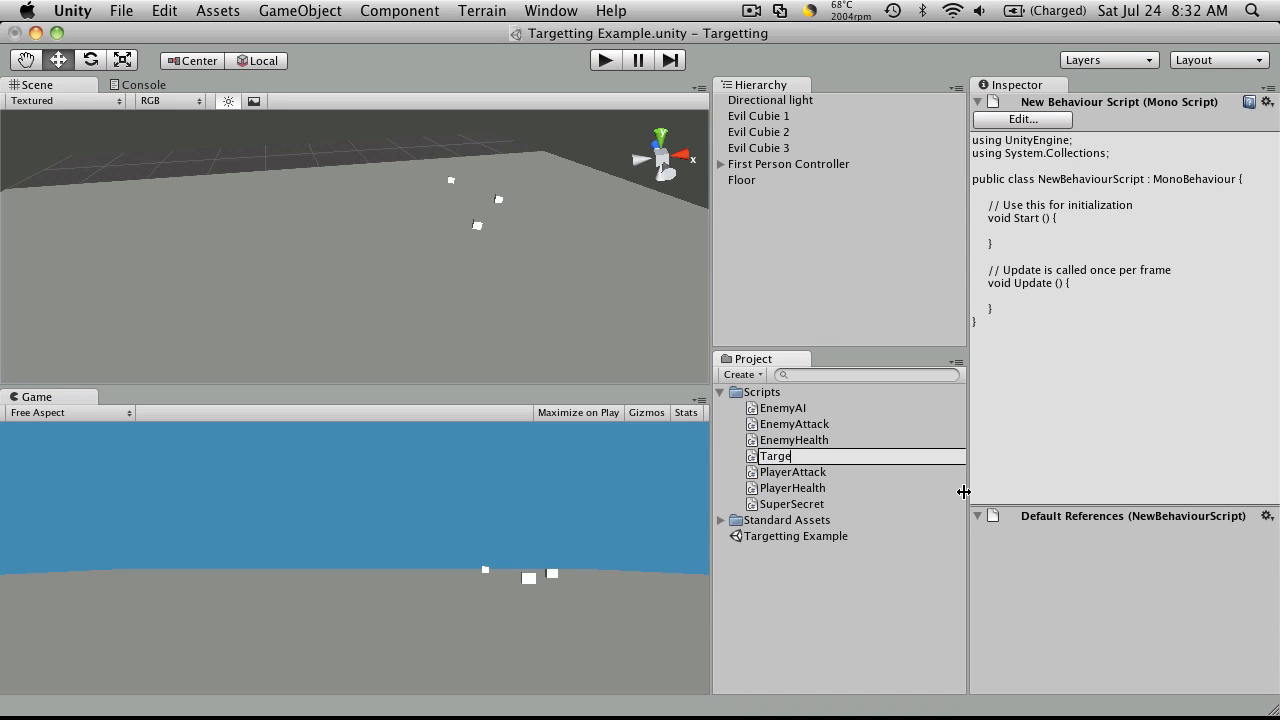
{"action": "type", "text": "tting"}
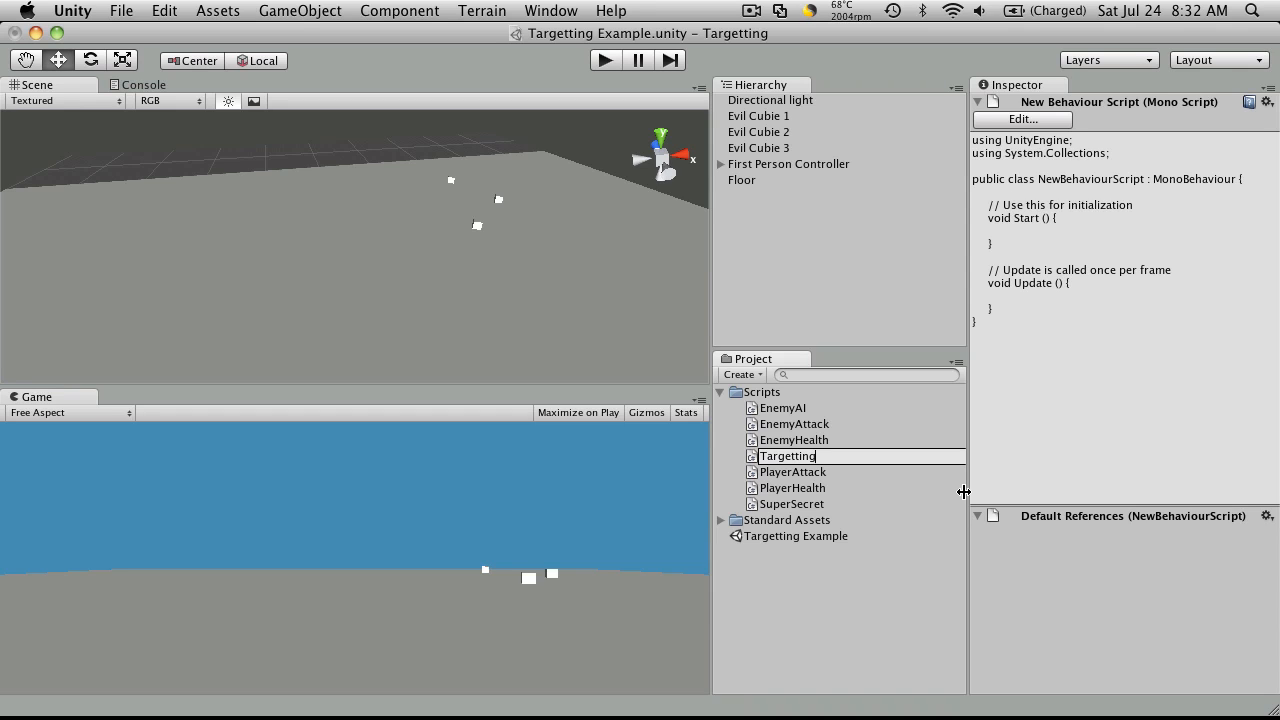
{"action": "left_click", "coordinate": [786, 503]}
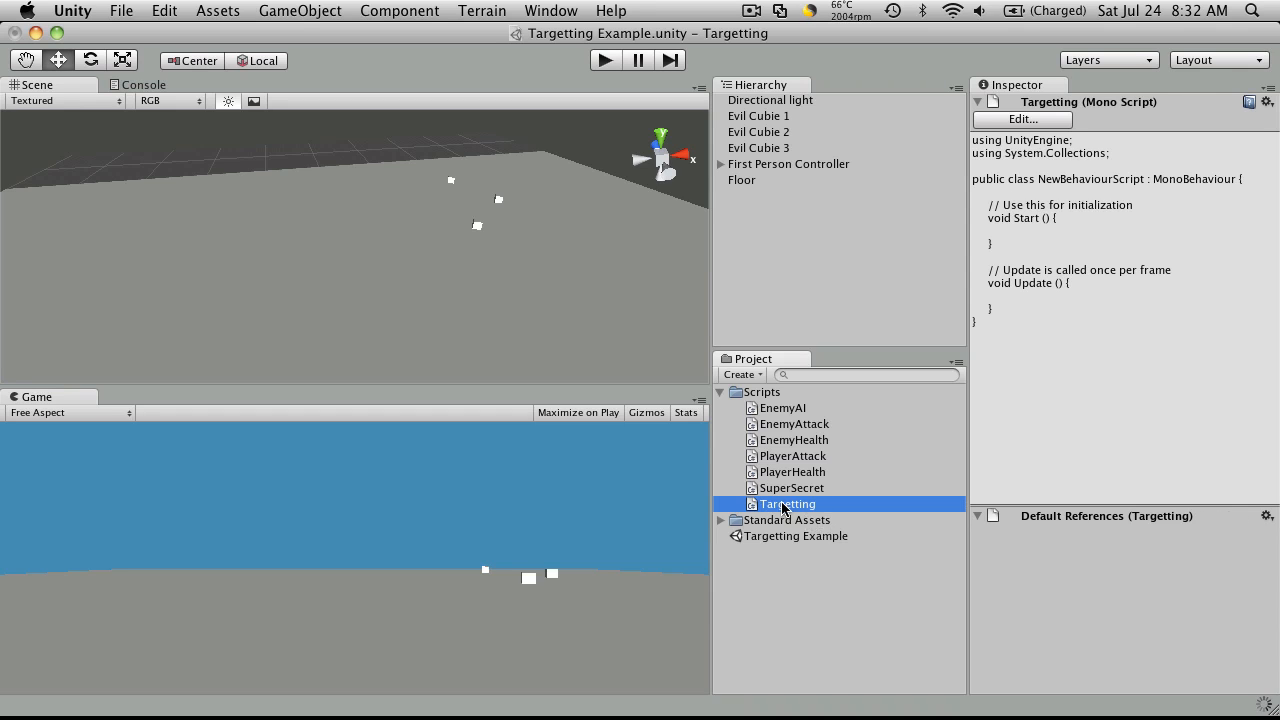
Open Targetting.cs in MonoDevelop and rename class NewBehaviourScript to Targetting.
{"action": "double_click", "coordinate": [785, 503]}
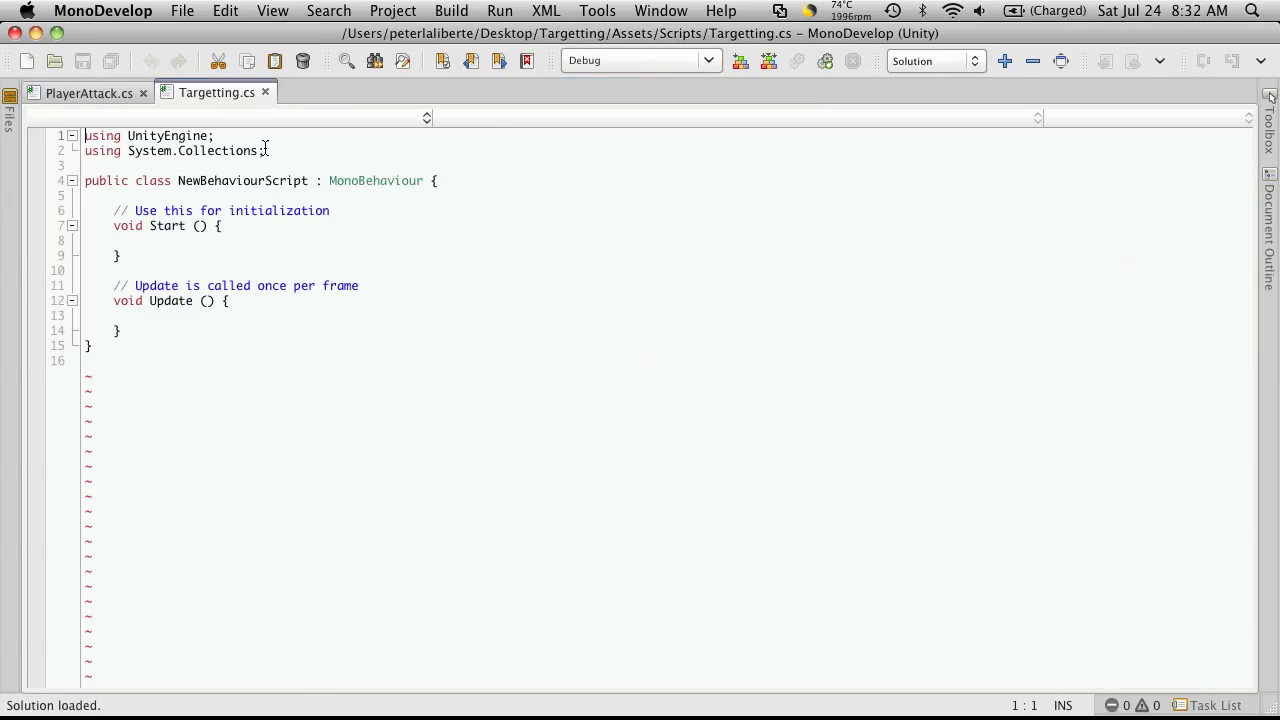
{"action": "double_click", "coordinate": [242, 180]}
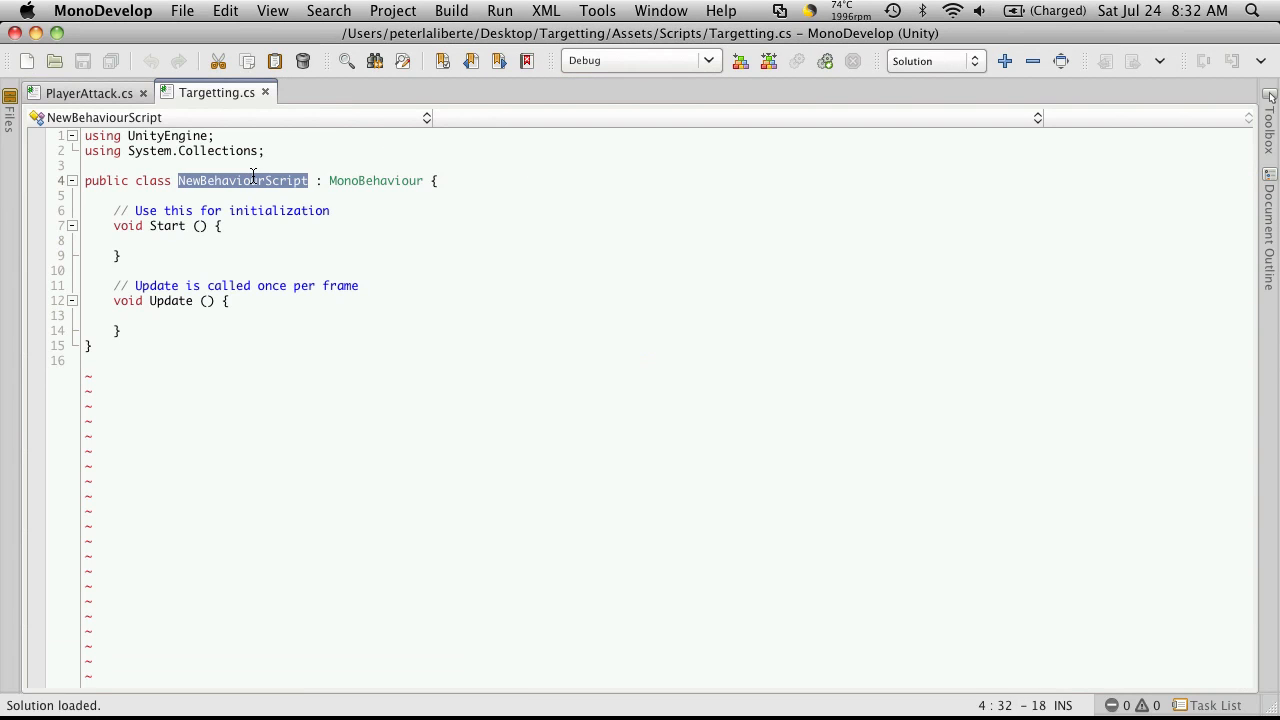
{"action": "type", "text": "Targe"}
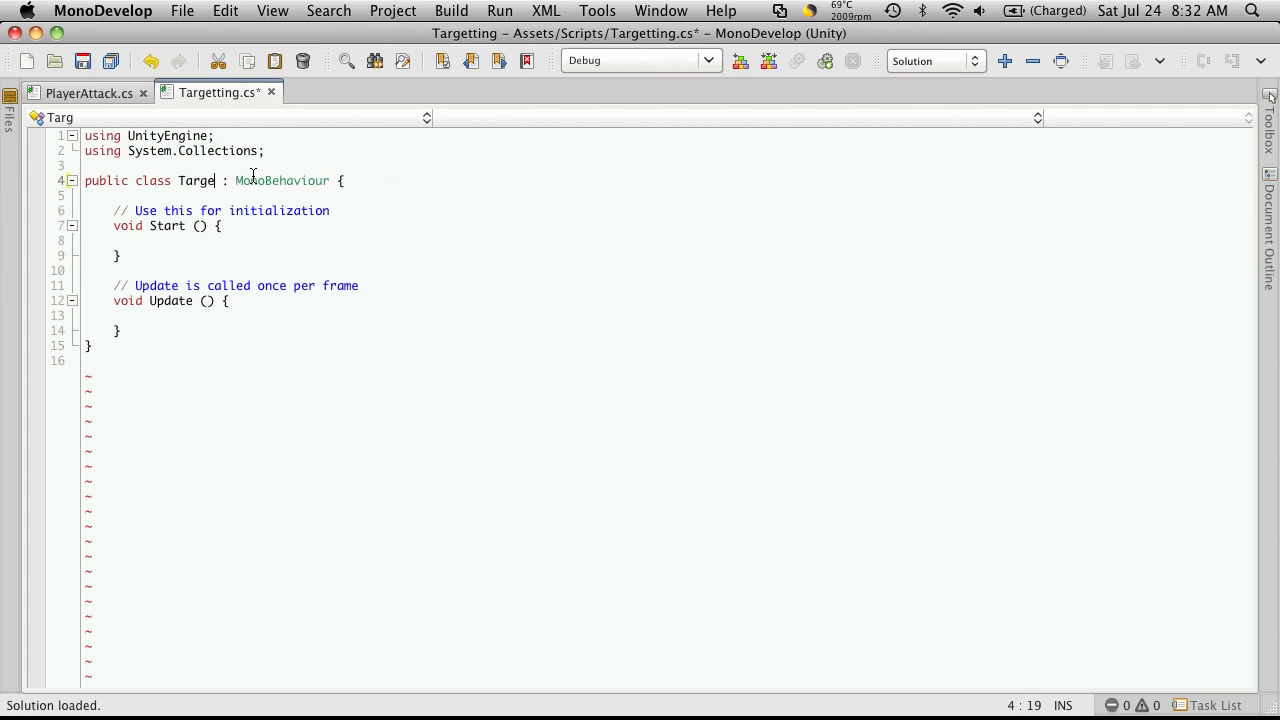
{"action": "type", "text": "tting"}
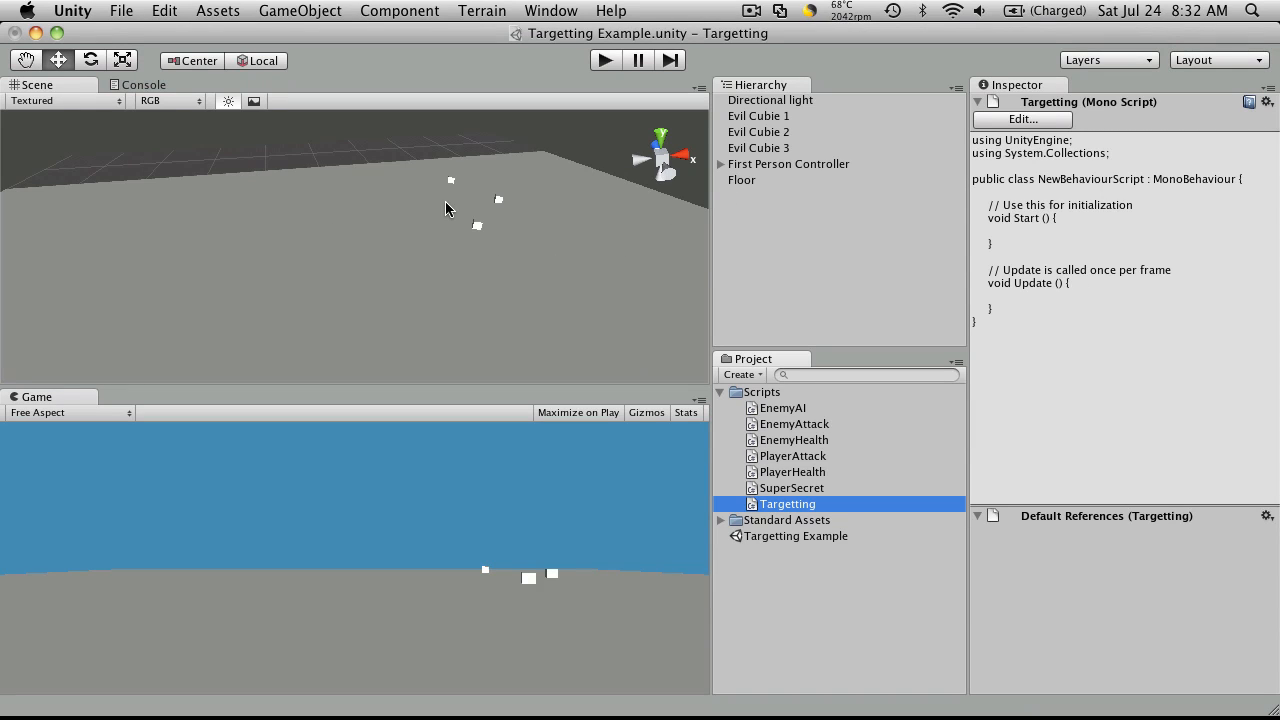
{"action": "mouse_move", "coordinate": [438, 203]}
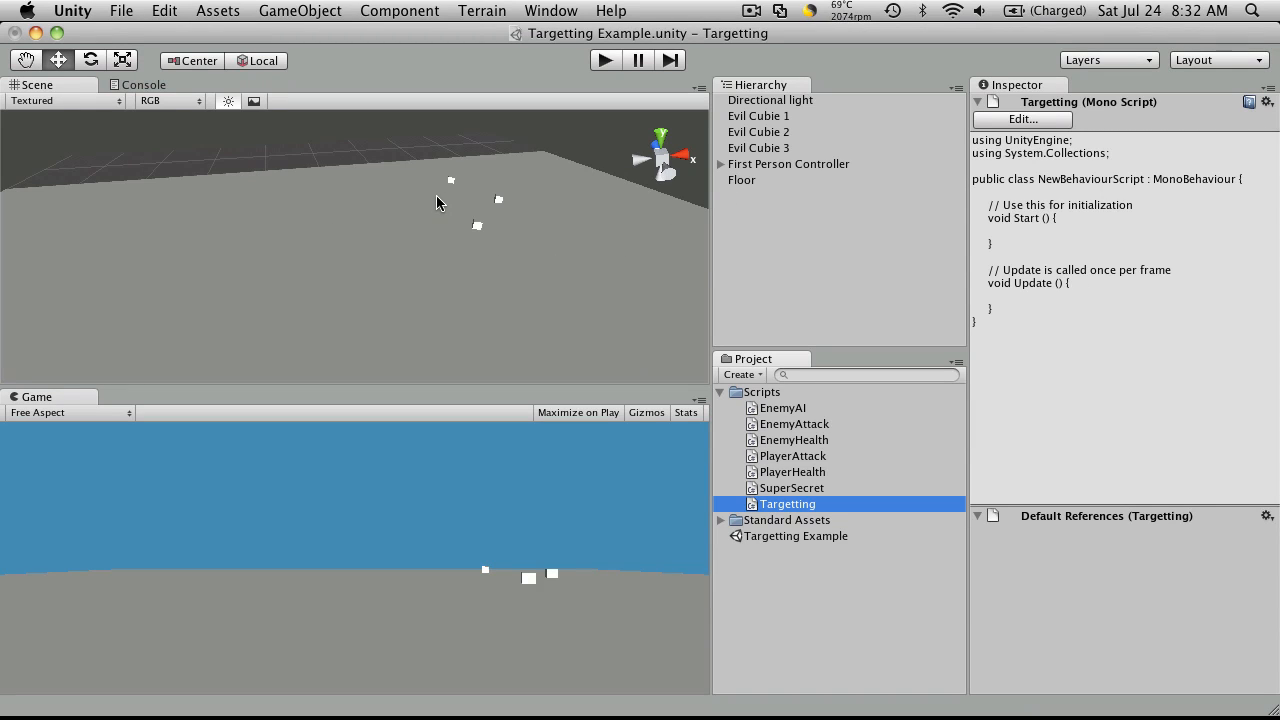
{"action": "mouse_move", "coordinate": [539, 222]}
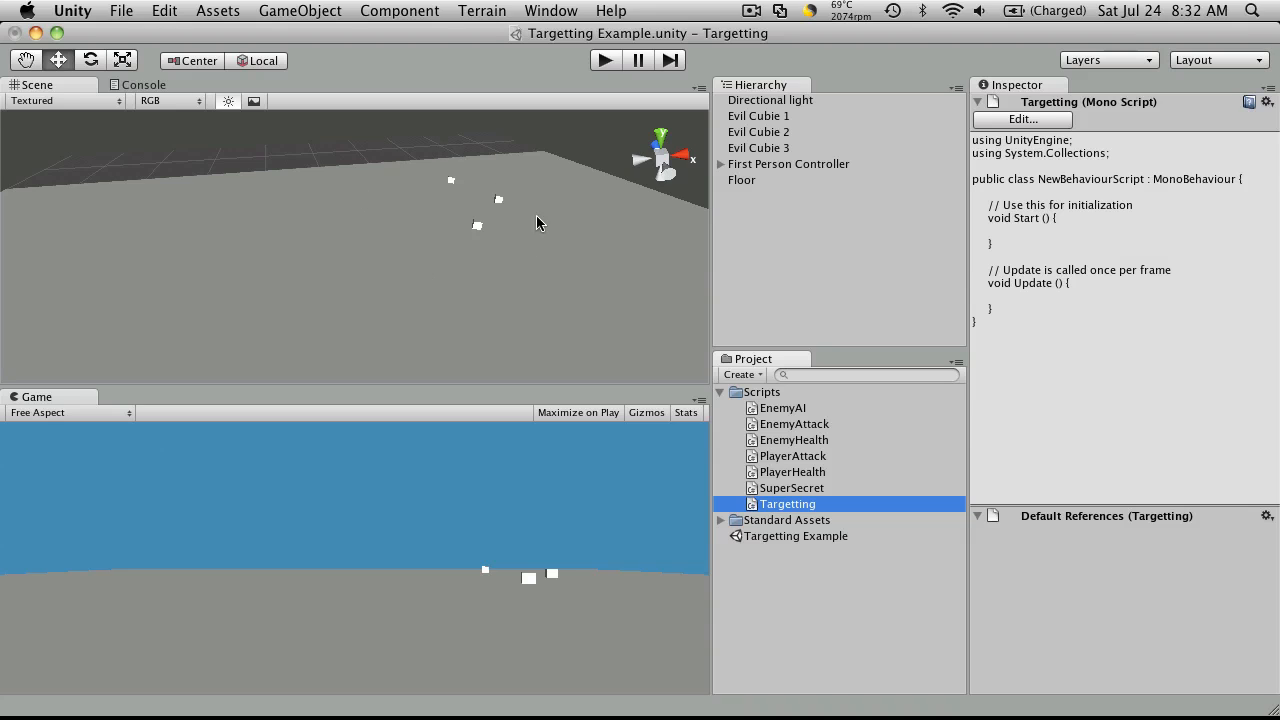
{"action": "mouse_move", "coordinate": [532, 197]}
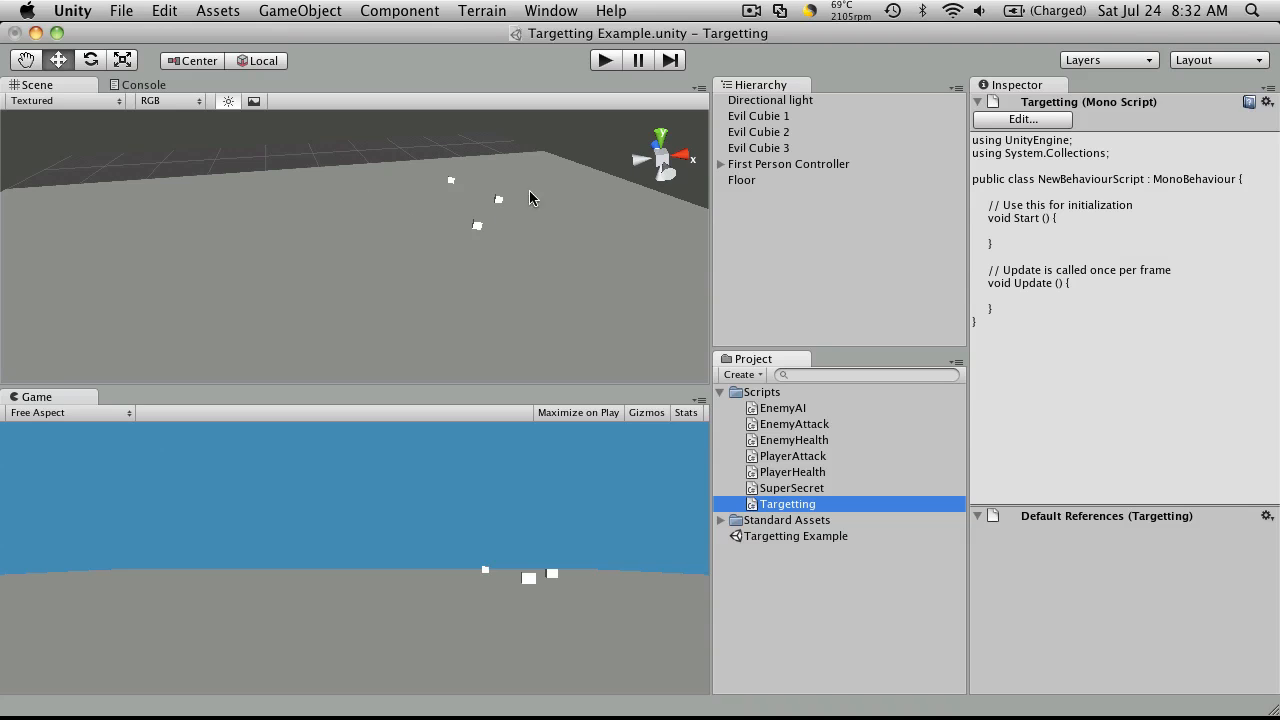
{"action": "mouse_move", "coordinate": [493, 280]}
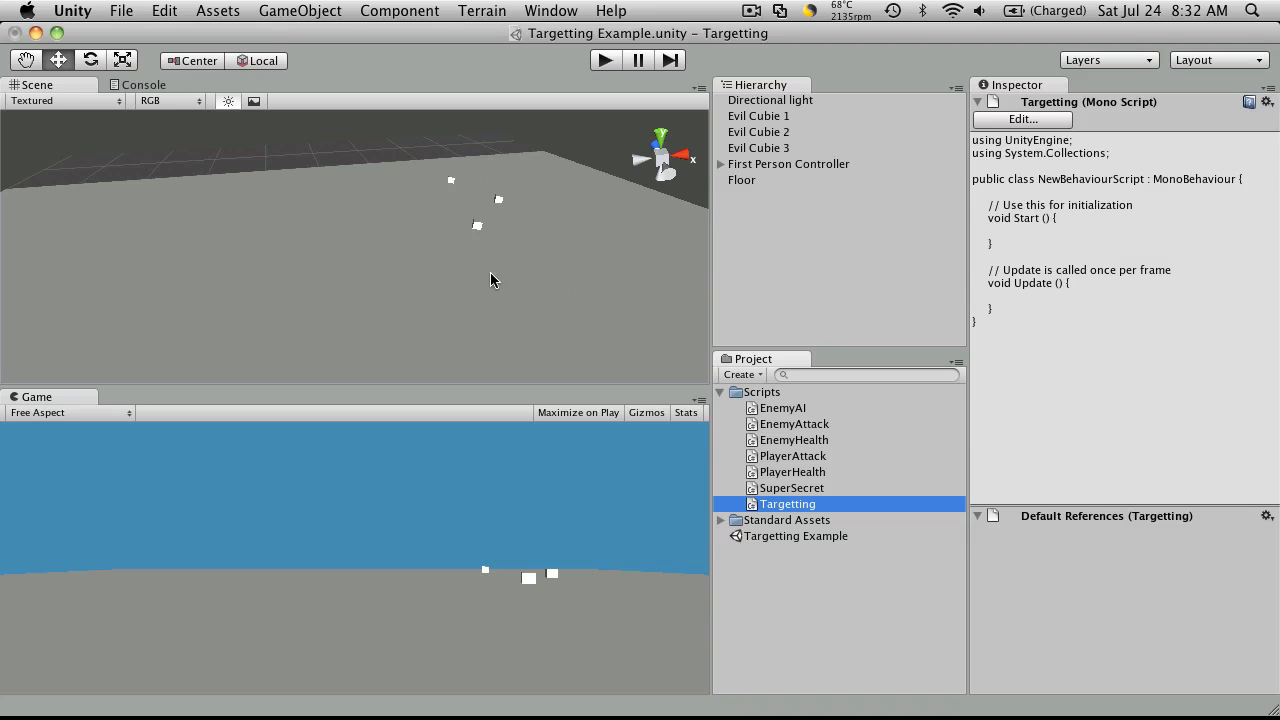
{"action": "mouse_move", "coordinate": [522, 229]}
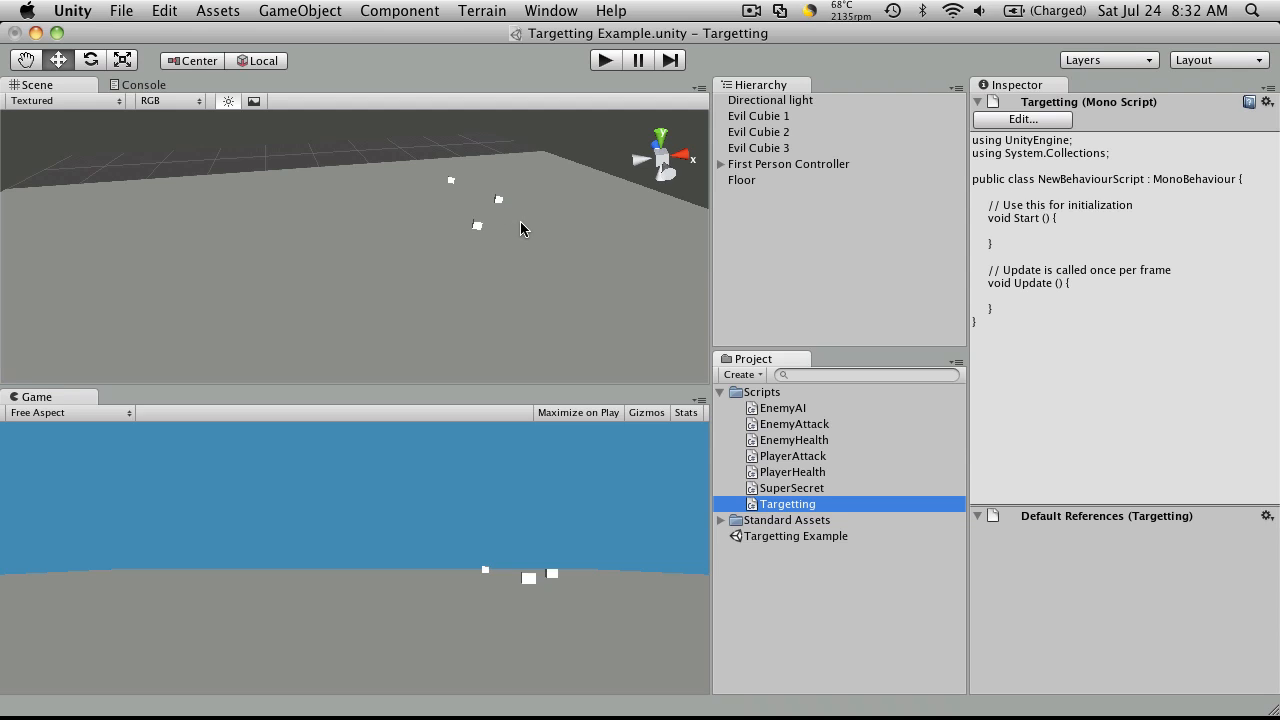
{"action": "key", "text": "cmd+tab"}
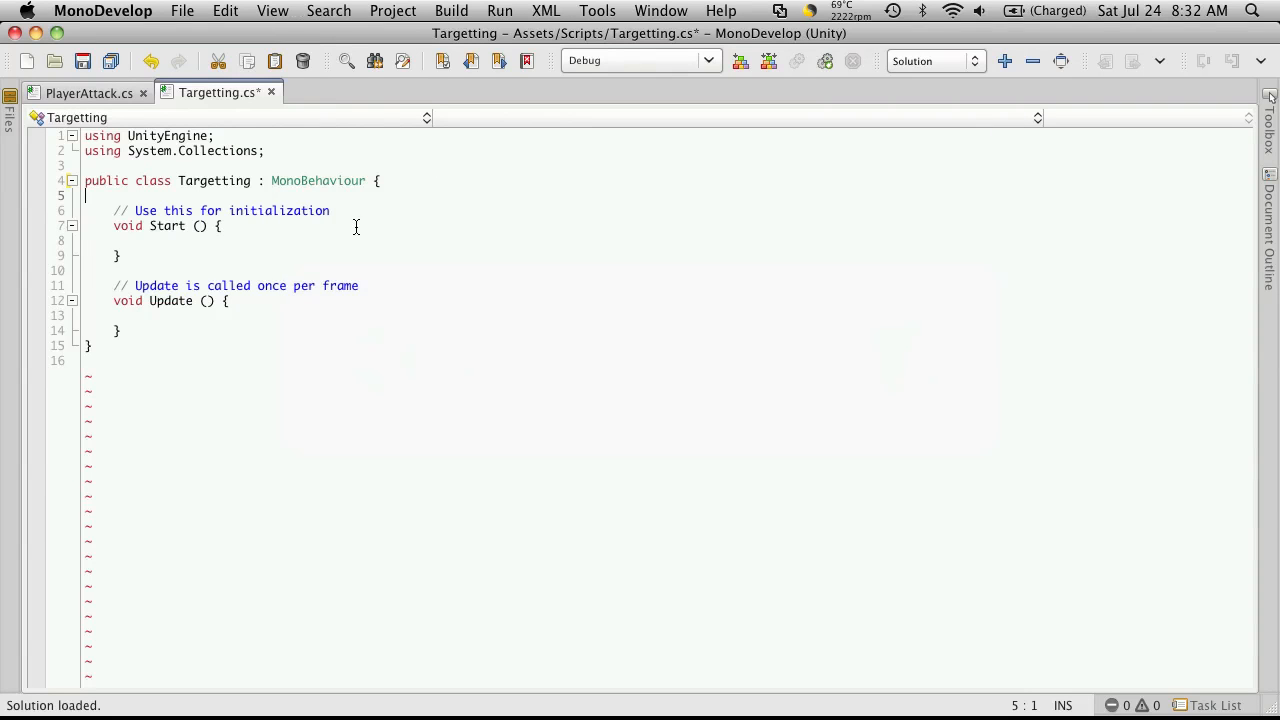
Import System.Collections.Generic and declare public List<Transform> targets in the class.
{"action": "key", "text": "Tab"}
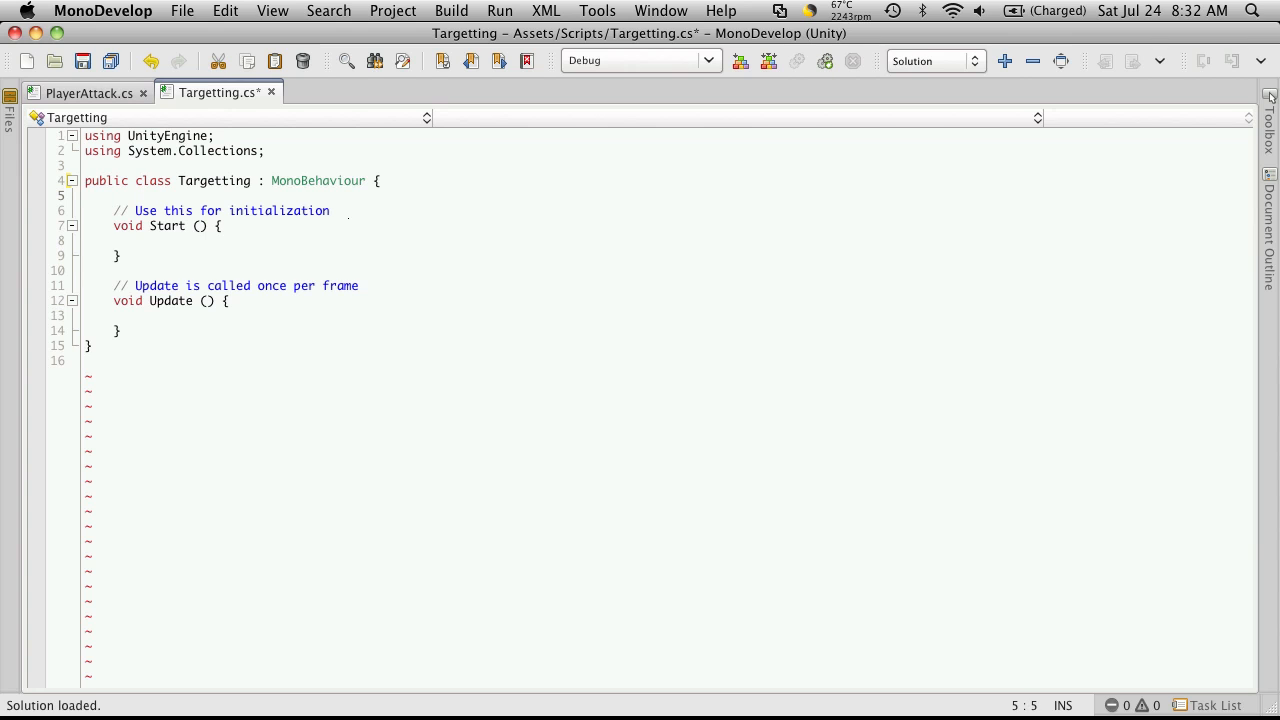
{"action": "type", "text": "public"}
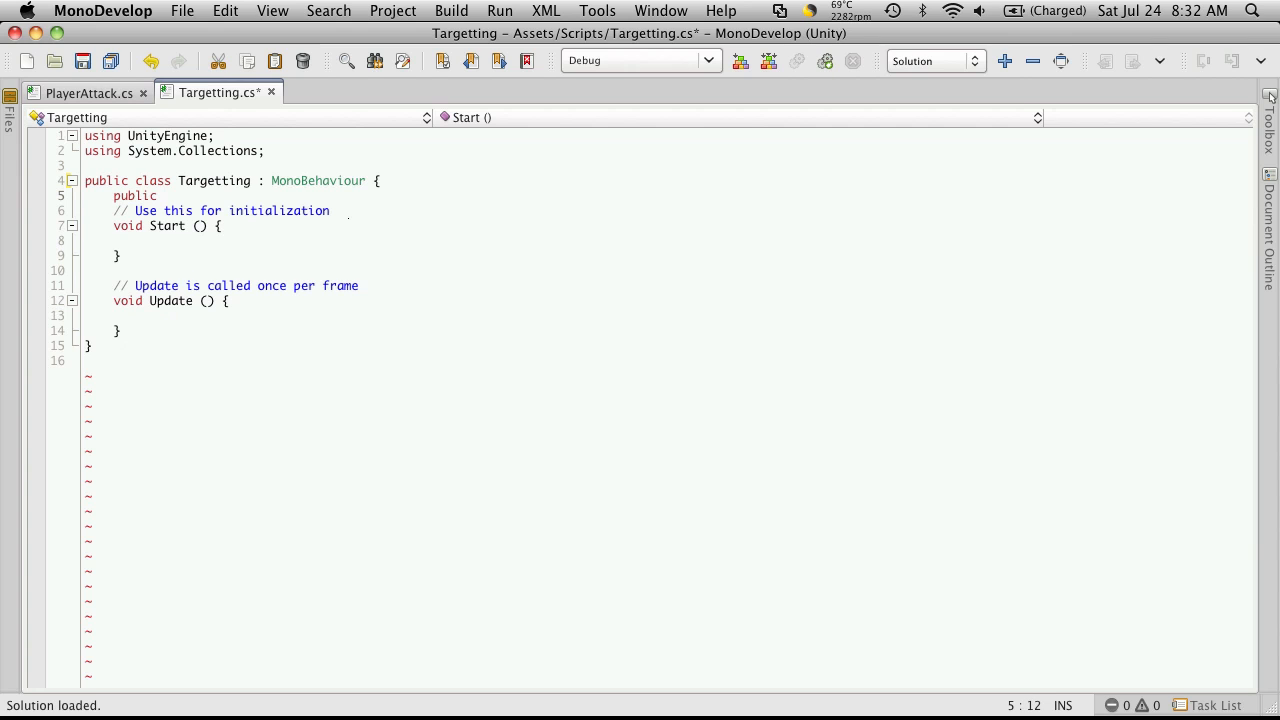
{"action": "type", "text": "IList"}
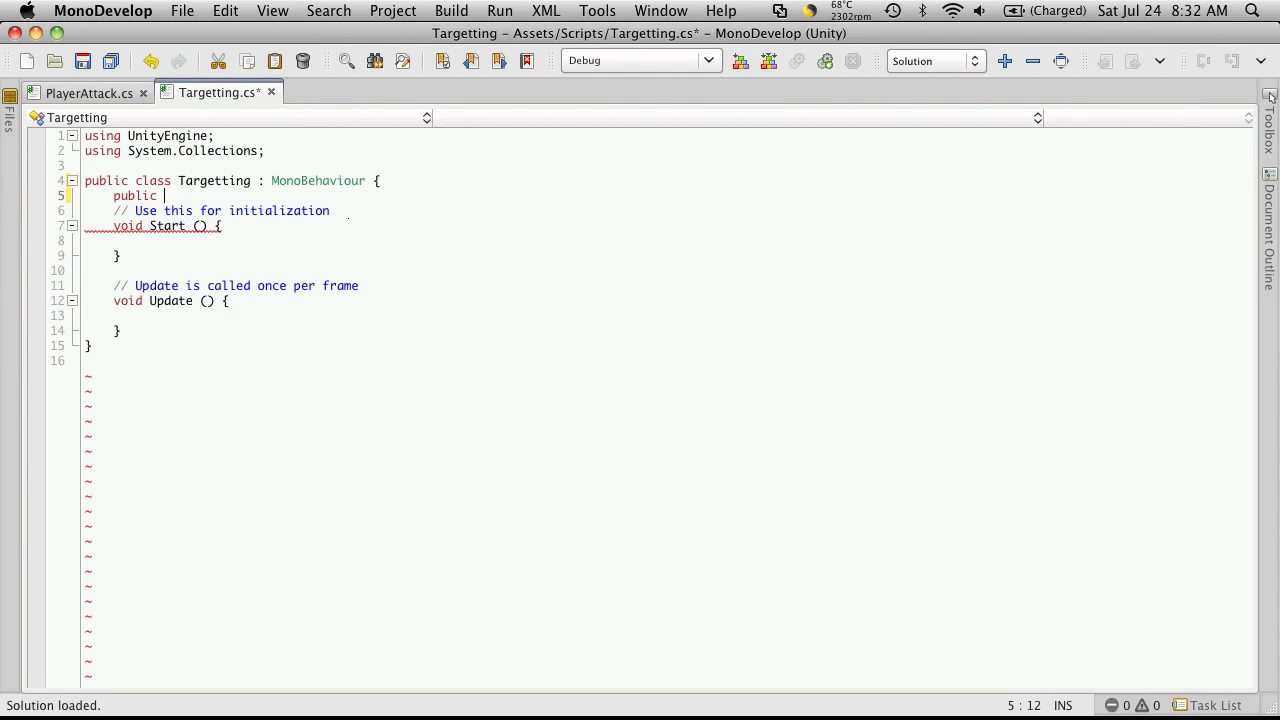
{"action": "type", "text": "List"}
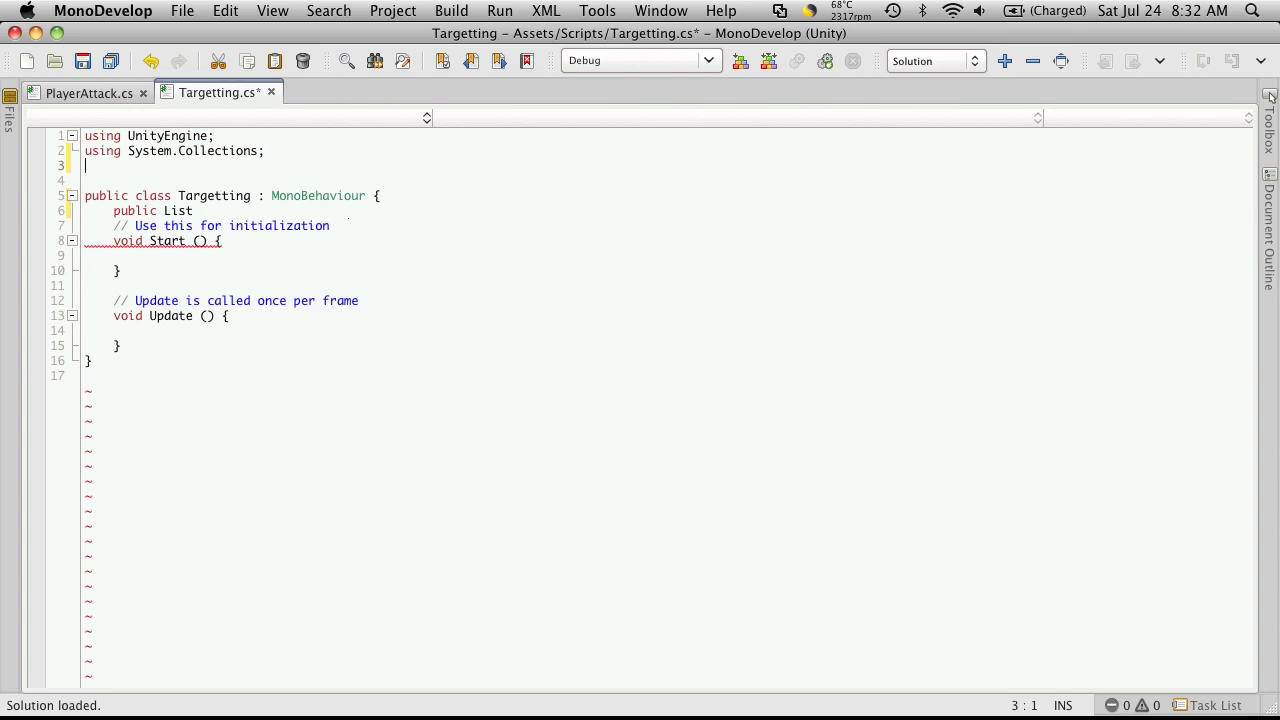
{"action": "type", "text": "sing"}
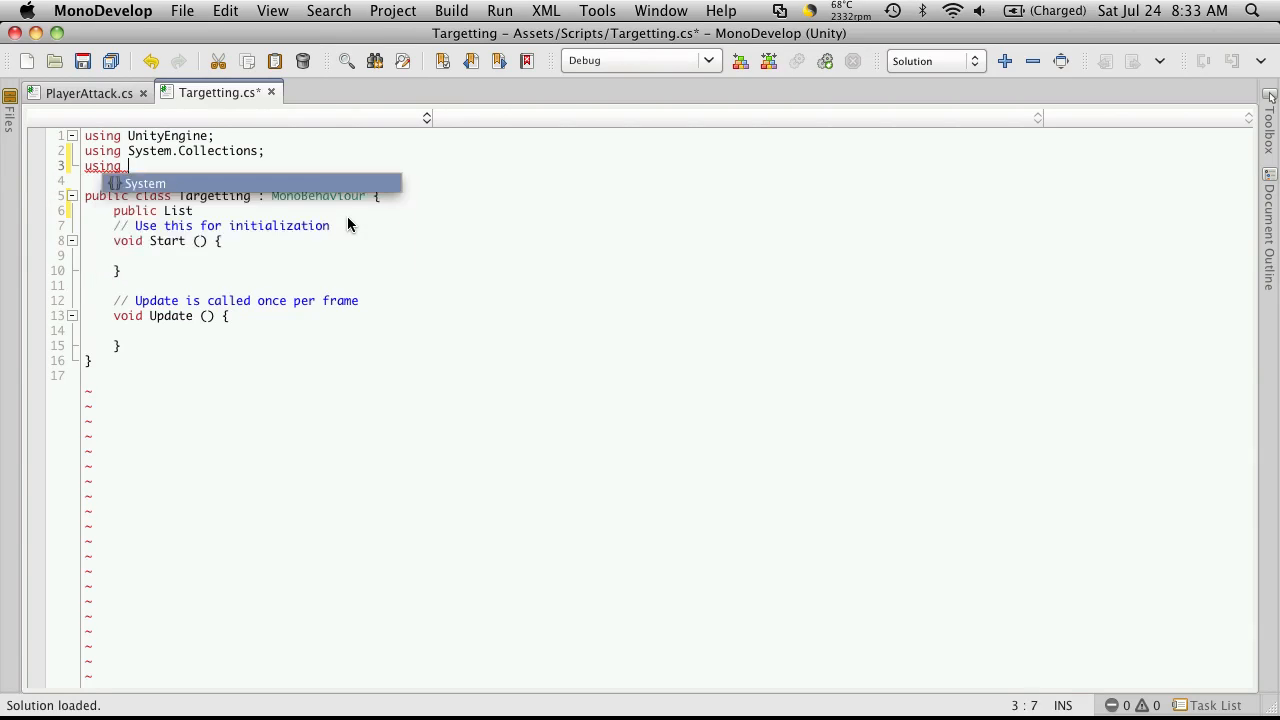
{"action": "type", "text": "System.C"}
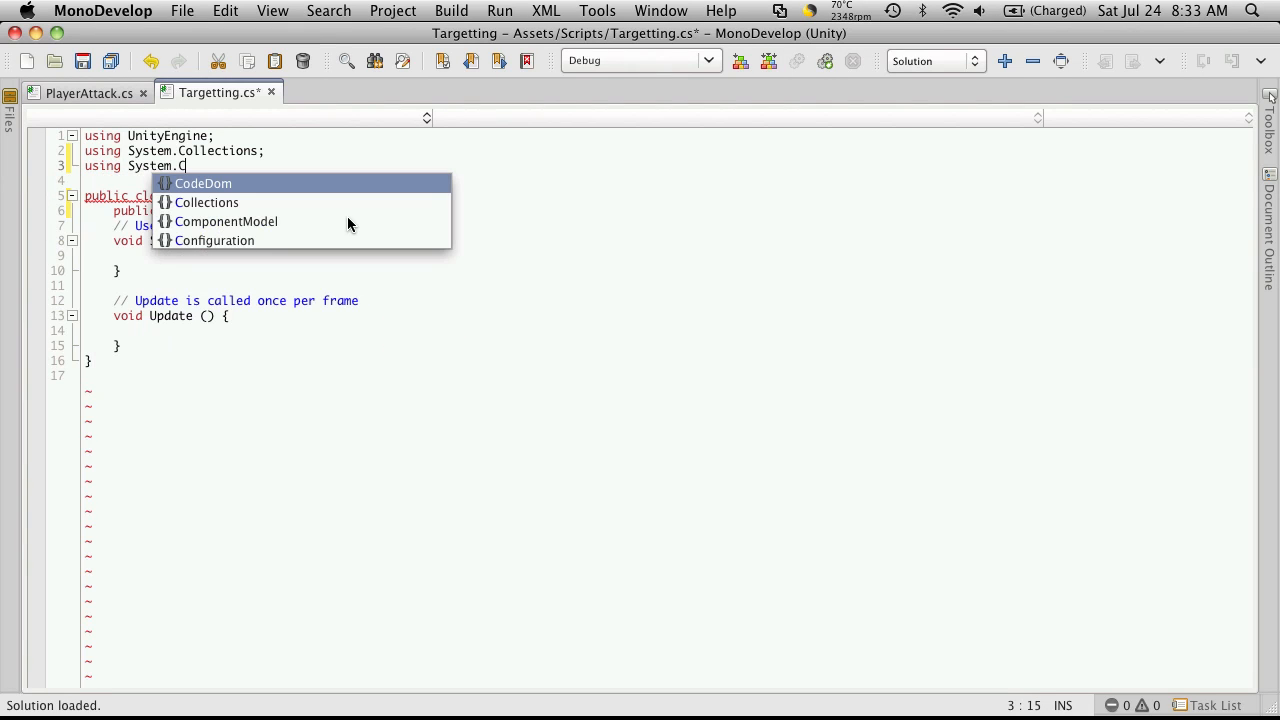
{"action": "type", "text": "ollections.Generic;"}
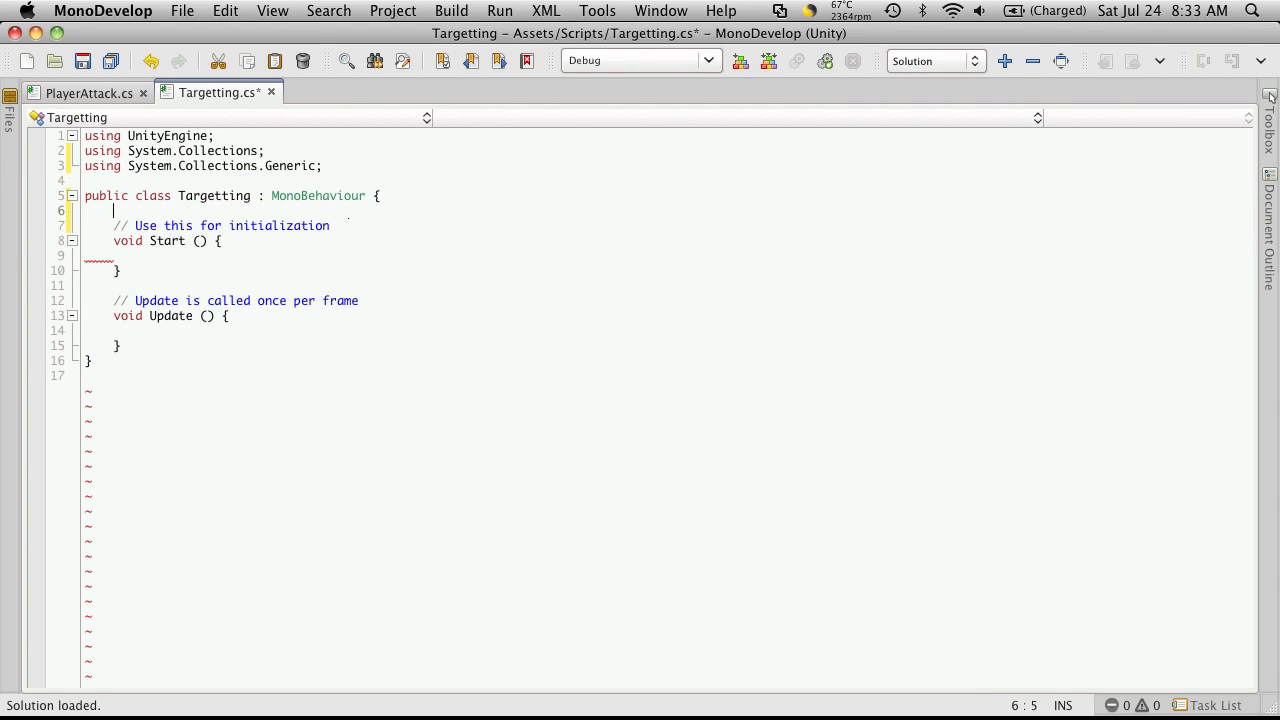
{"action": "type", "text": "public List"}
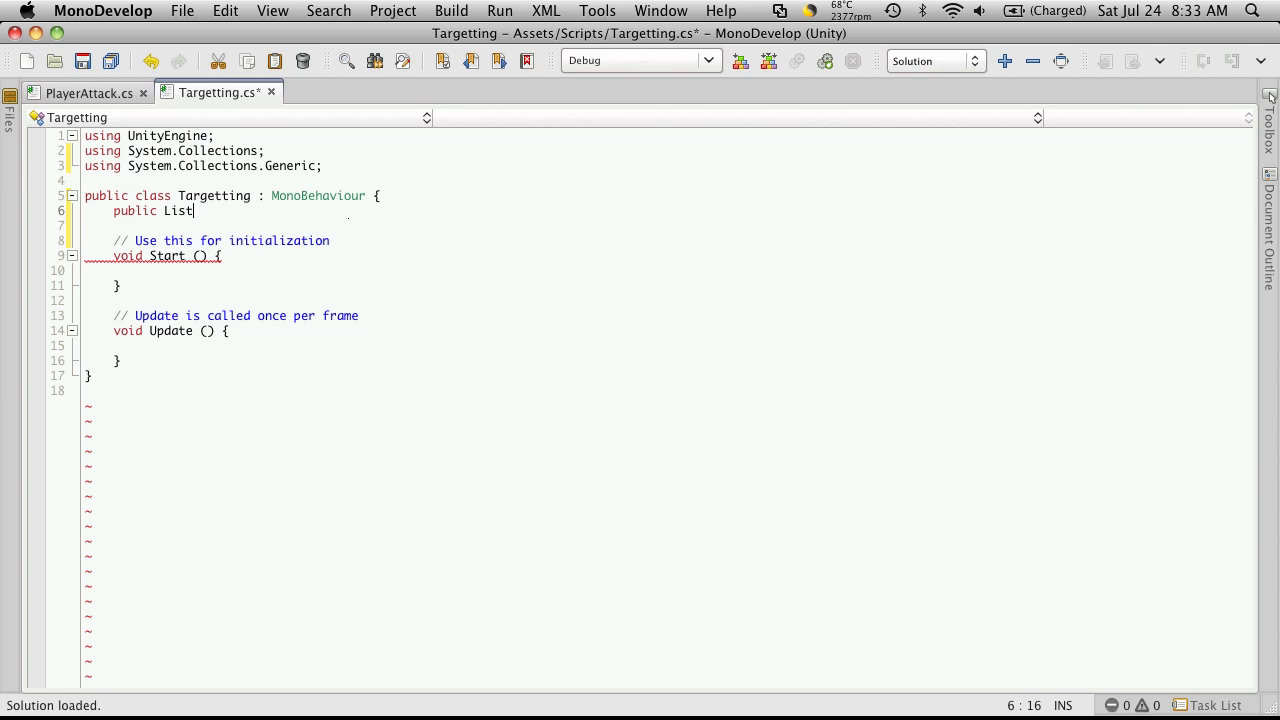
{"action": "type", "text": "<>"}
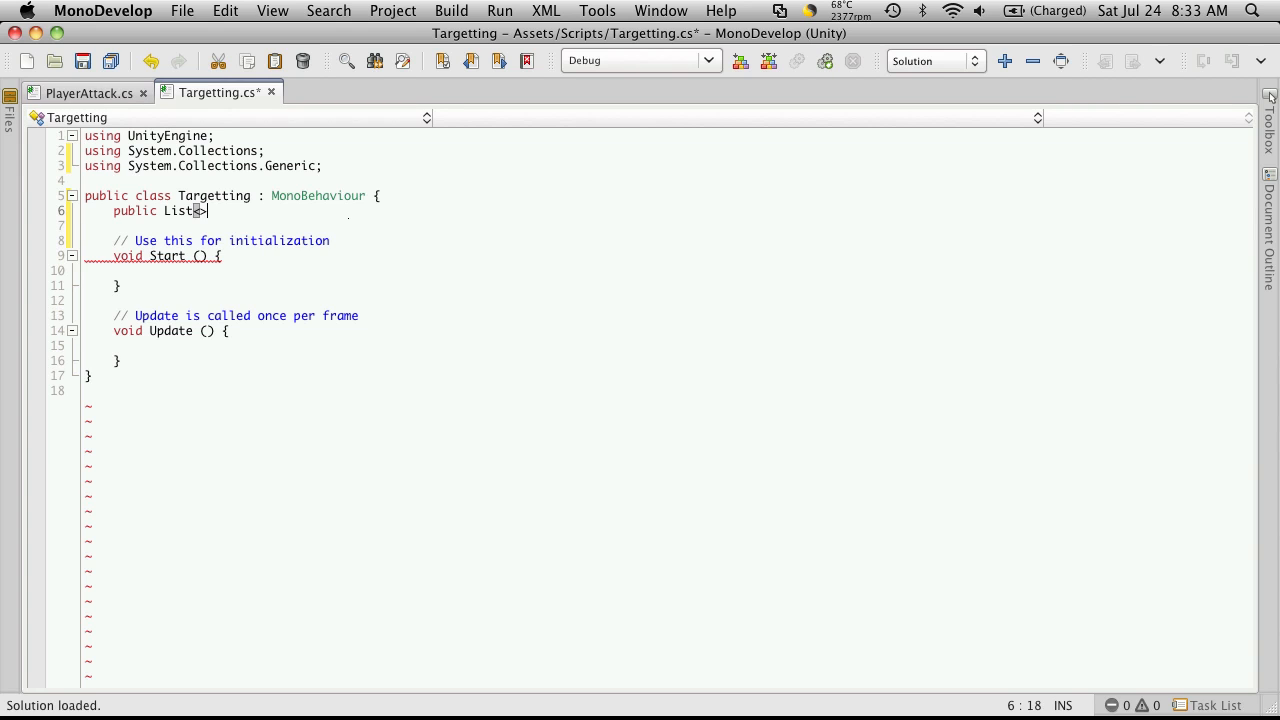
{"action": "type", "text": "Trd"}
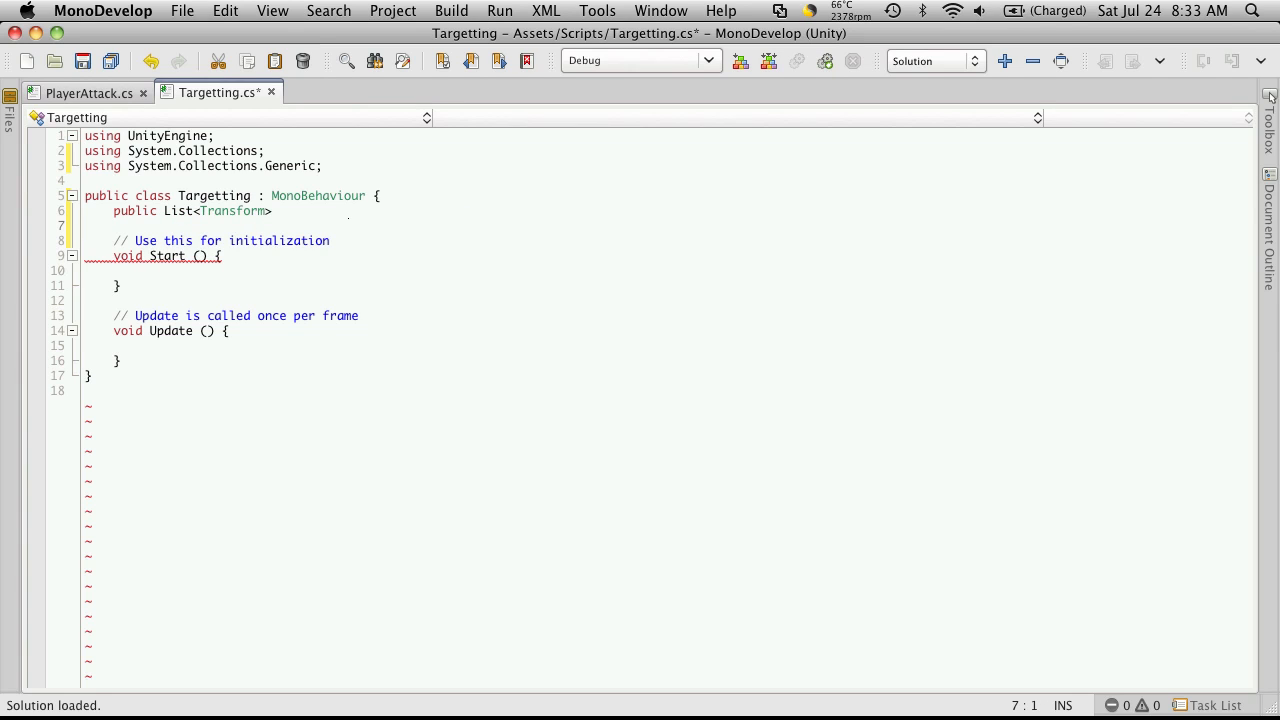
Initialize targets = new List<Transform>(); inside Start().
{"action": "left_click", "coordinate": [247, 211]}
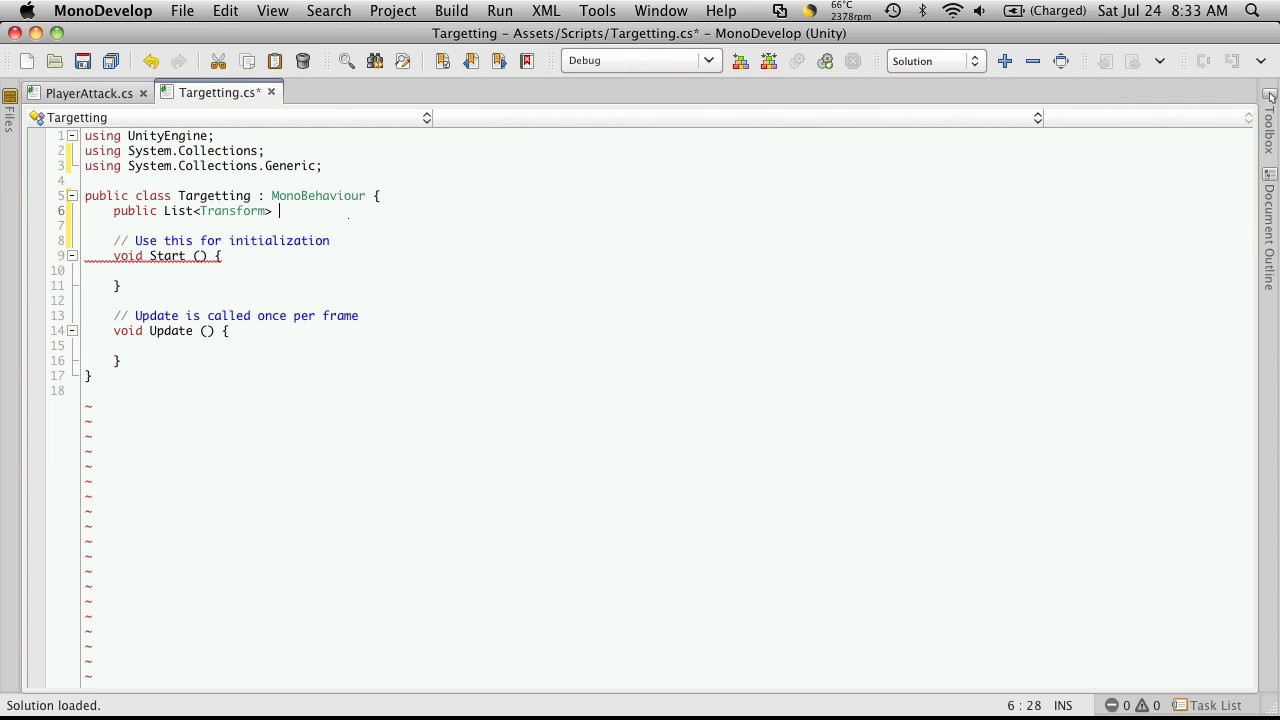
{"action": "type", "text": "targets;"}
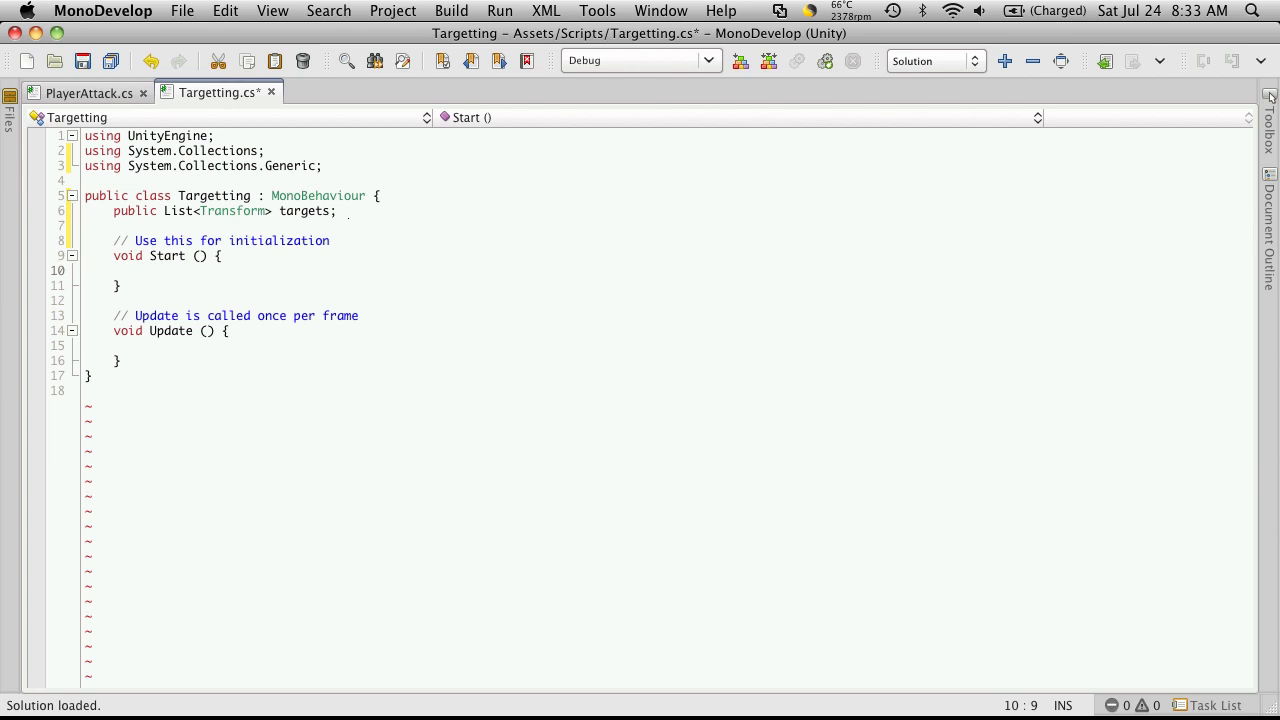
{"action": "type", "text": "targets = new List<Transform>"}
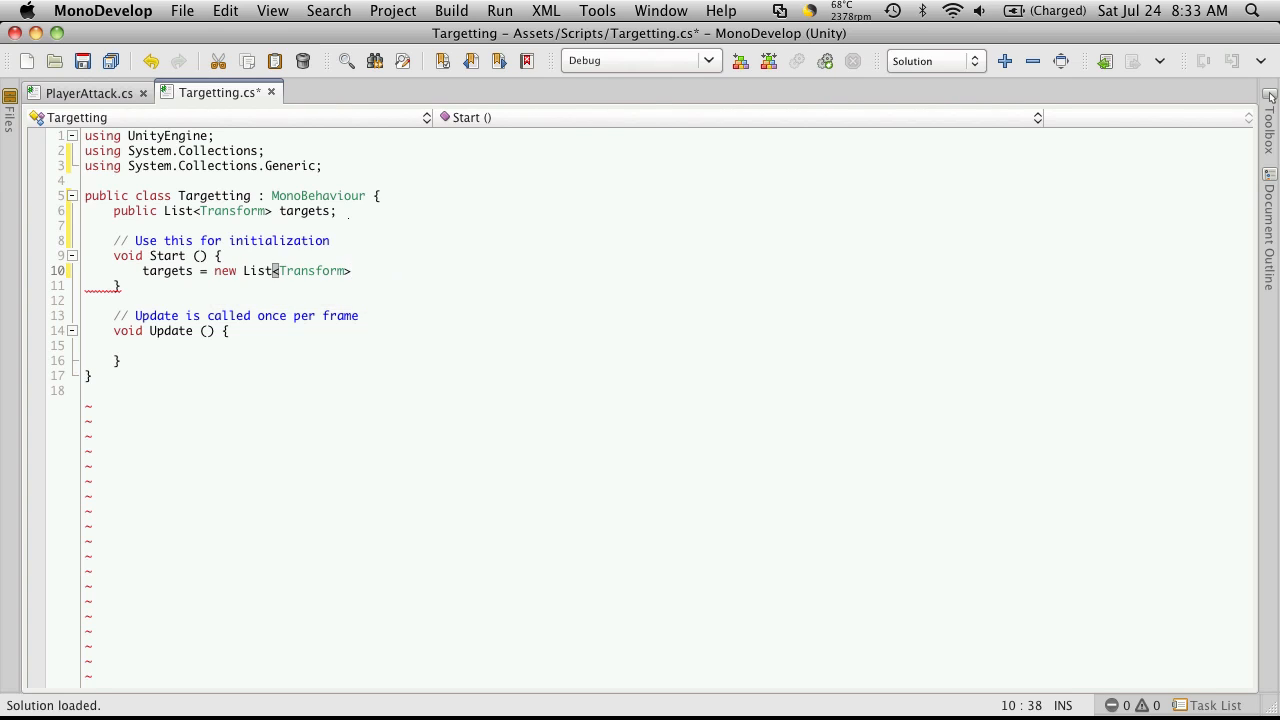
{"action": "type", "text": "();"}
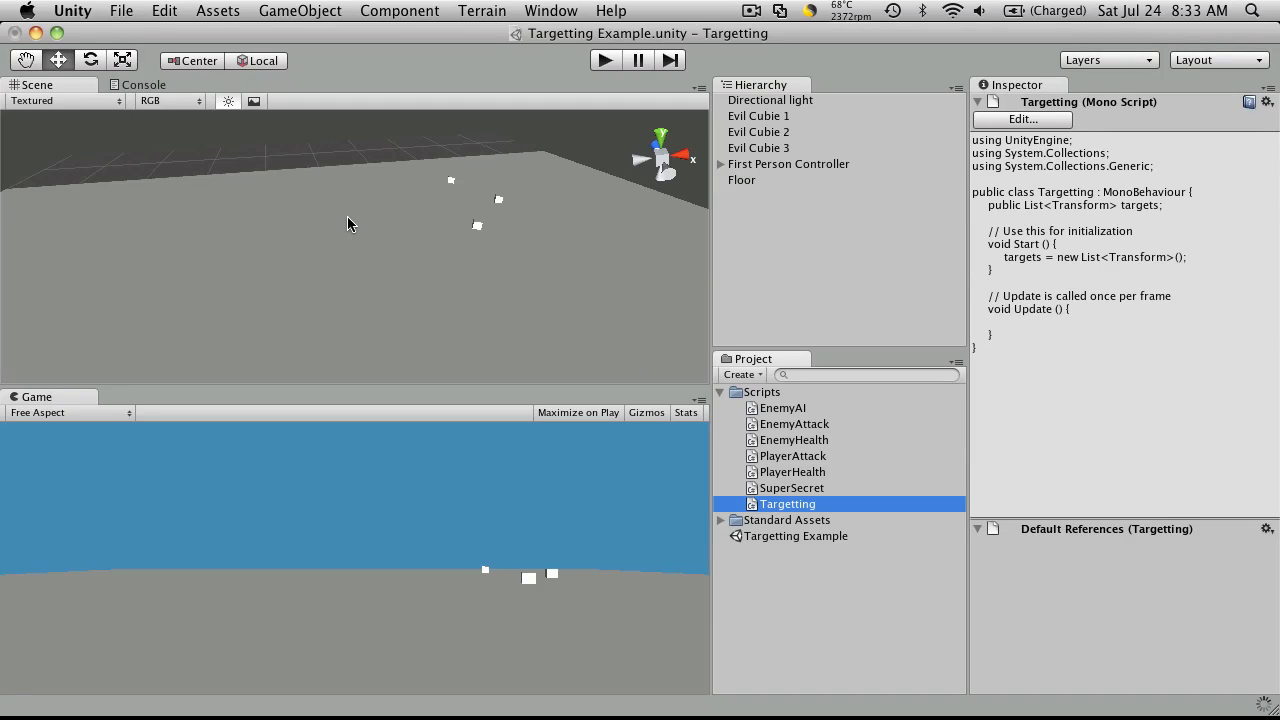
{"action": "mouse_move", "coordinate": [568, 198]}
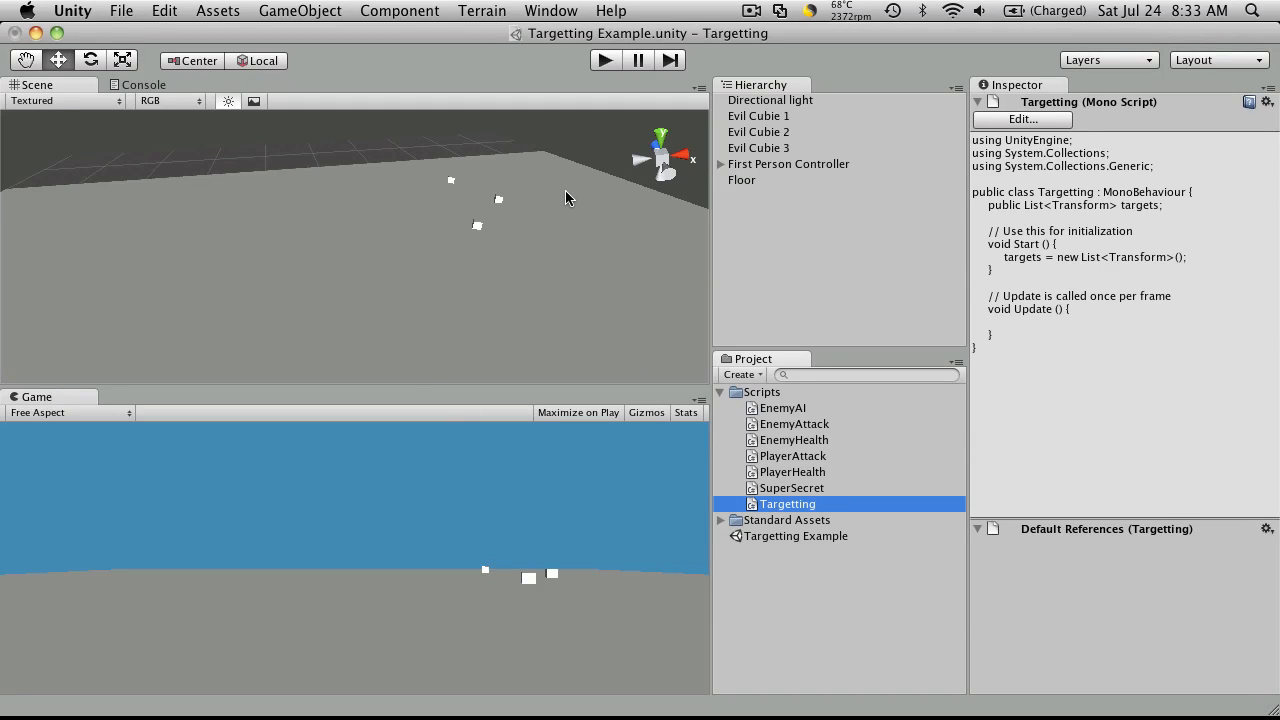
{"action": "mouse_move", "coordinate": [346, 195]}
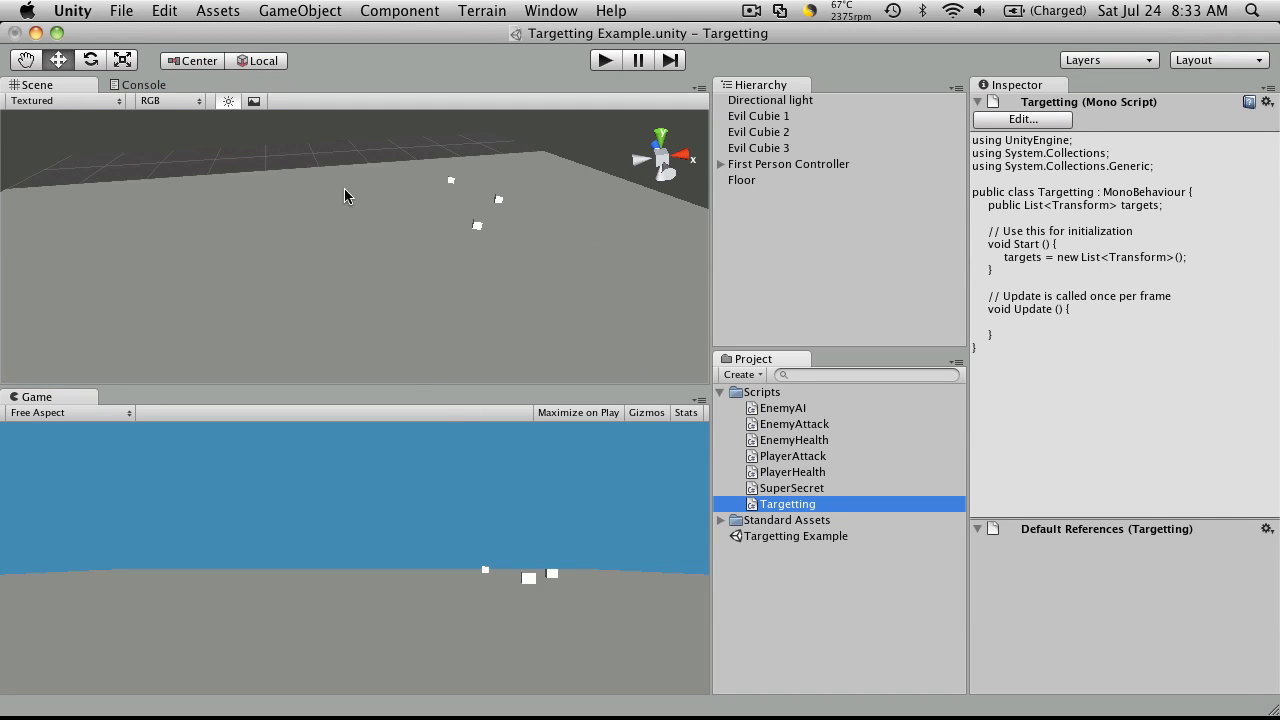
{"action": "mouse_move", "coordinate": [405, 140]}
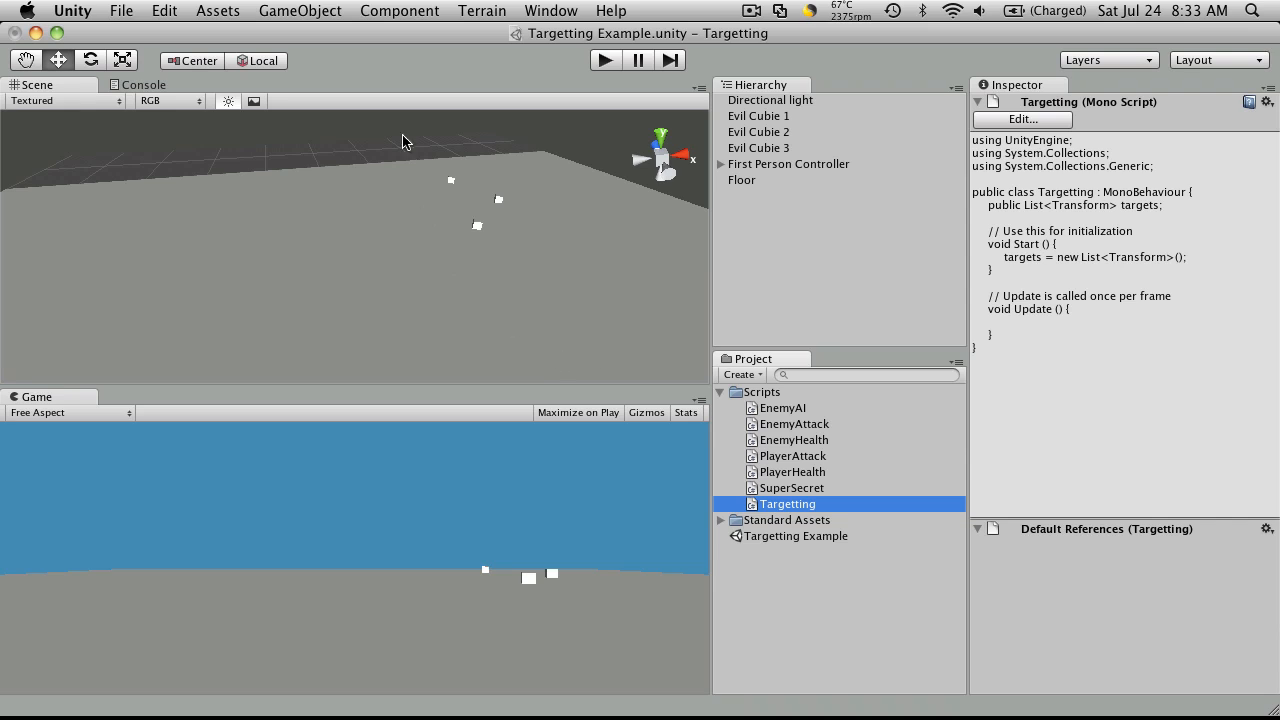
{"action": "mouse_move", "coordinate": [406, 188]}
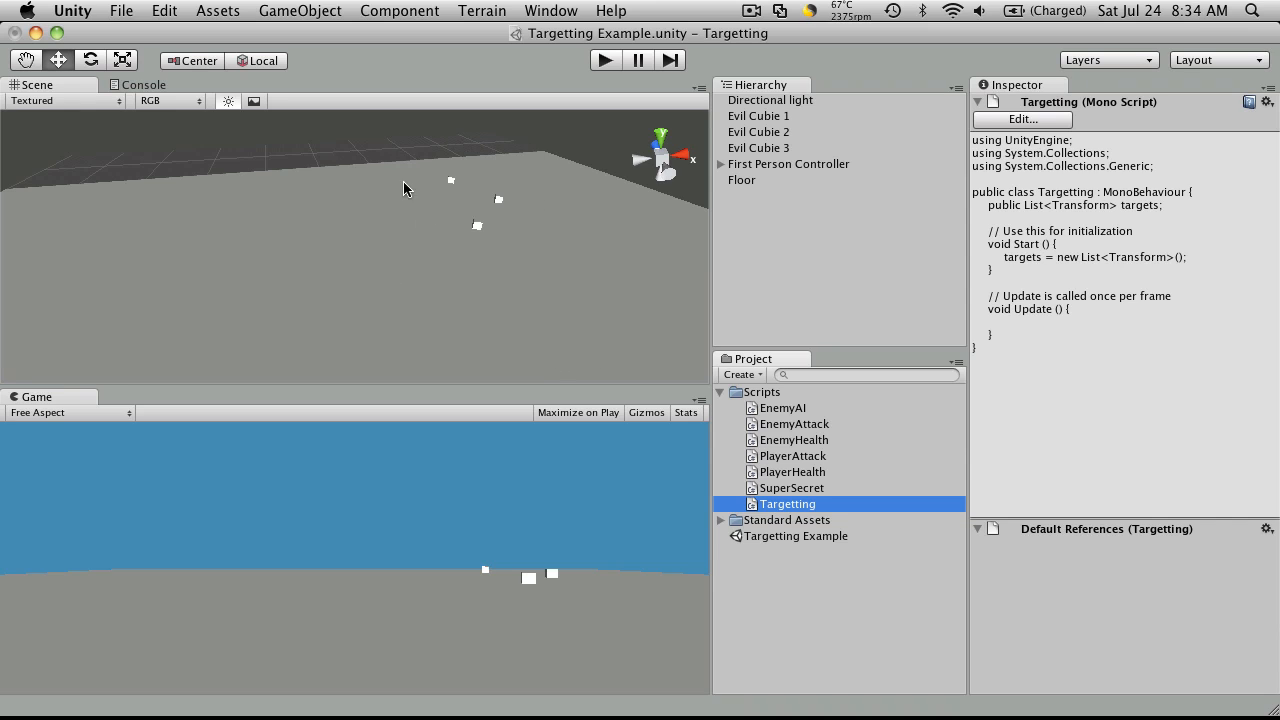
{"action": "mouse_move", "coordinate": [549, 228]}
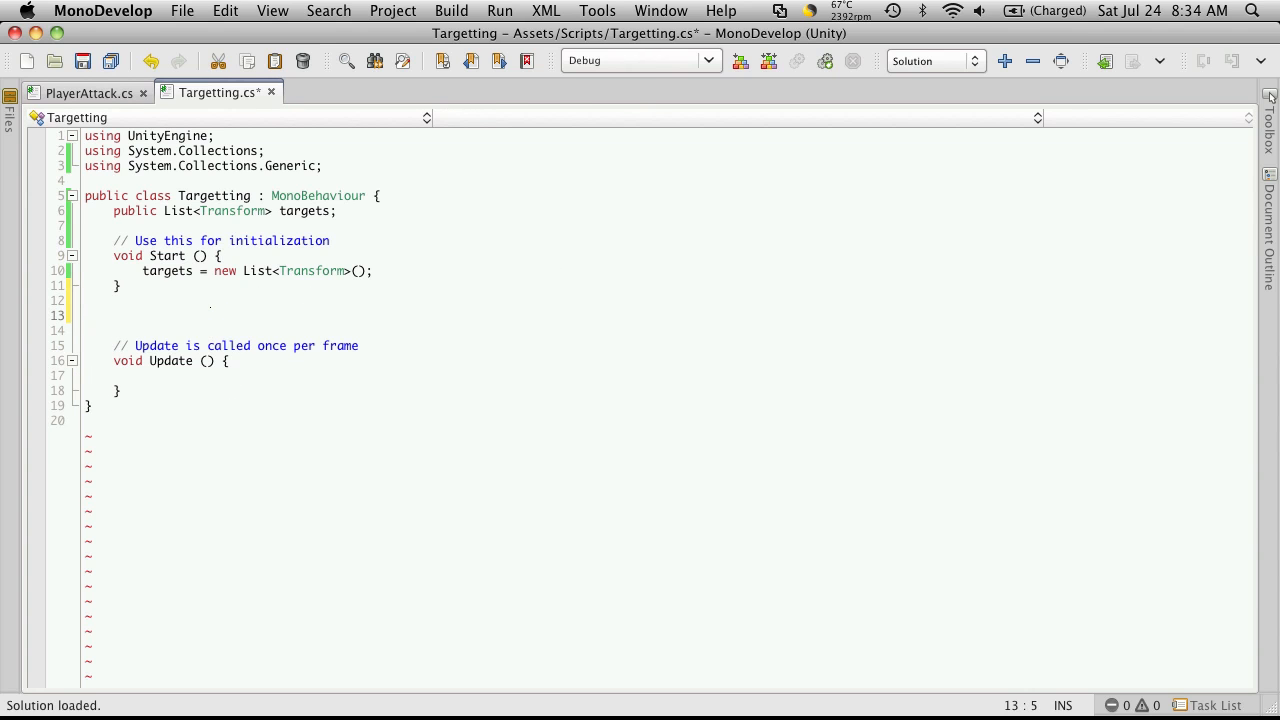
Begin the public void AddAllEnemies method declaration below Start().
{"action": "type", "text": "pu"}
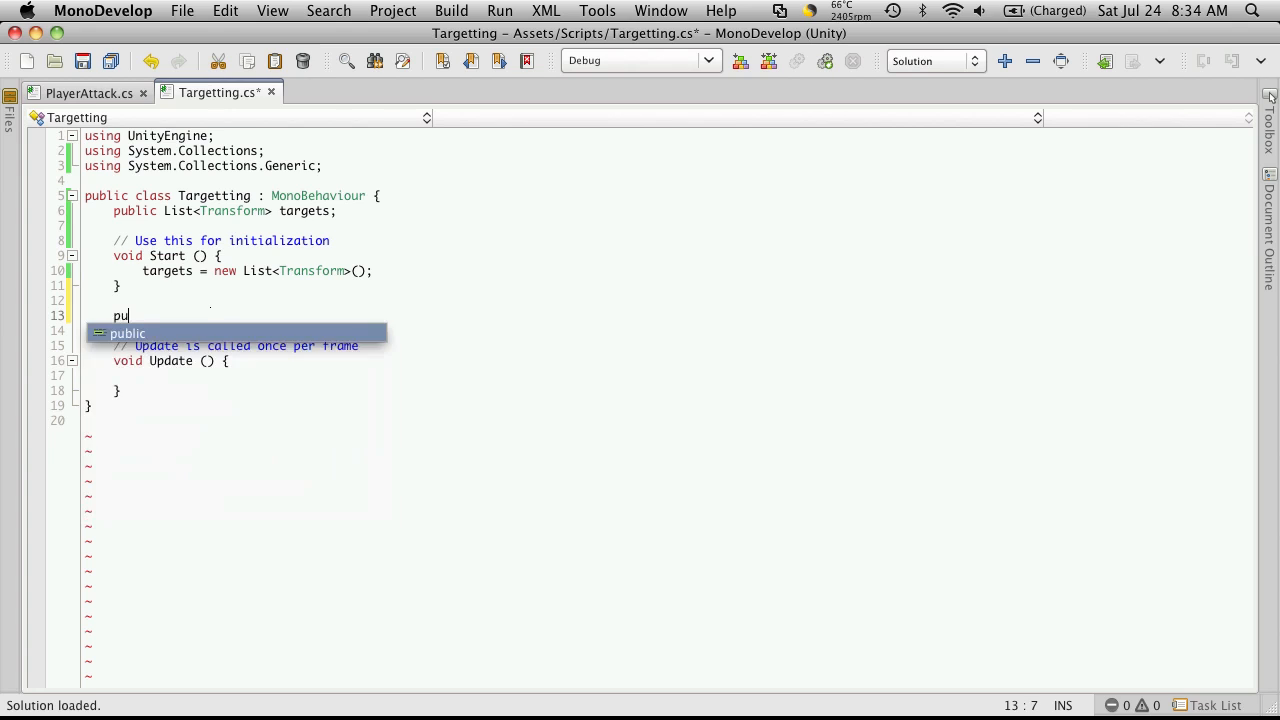
{"action": "type", "text": "blic"}
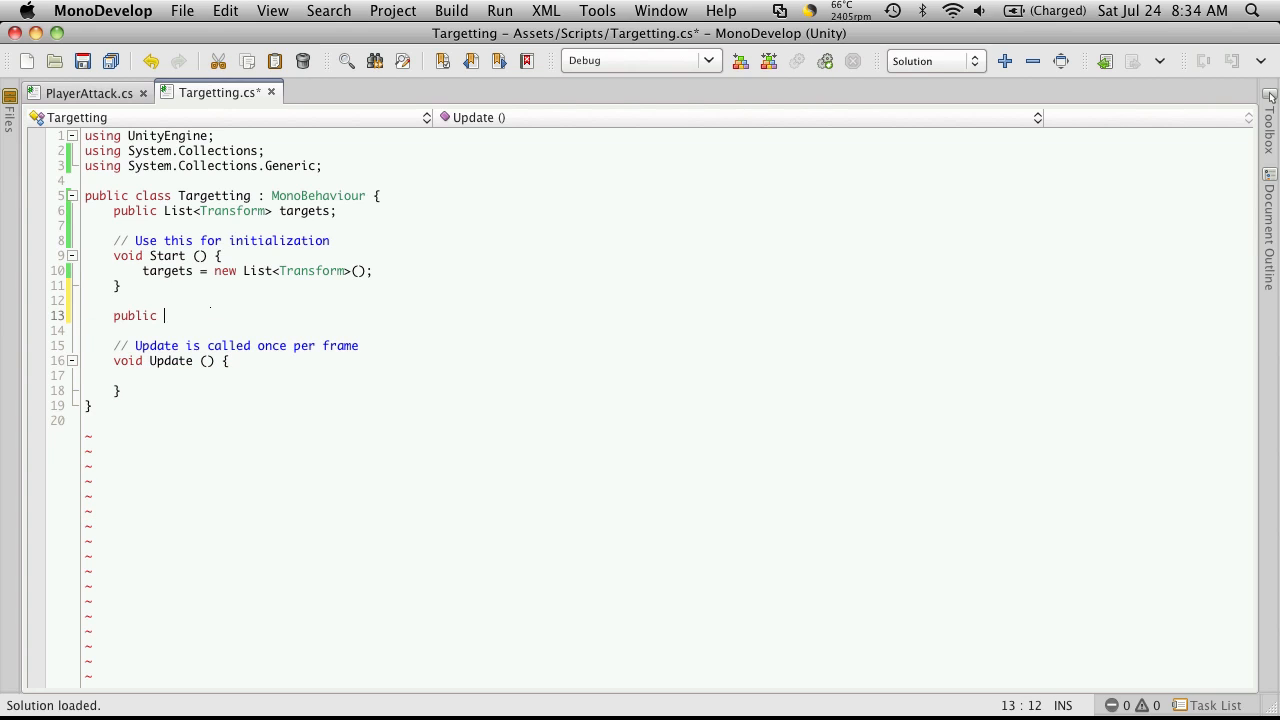
{"action": "type", "text": "void"}
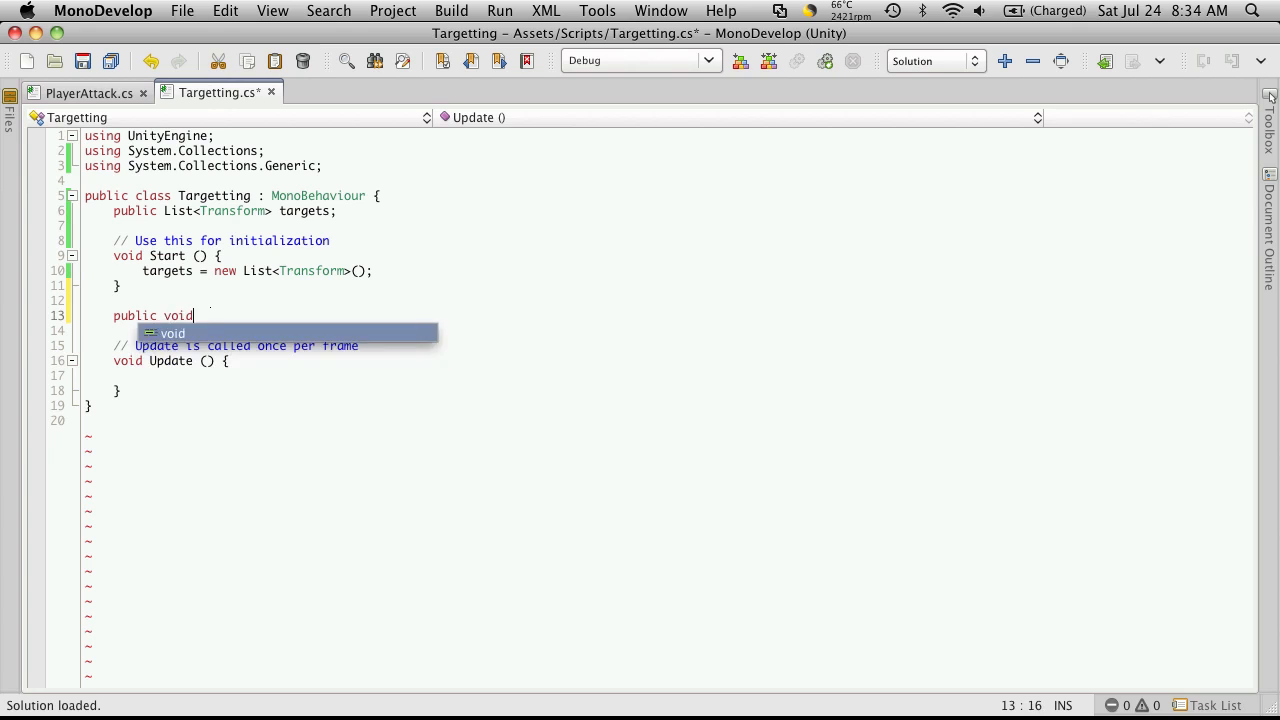
{"action": "type", "text": "AllTarg"}
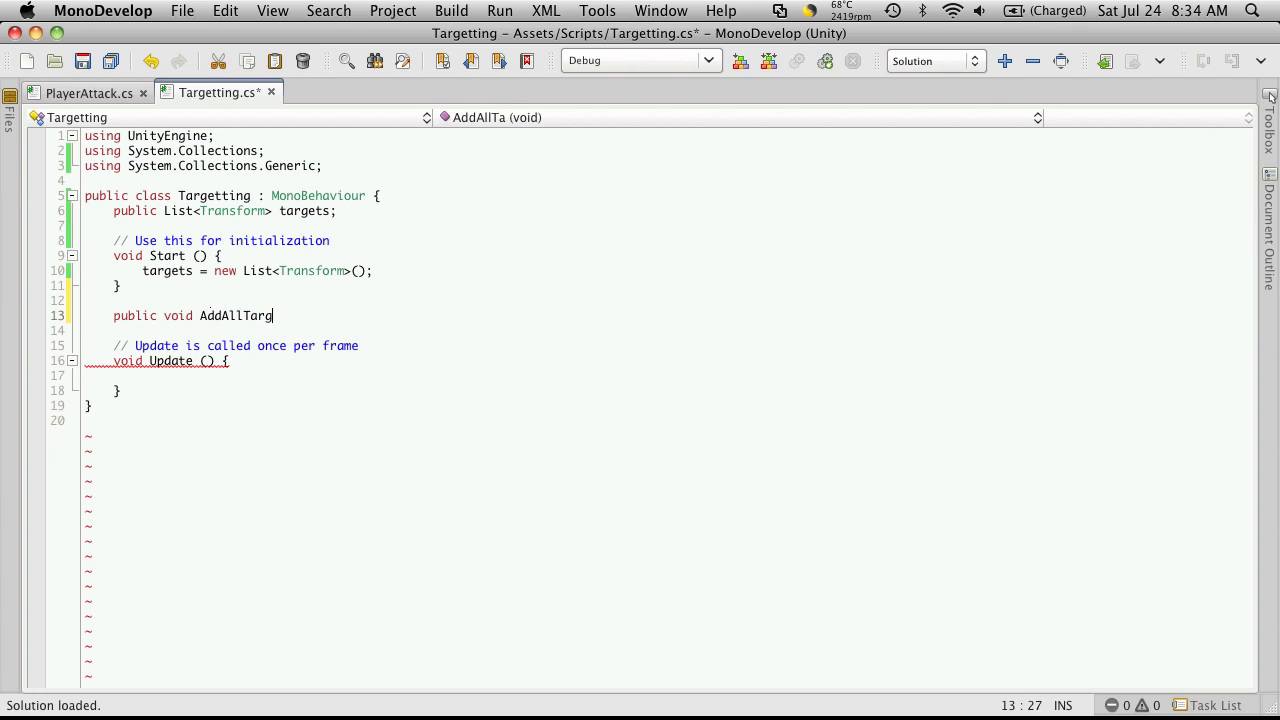
{"action": "key", "text": "Backspace"}
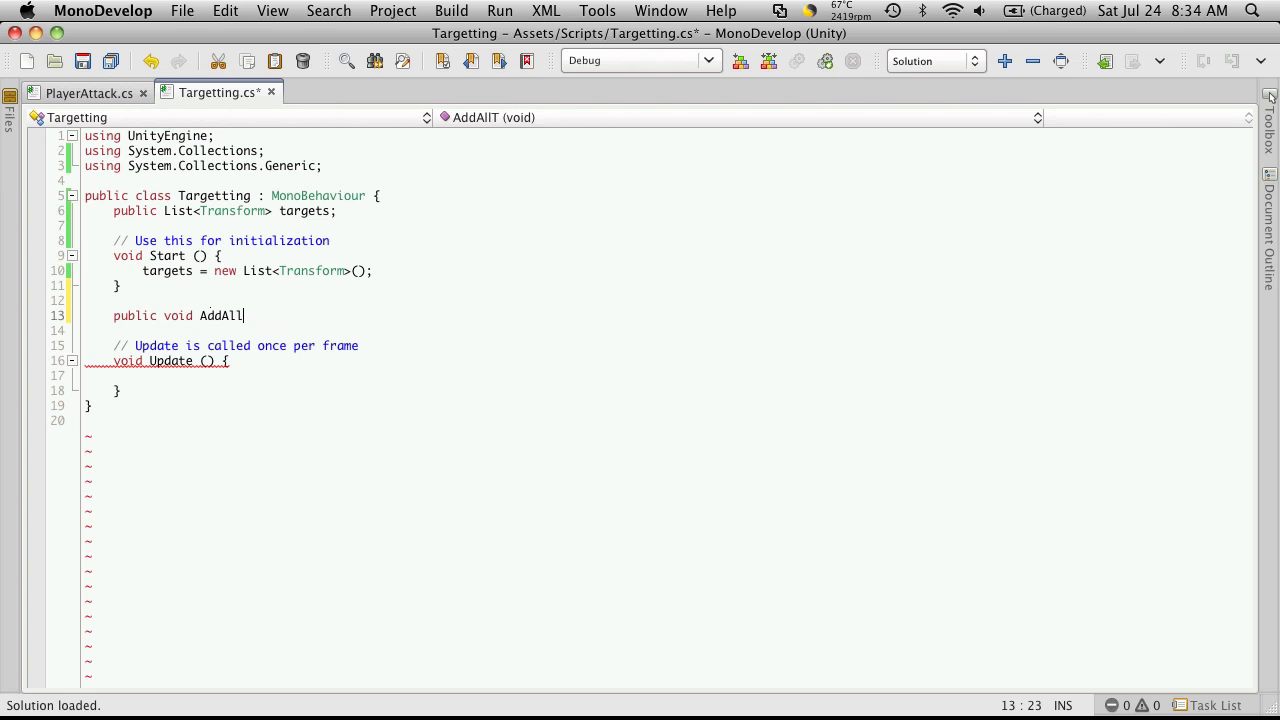
{"action": "type", "text": "ene"}
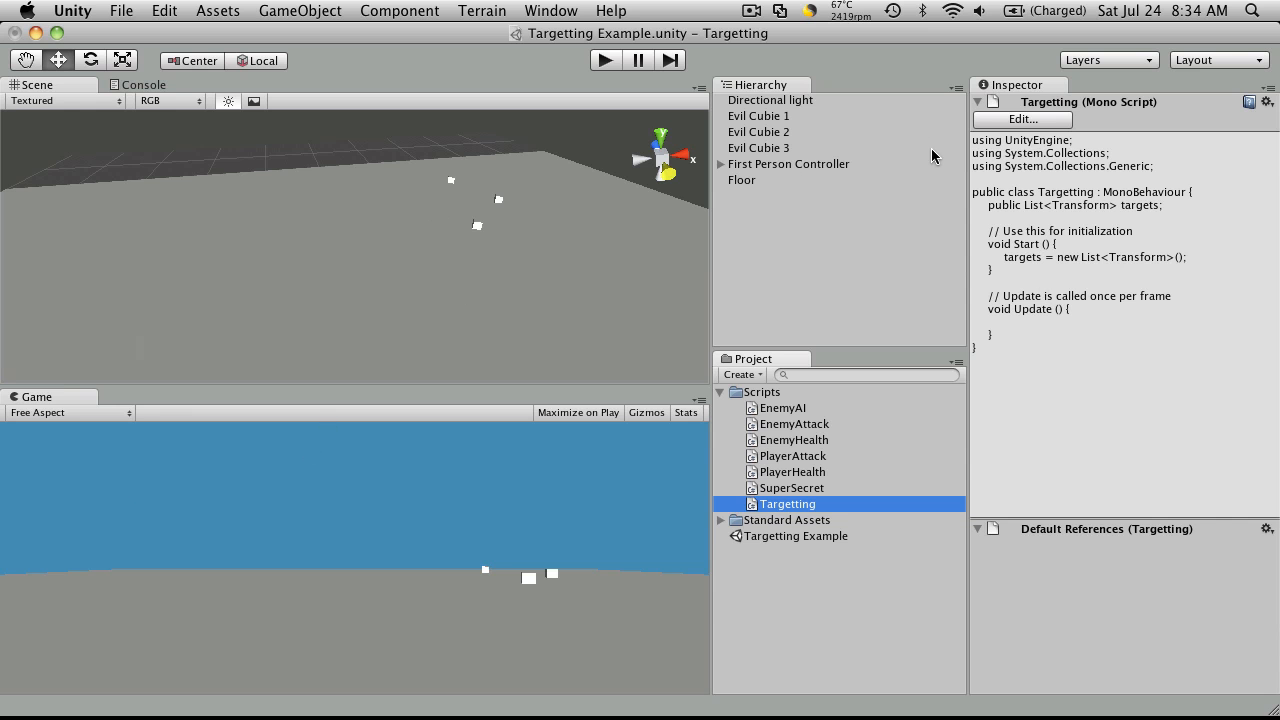
Select Evil Cubie 1 to confirm its Tag reads Enemy.
{"action": "left_click", "coordinate": [772, 115]}
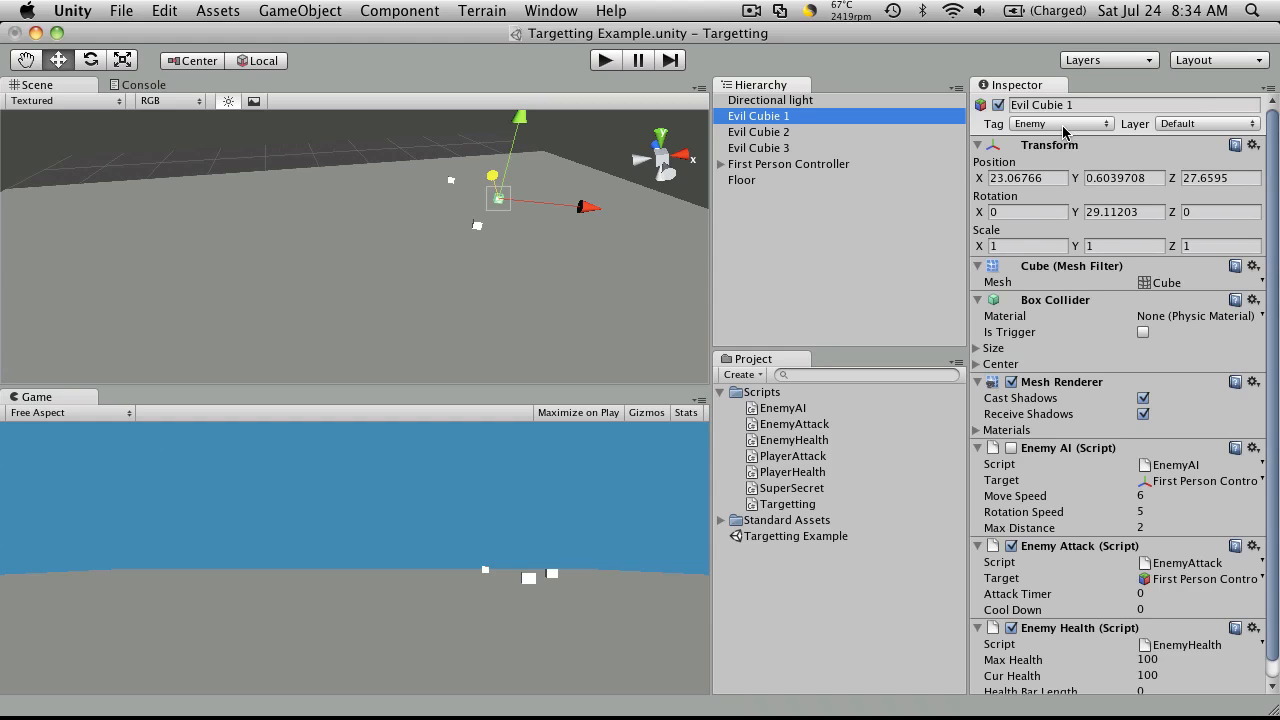
{"action": "mouse_move", "coordinate": [435, 174]}
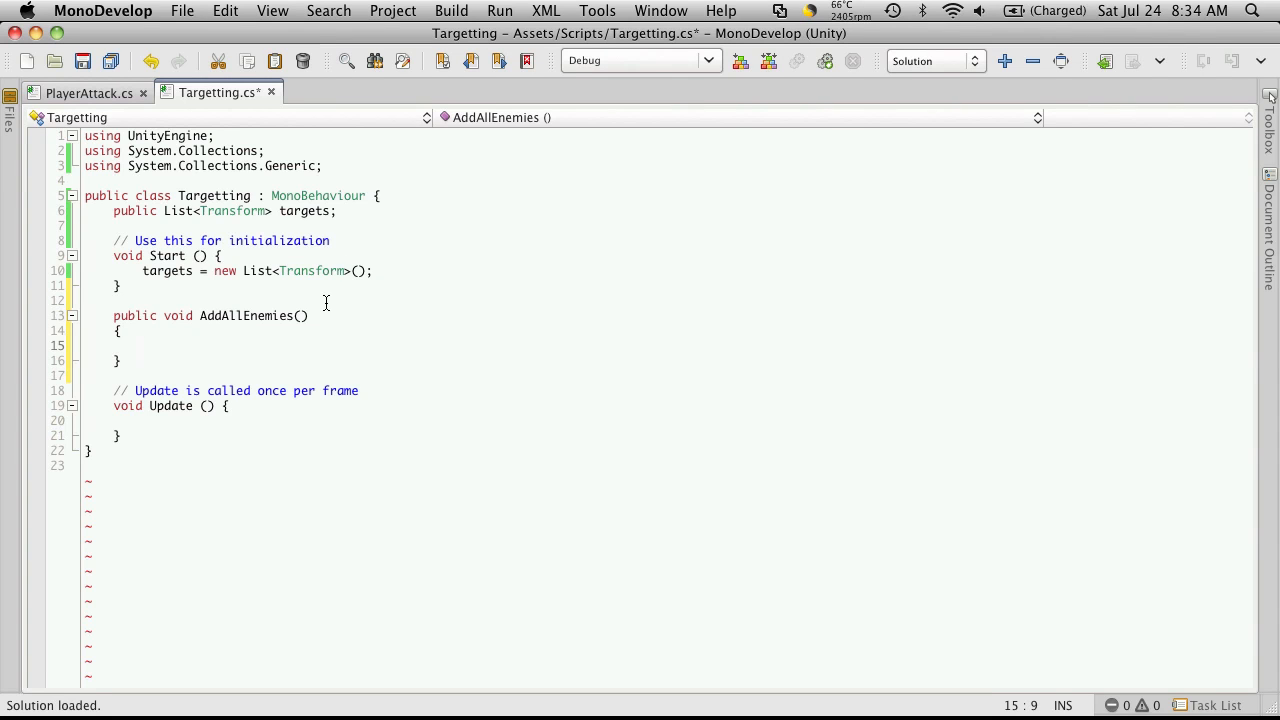
Declare a GameObject[] array named go inside AddAllEnemies.
{"action": "type", "text": "G"}
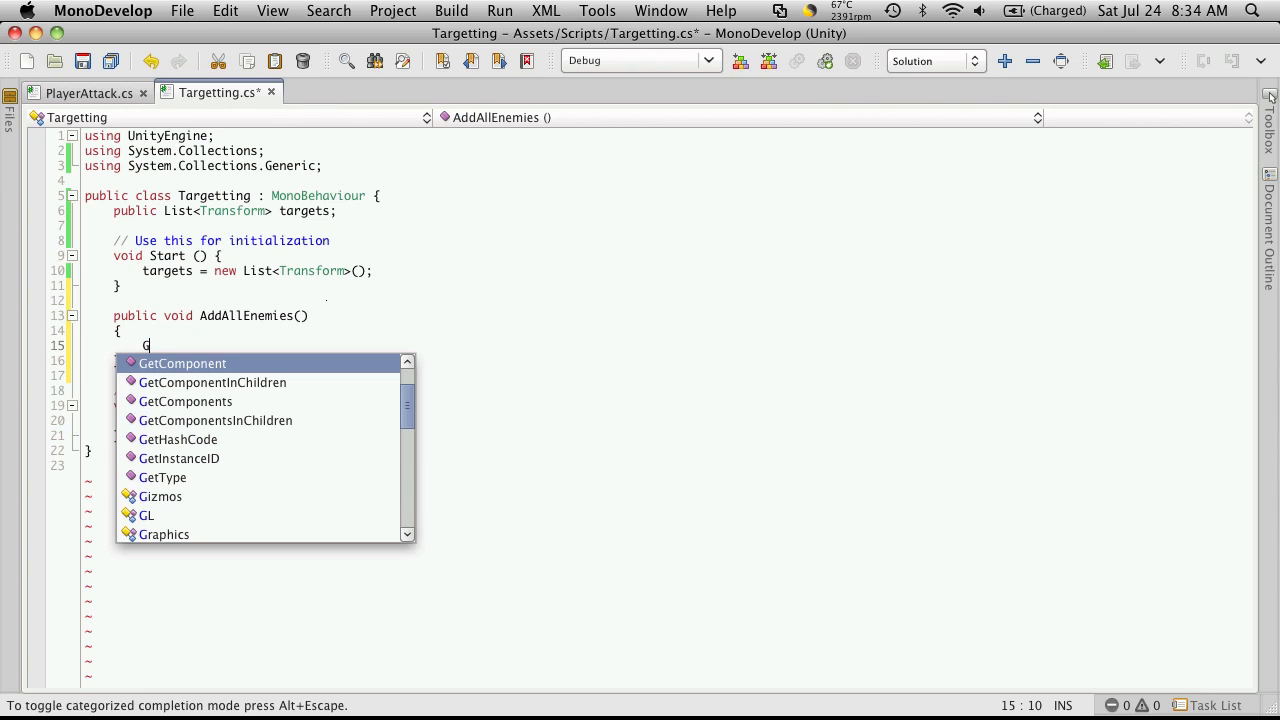
{"action": "type", "text": "ameObject"}
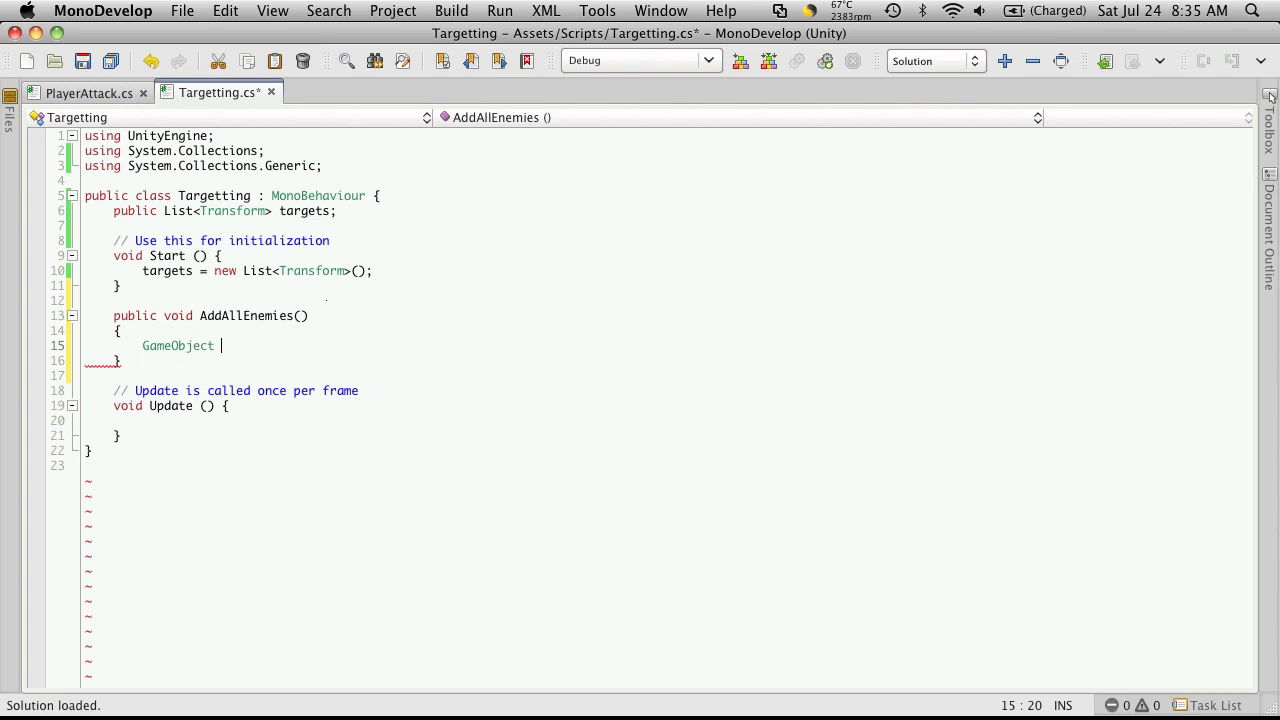
{"action": "key", "text": "BackSpace"}
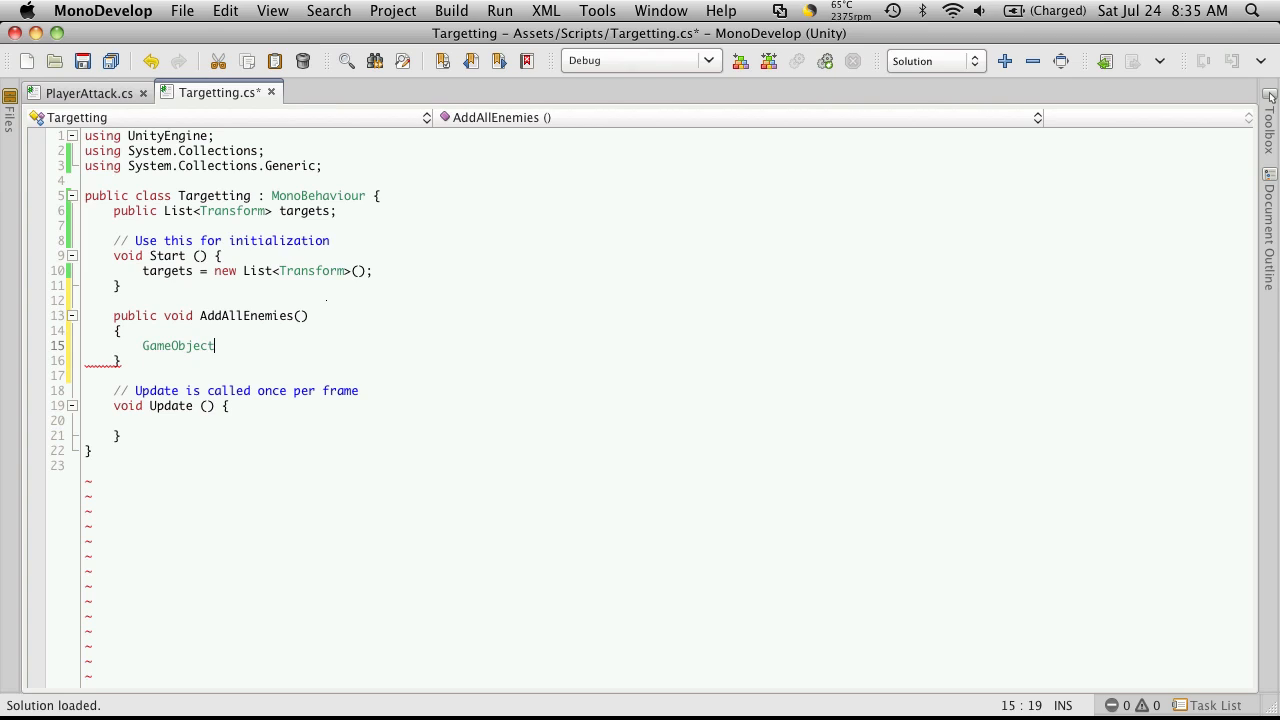
{"action": "type", "text": "[] go ="}
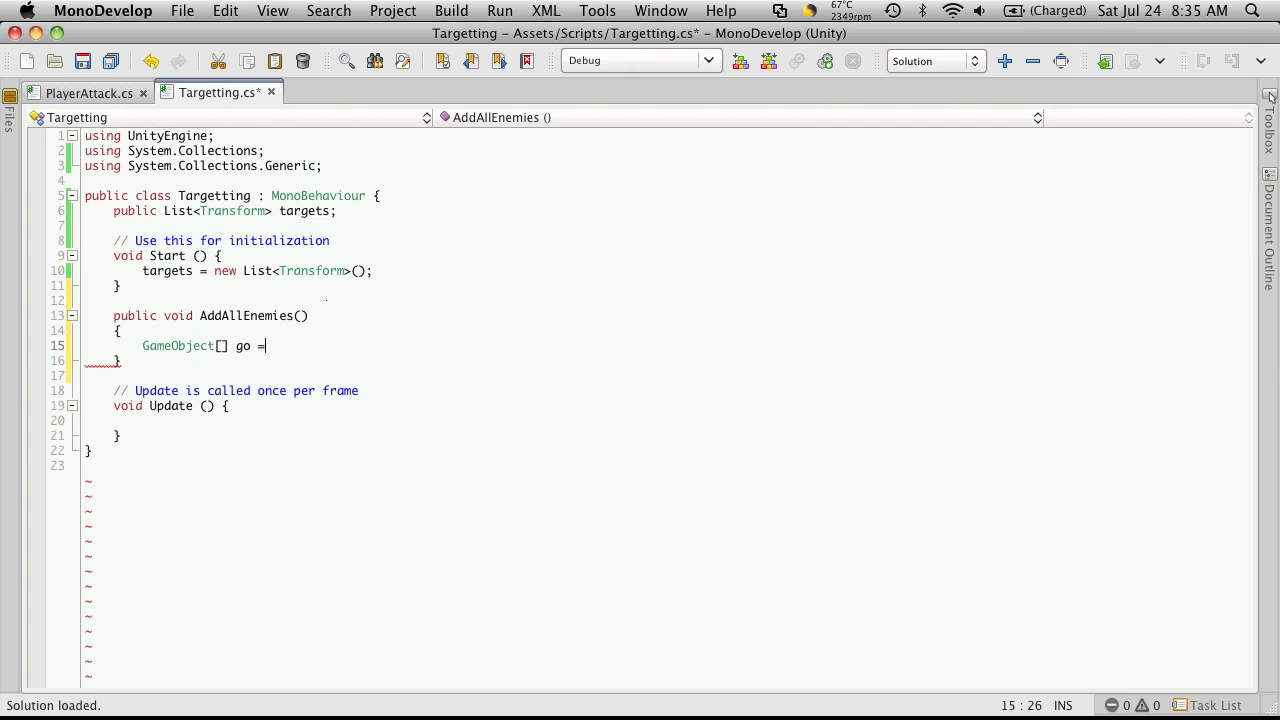
Assign go = GameObject.FindGameObjectsWithTag("Enemies") and save the script.
{"action": "type", "text": "GameObject"}
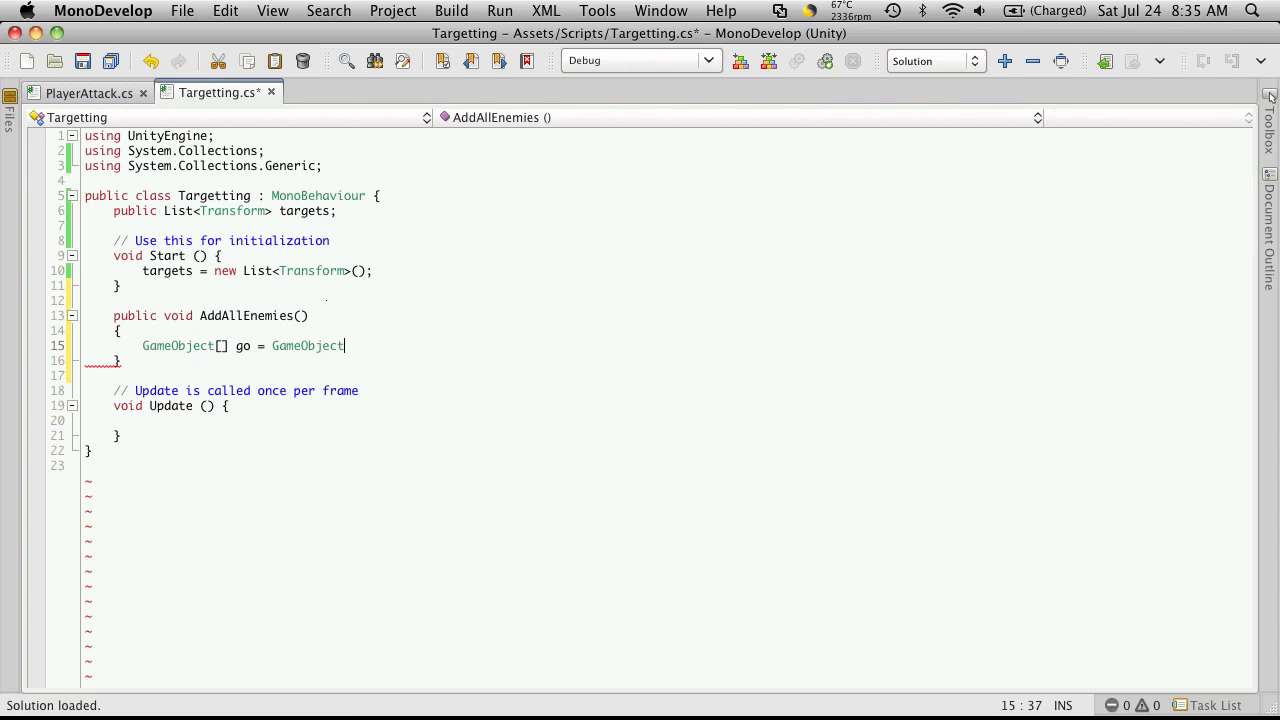
{"action": "type", "text": ".Find"}
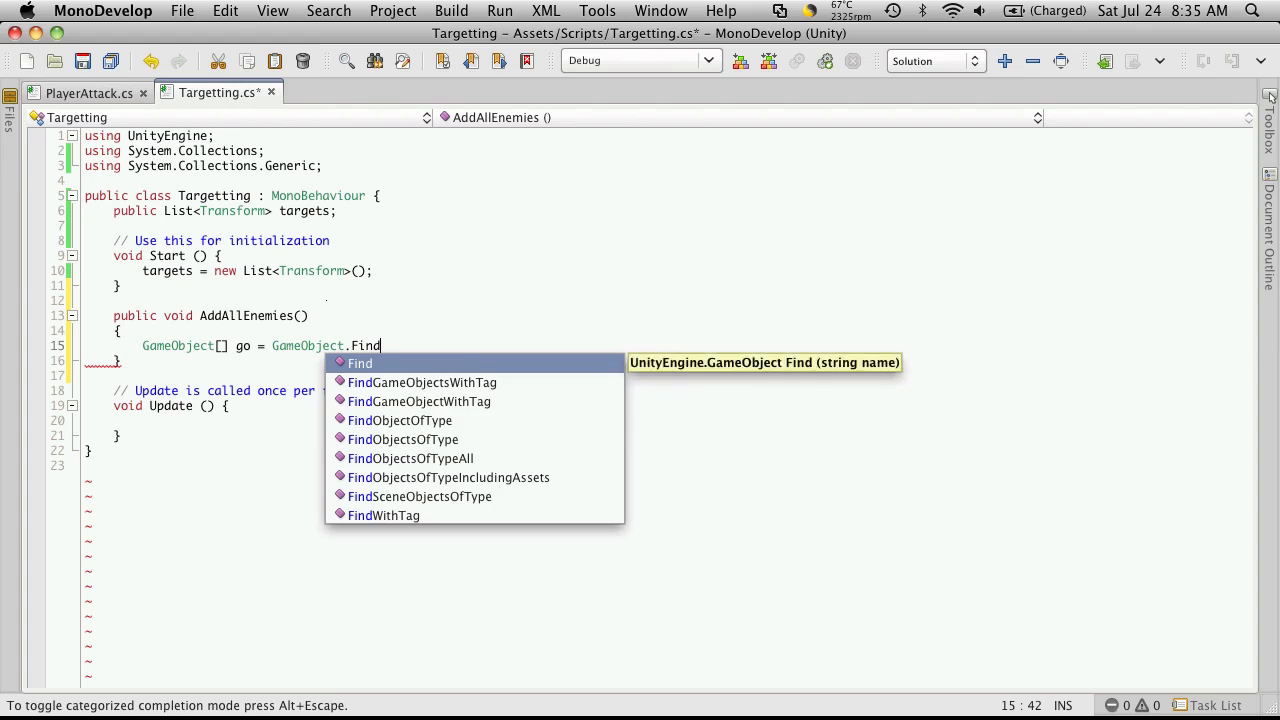
{"action": "left_click", "coordinate": [422, 382]}
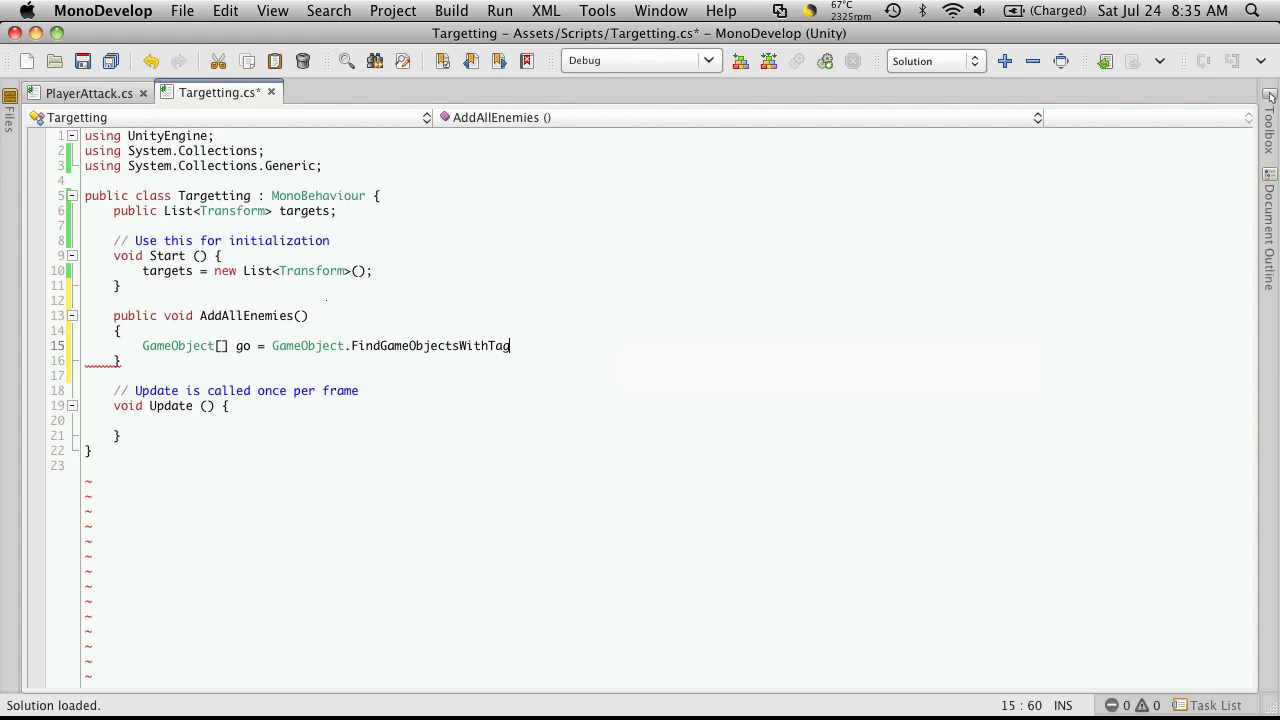
{"action": "type", "text": "();"}
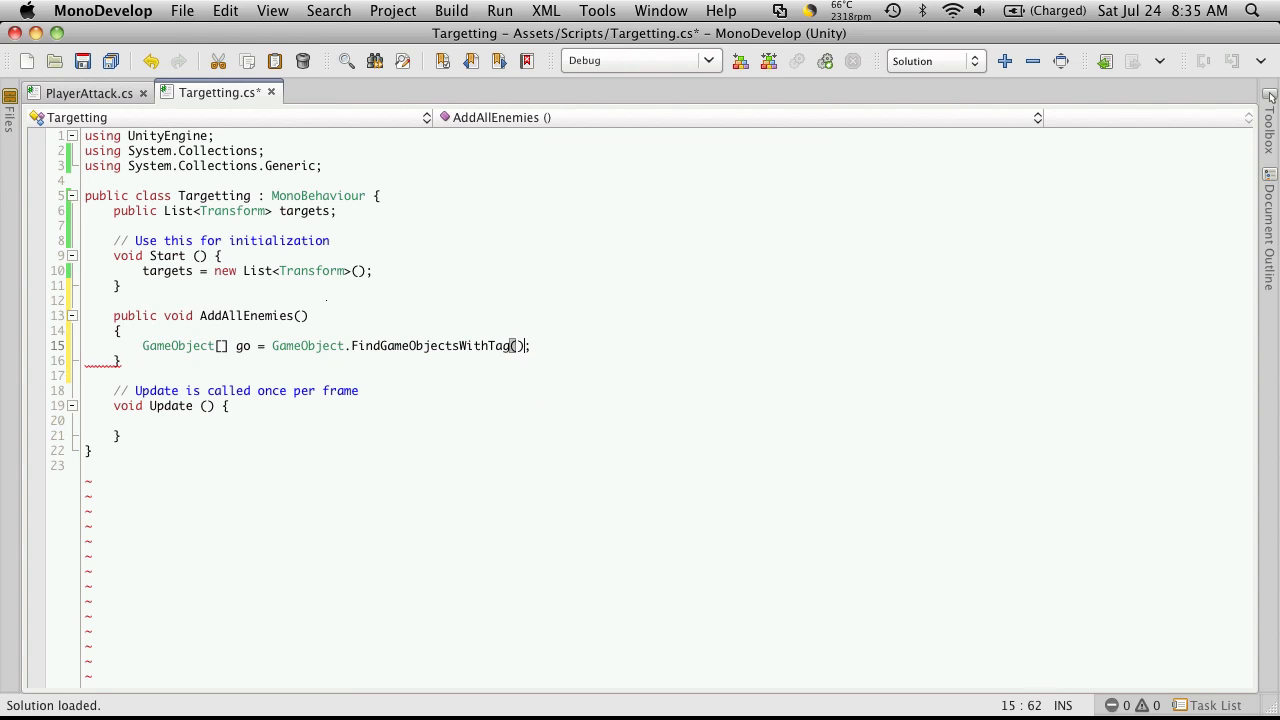
{"action": "type", "text": "\"\""}
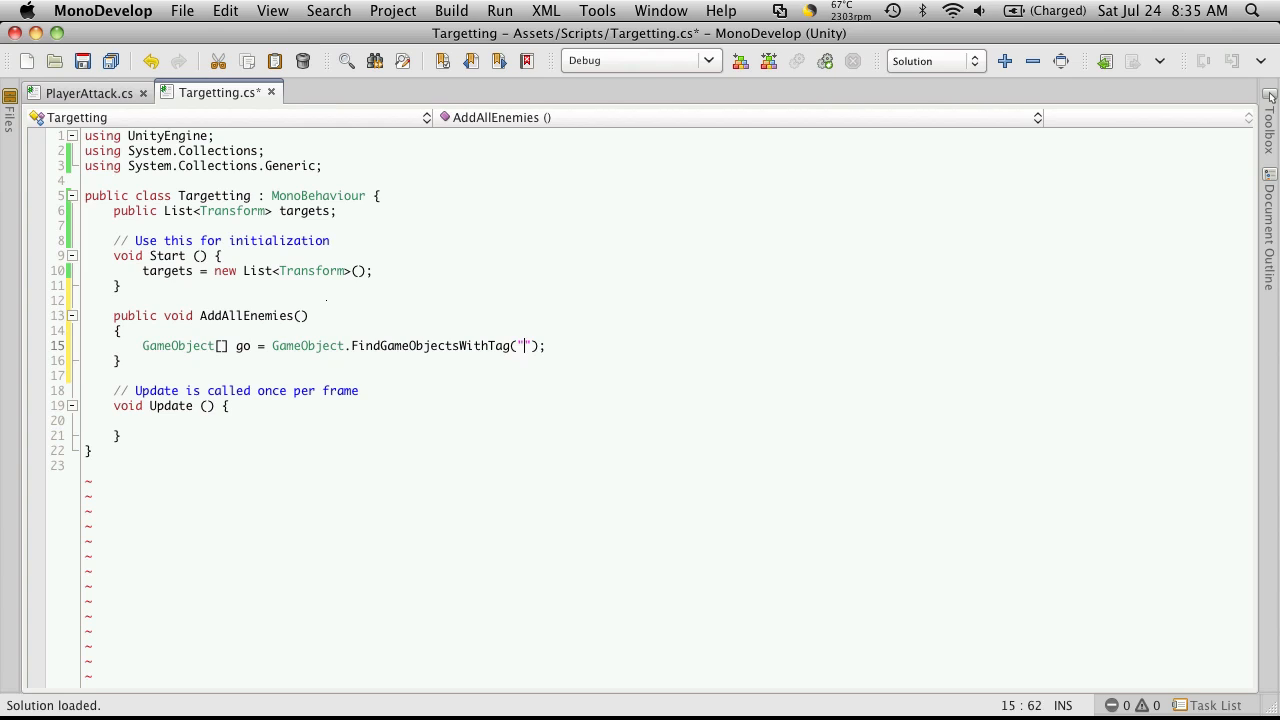
{"action": "type", "text": "Enemies"}
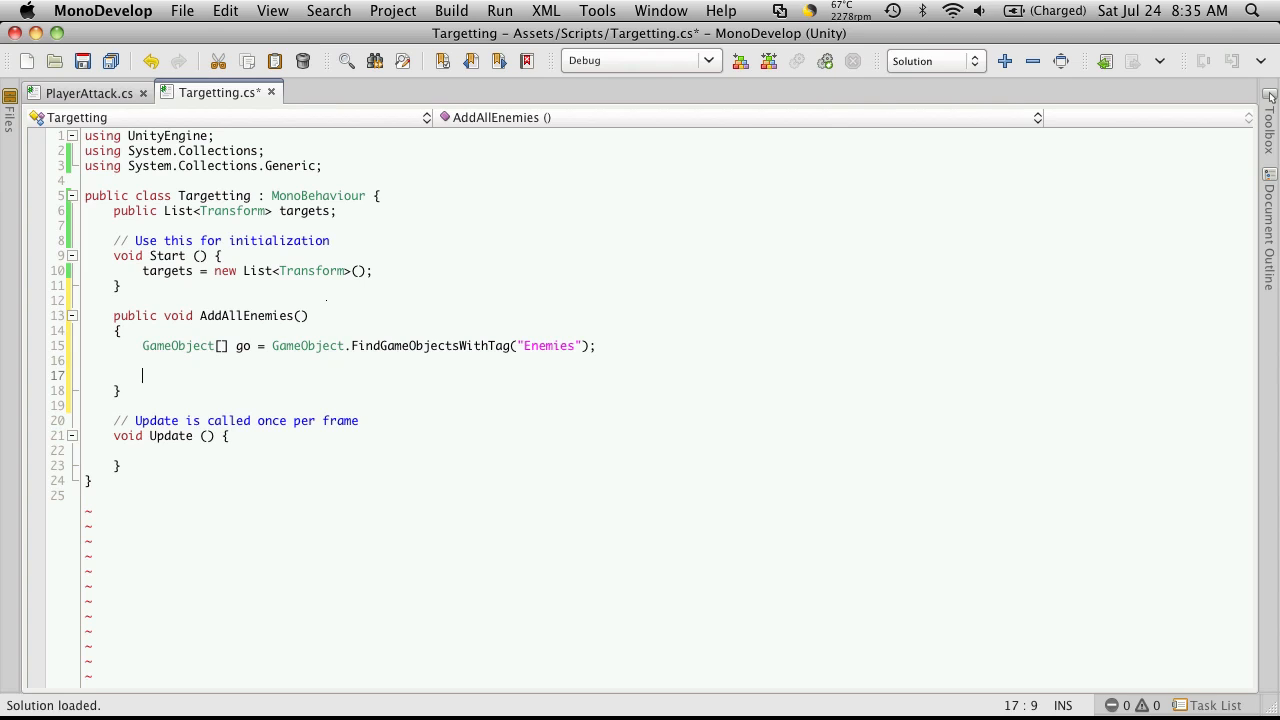
{"action": "mouse_move", "coordinate": [645, 372]}
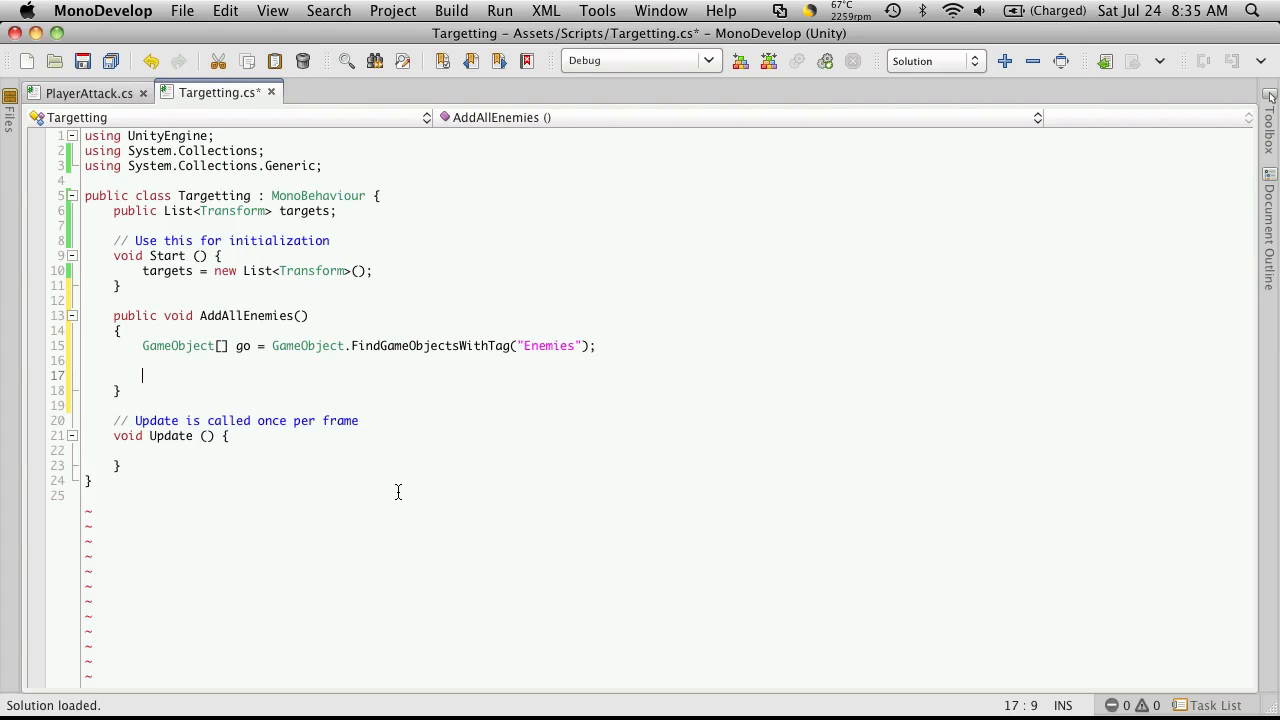
{"action": "key", "text": "cmd+s"}
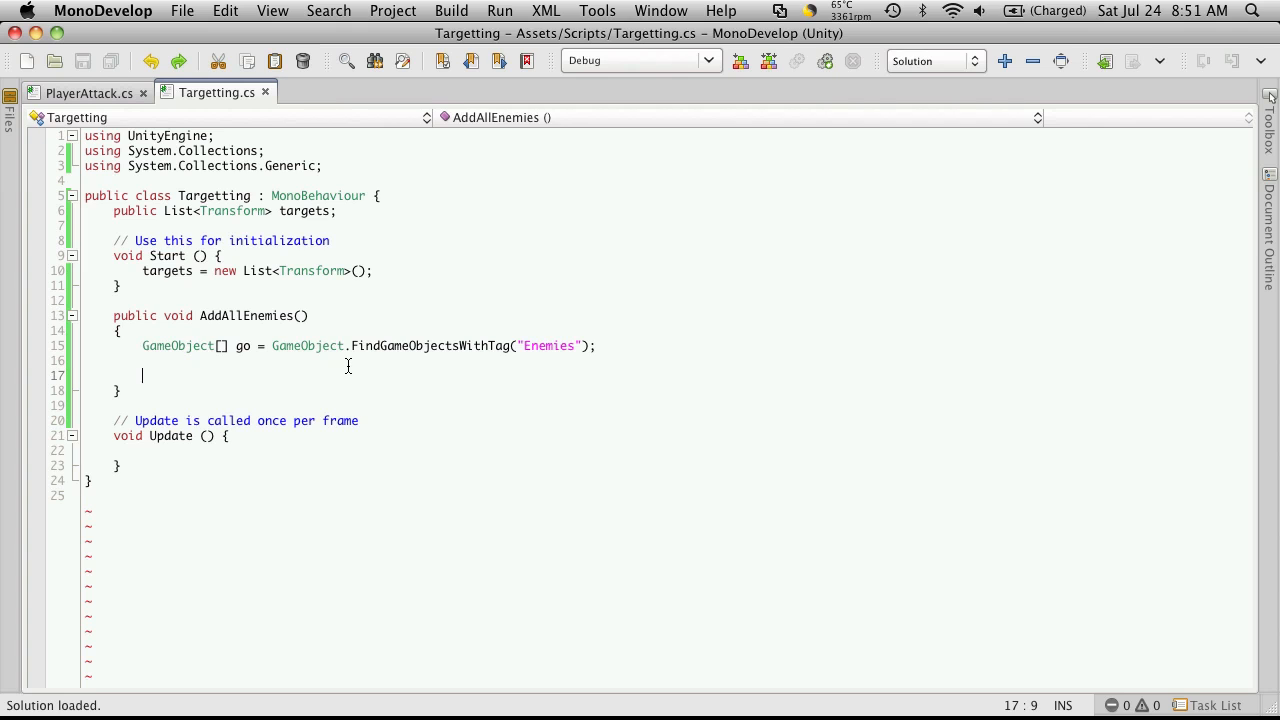
Write foreach (GameObject enemy in go) calling AddTarget(enemy.transform); inside AddAllEnemies.
{"action": "type", "text": "For"}
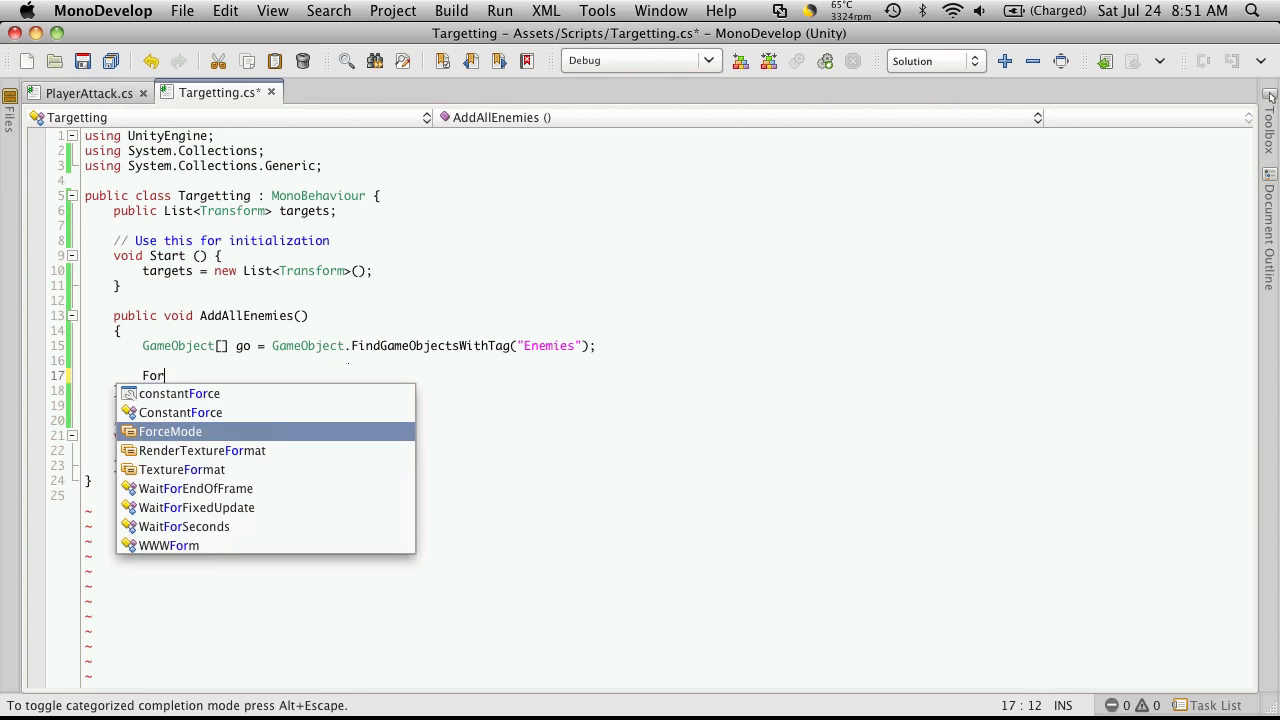
{"action": "type", "text": "e"}
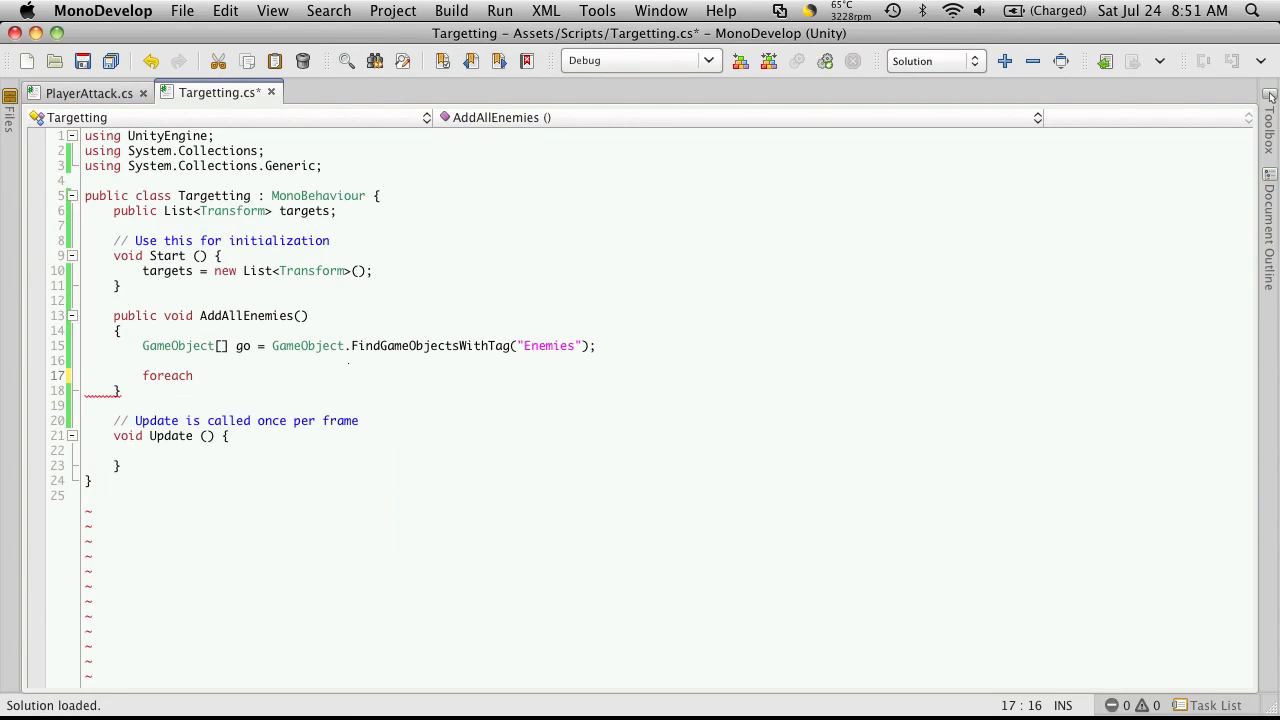
{"action": "type", "text": "(GameObject"}
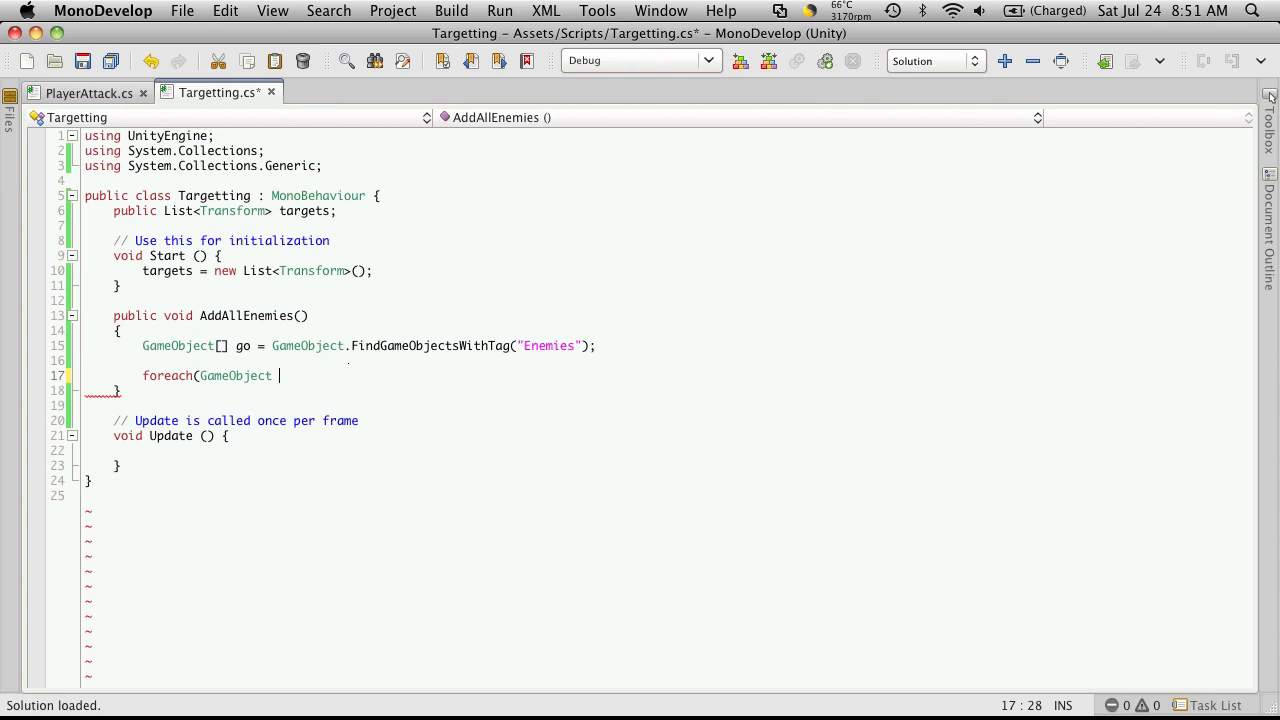
{"action": "type", "text": "enemy"}
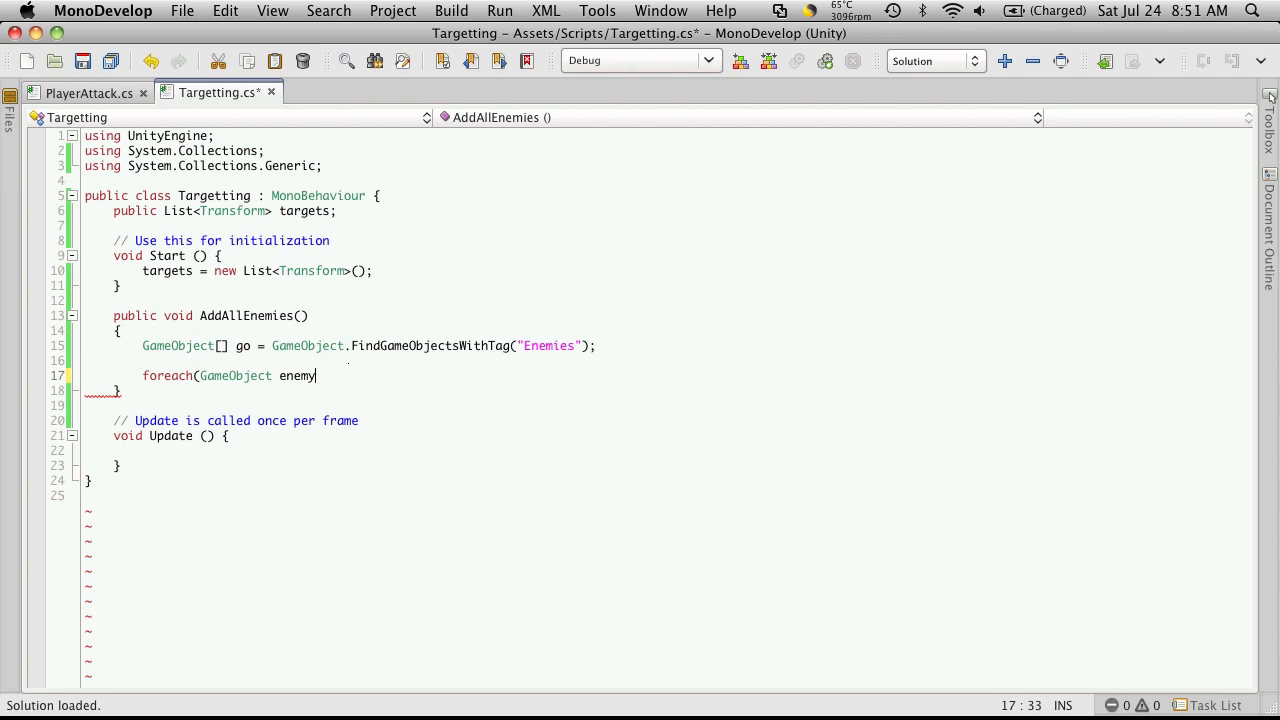
{"action": "type", "text": "\" \""}
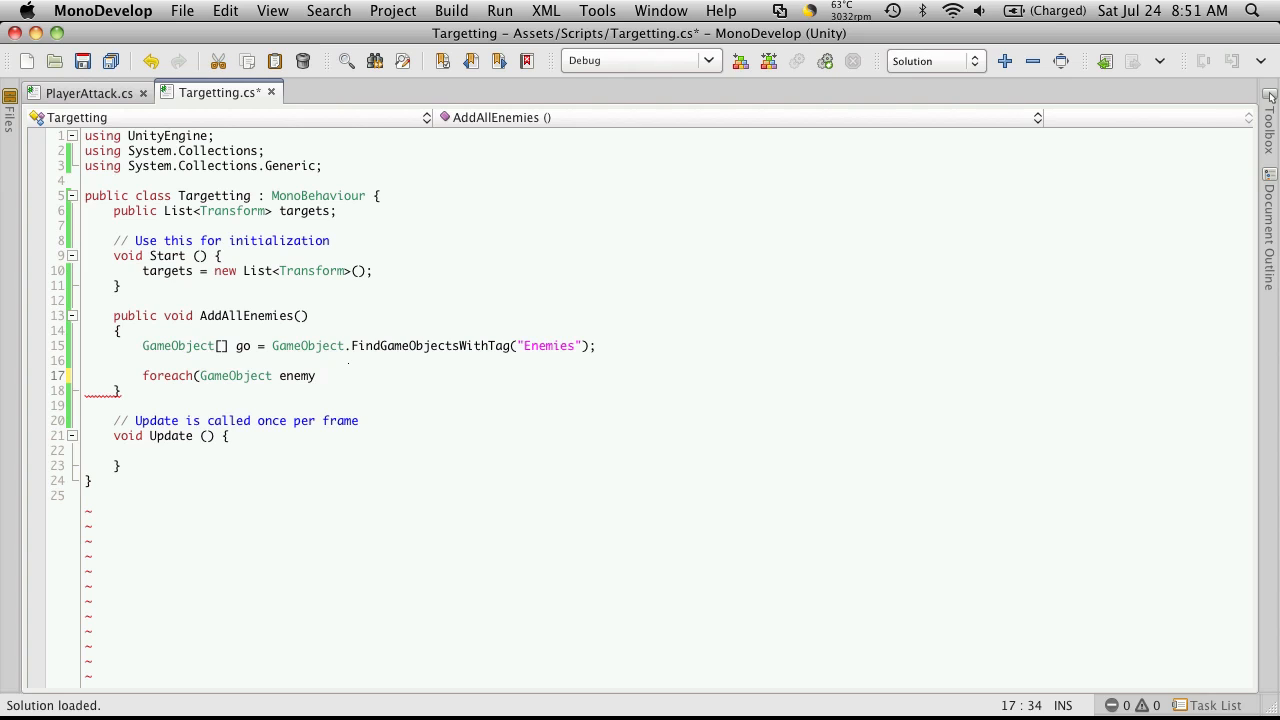
{"action": "type", "text": "in go)"}
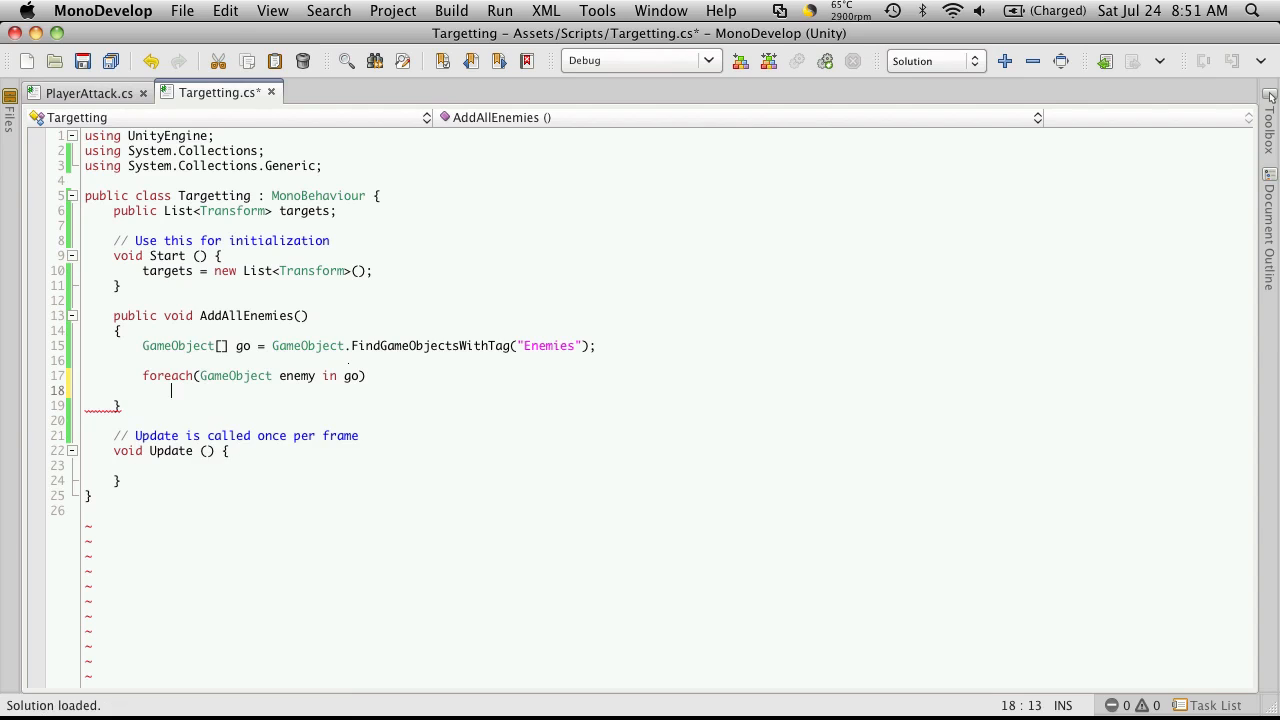
{"action": "type", "text": "AddTo"}
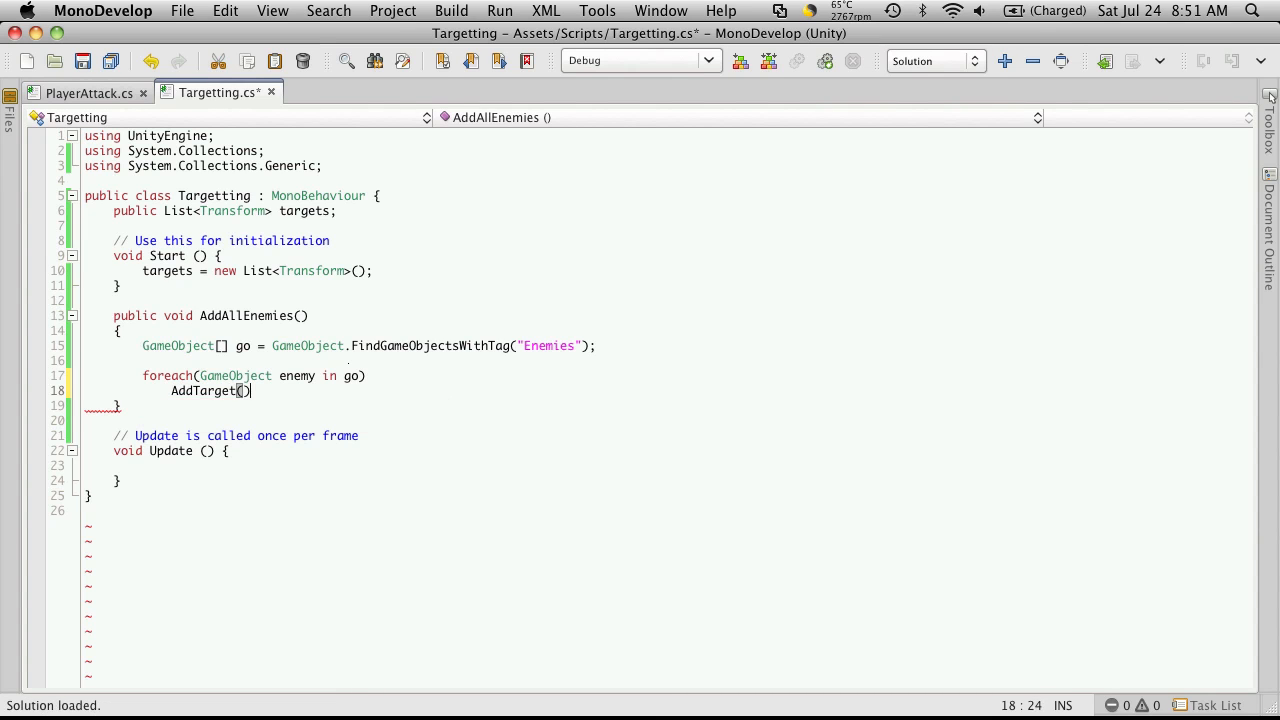
{"action": "type", "text": ";"}
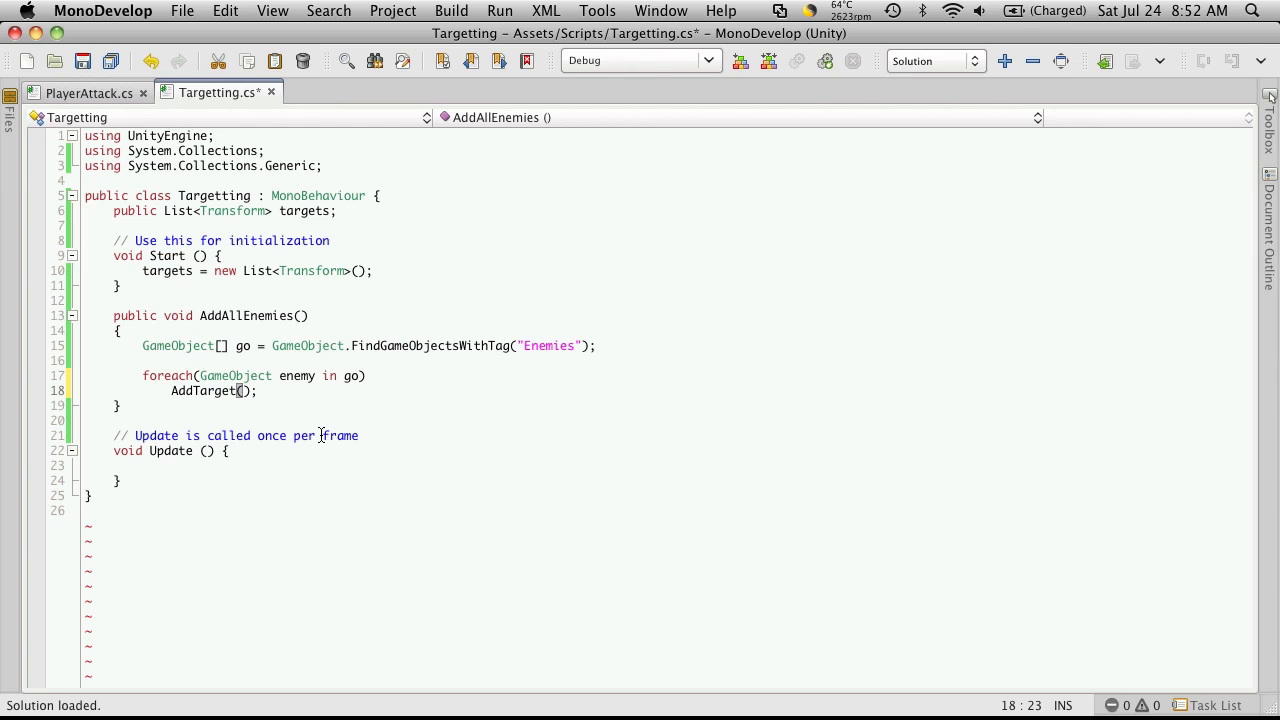
{"action": "type", "text": "enemy.transform"}
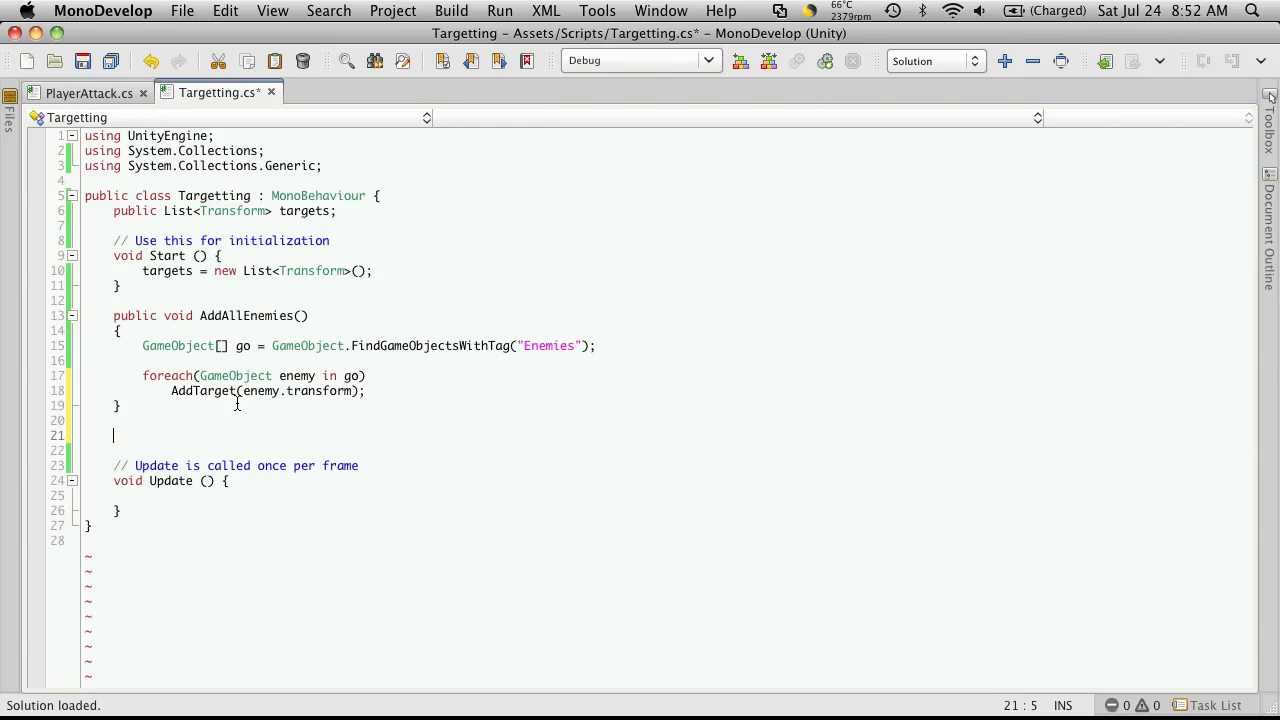
Write public void AddTarget(Transform enemy) with body targets.Add(enemy); below AddAllEnemies.
{"action": "type", "text": "p"}
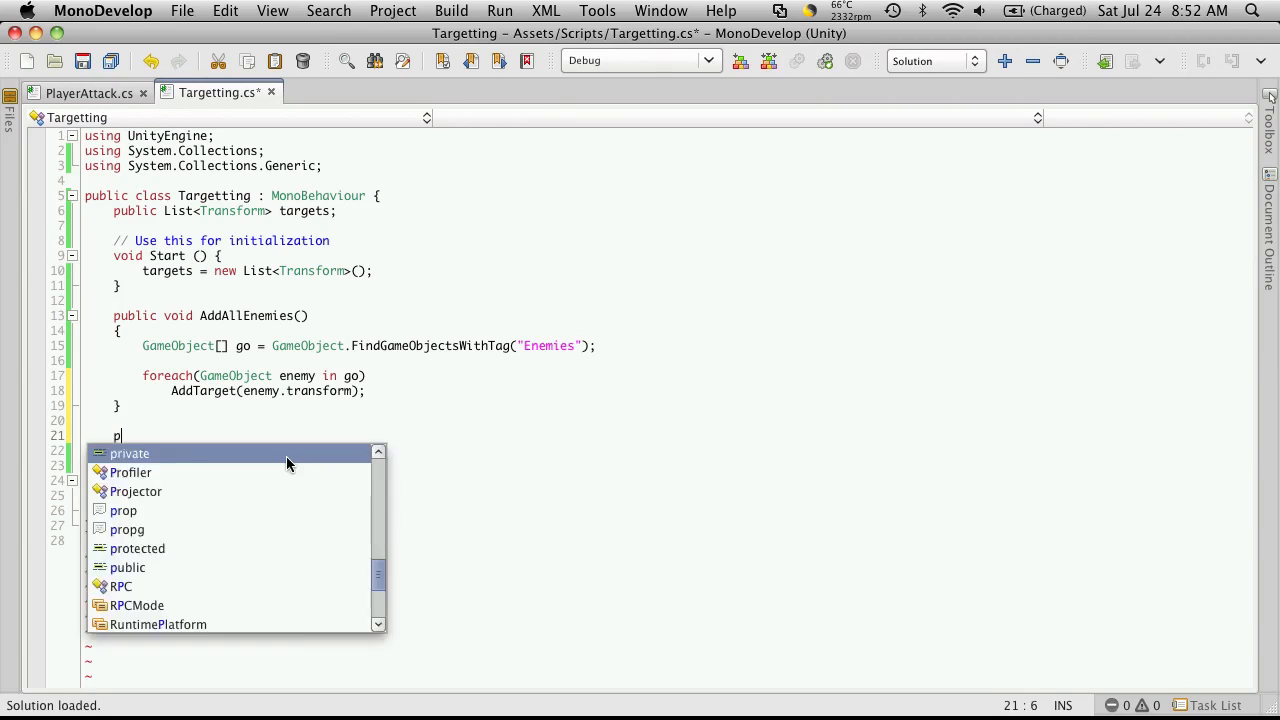
{"action": "type", "text": "ublic void"}
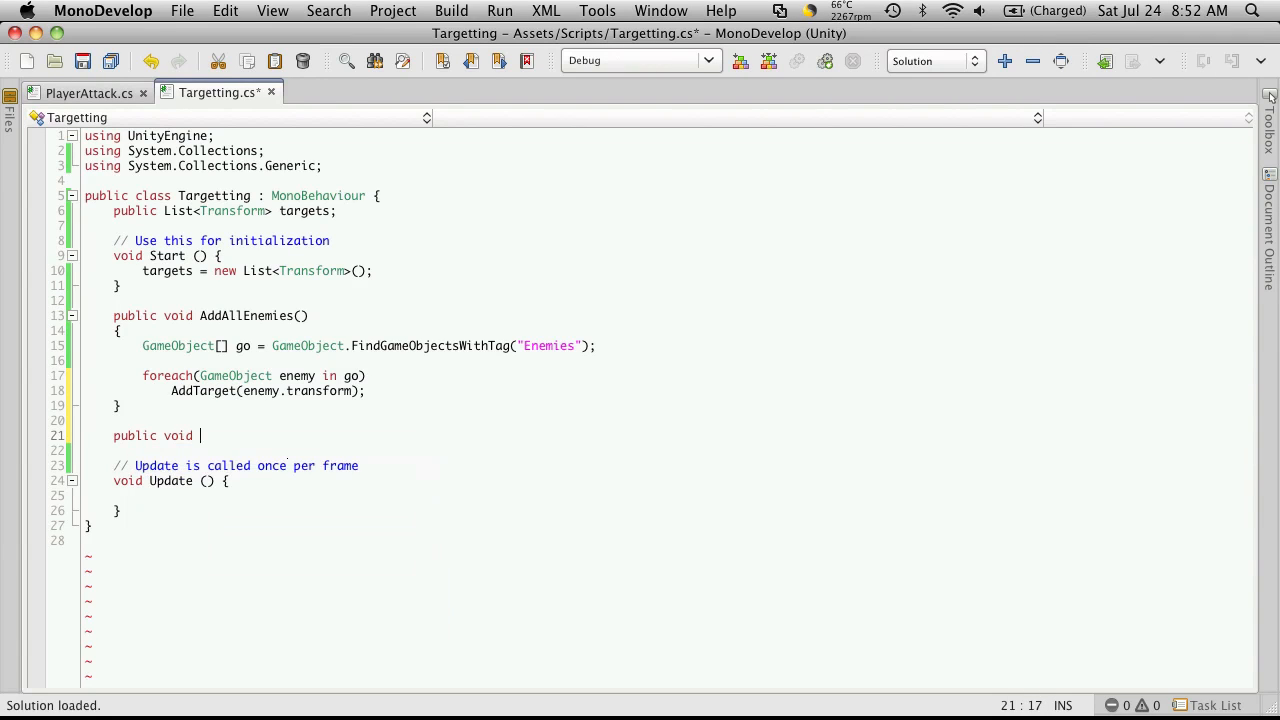
{"action": "type", "text": "AddTarget("}
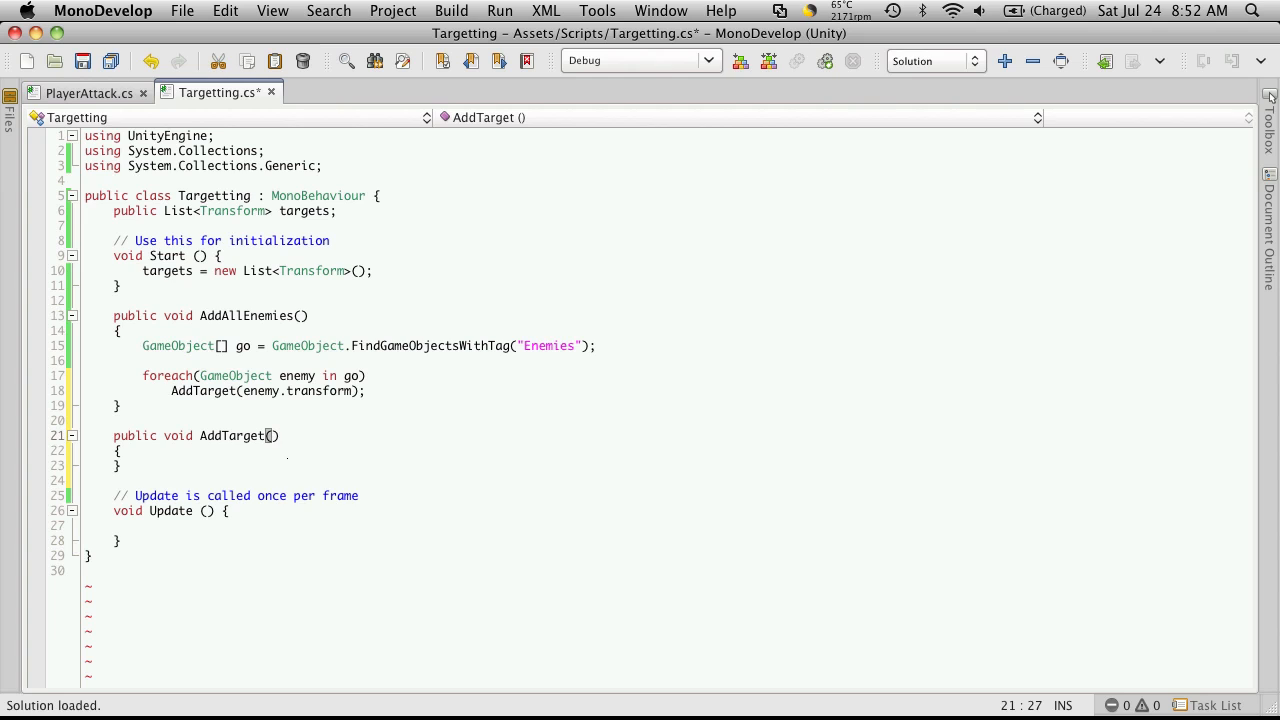
{"action": "type", "text": "Transform"}
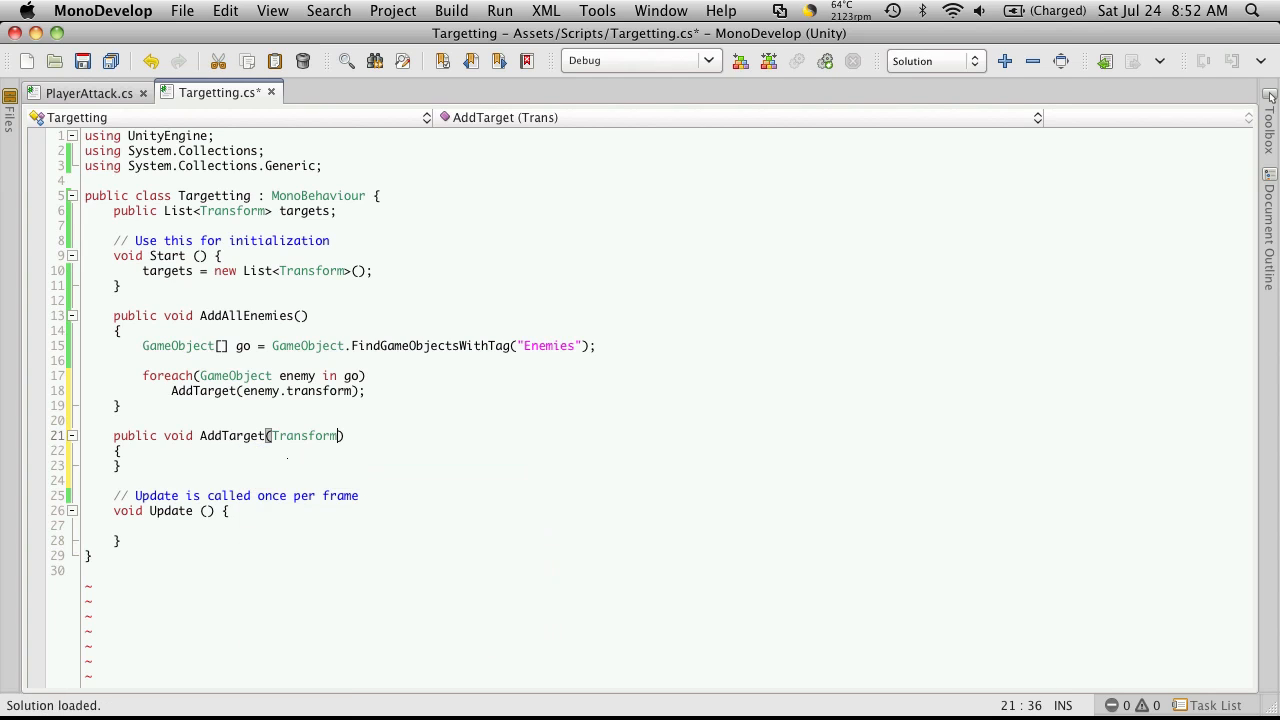
{"action": "type", "text": "enemy"}
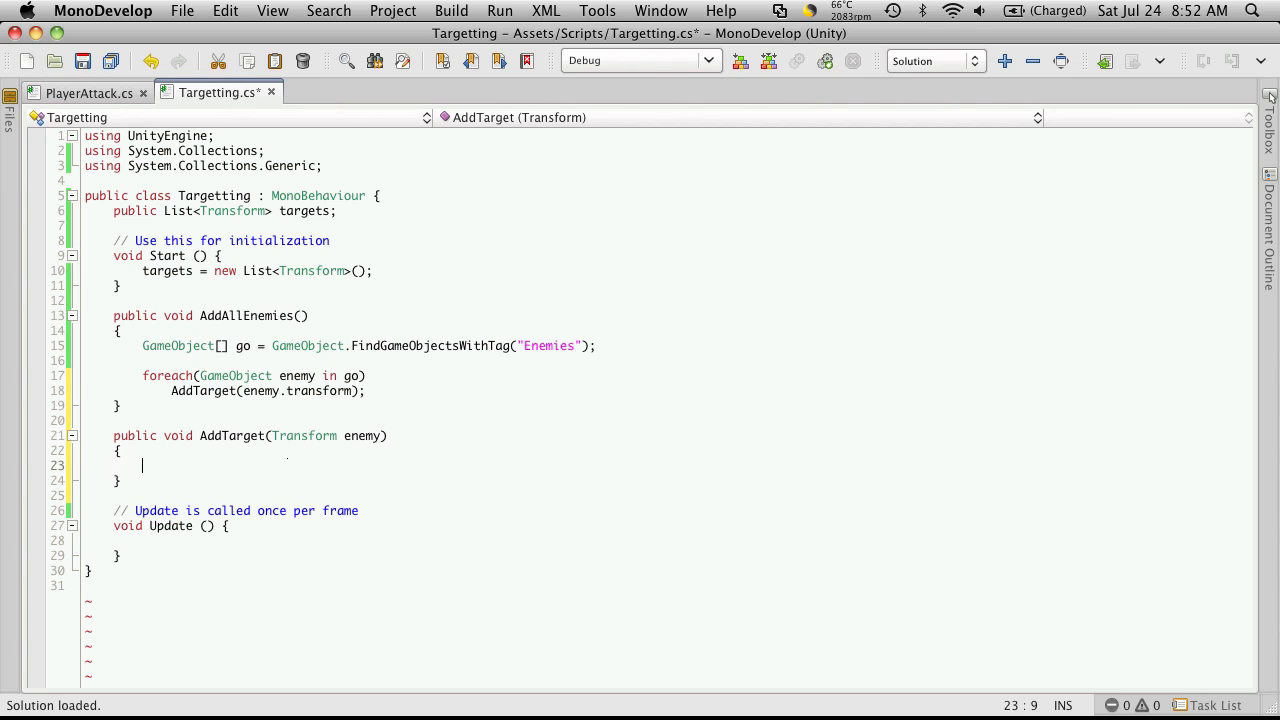
{"action": "type", "text": "targets.Add("}
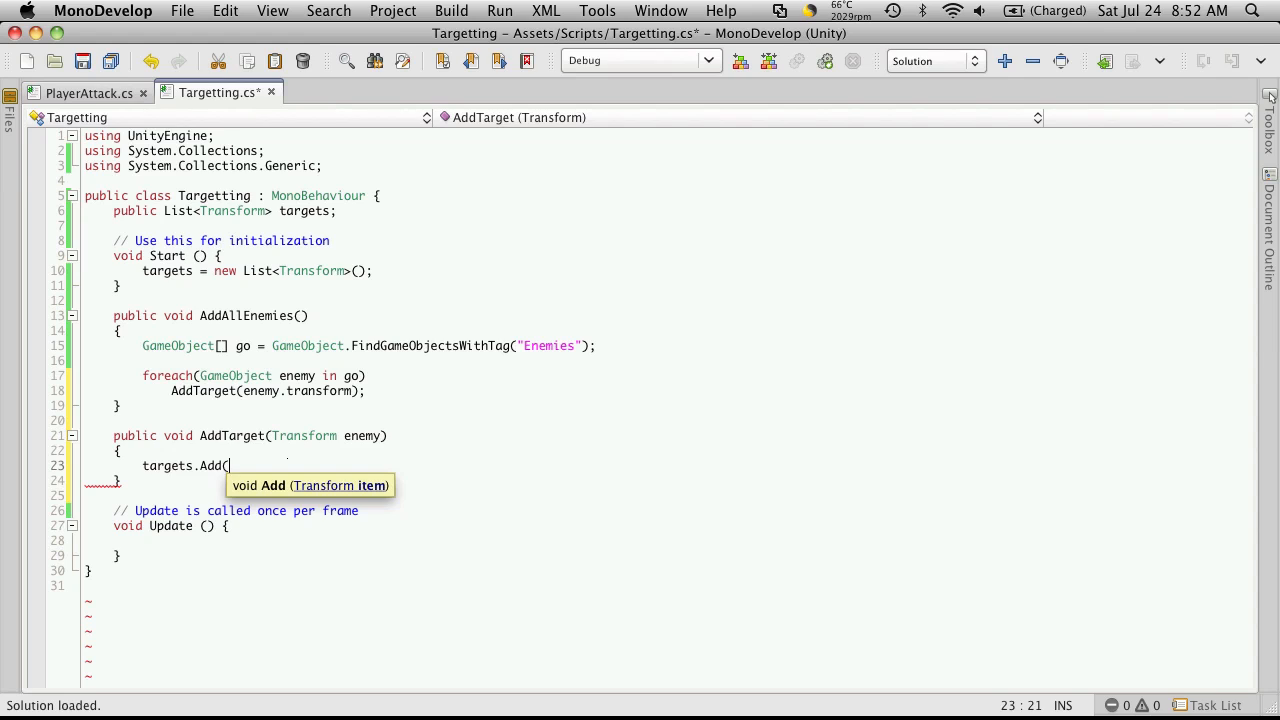
{"action": "type", "text": "enemy);"}
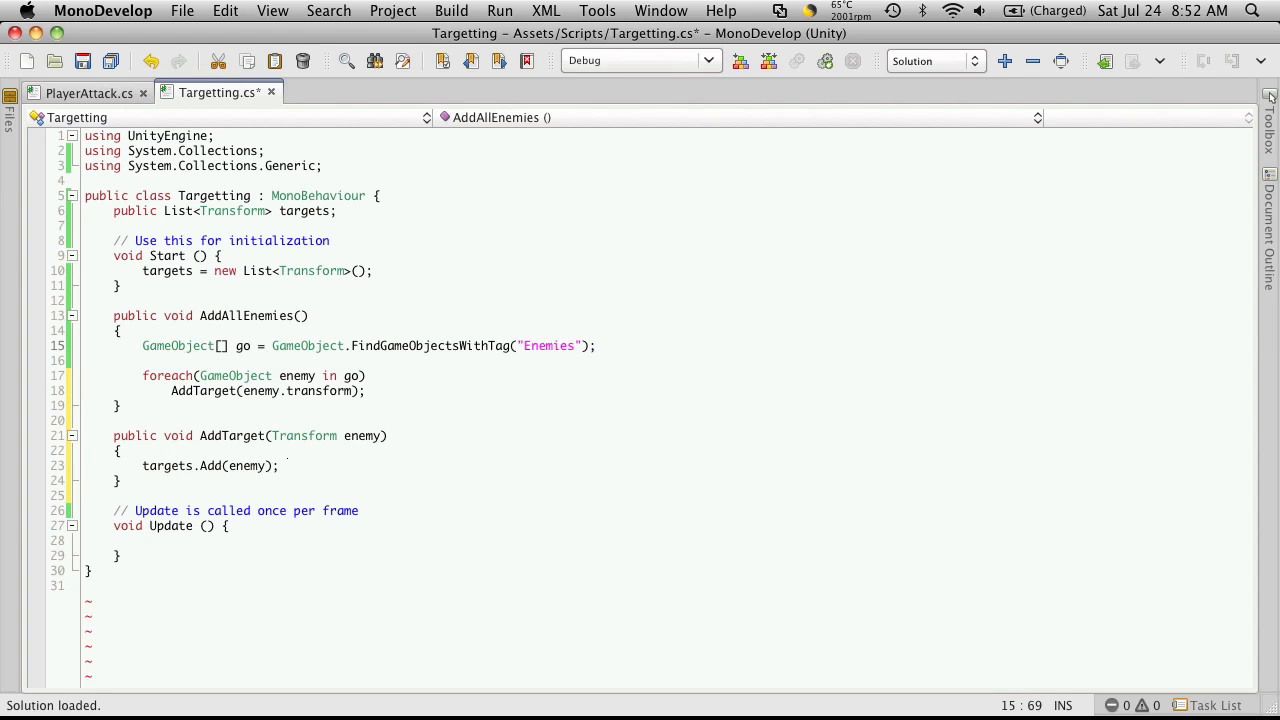
Change the searched tag to 'Enemy' and call AddAllEnemies() in Start after the list creation.
{"action": "key", "text": "cmd+tab"}
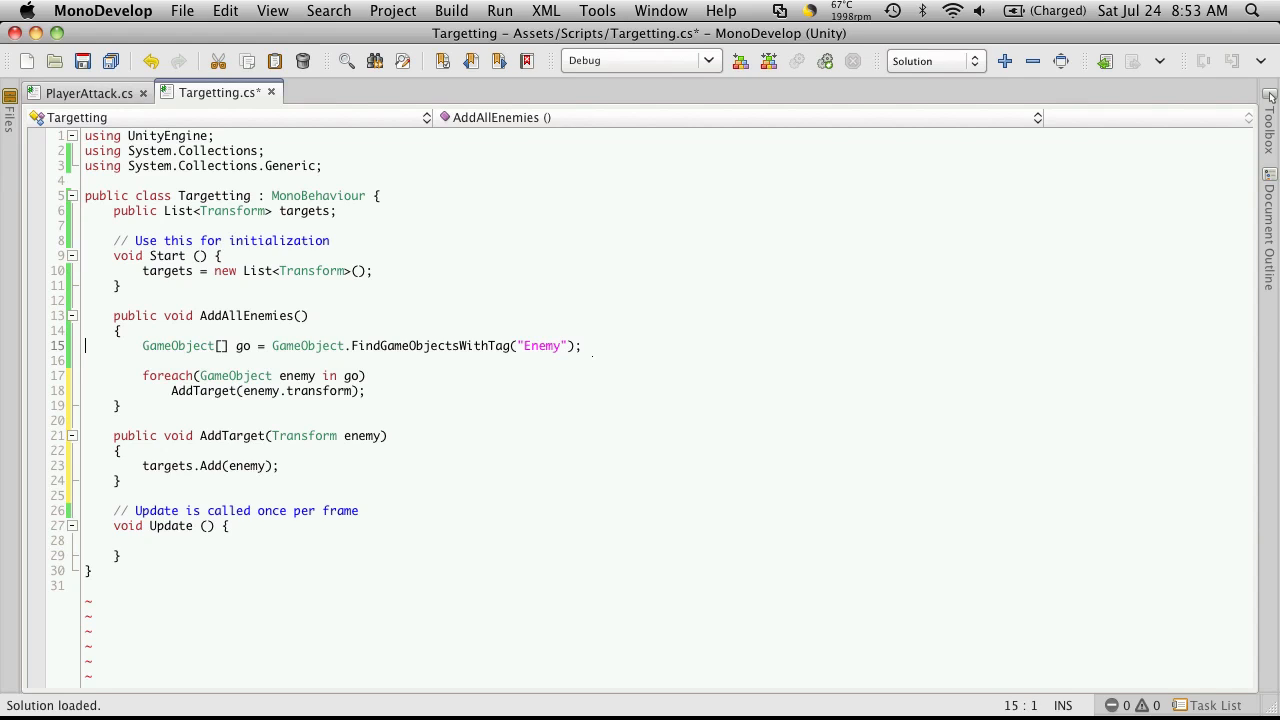
{"action": "key", "text": "Return"}
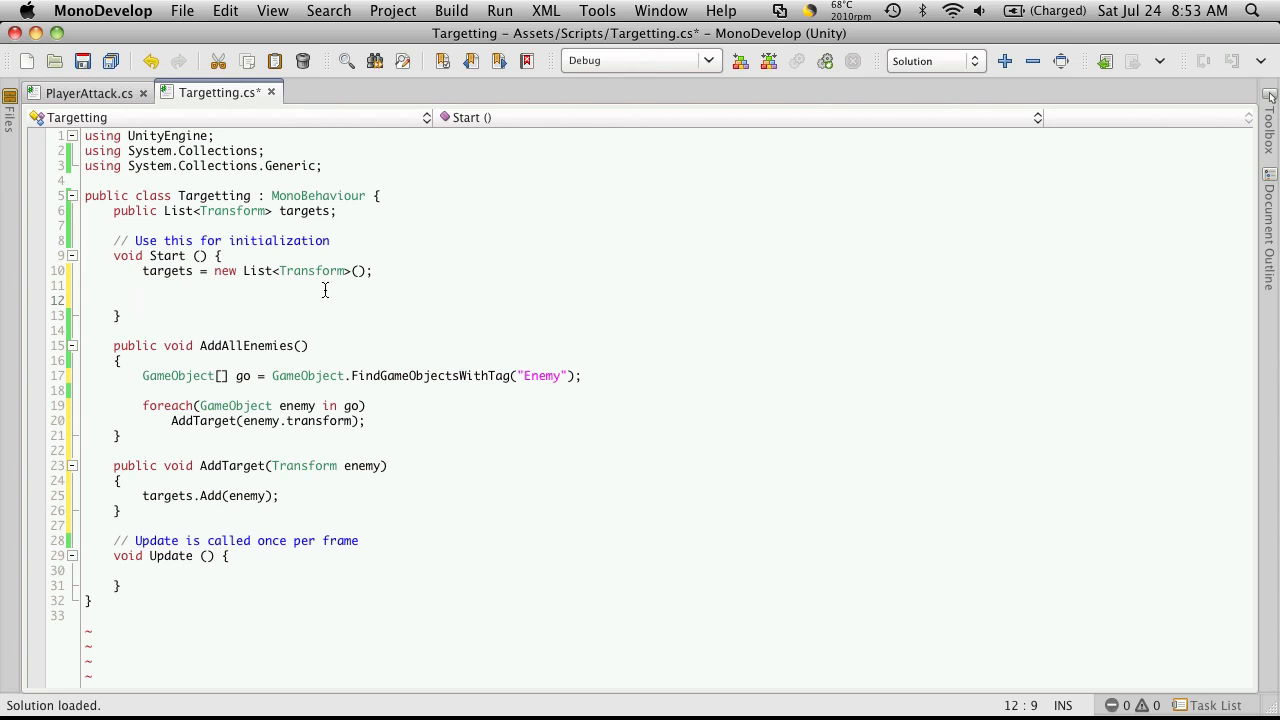
{"action": "type", "text": "A"}
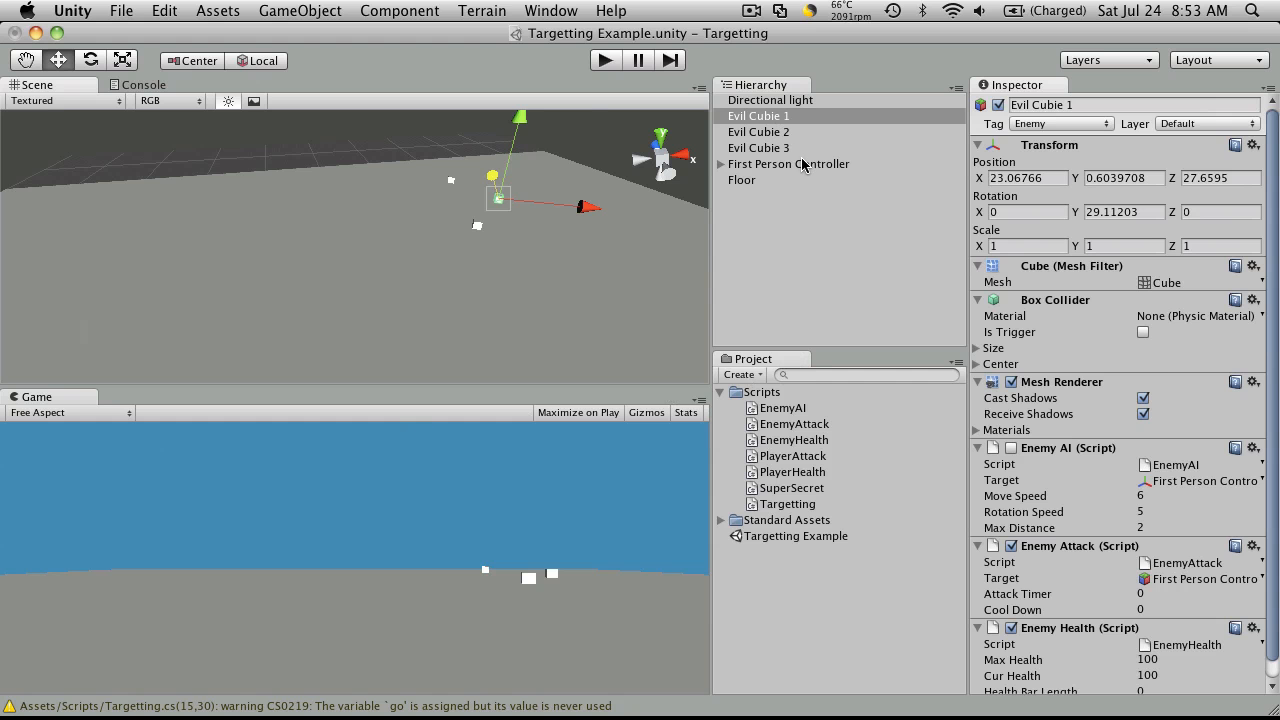
Show First Person Controller's Targetting component with an empty Targets list, and save the script.
{"action": "left_click", "coordinate": [788, 163]}
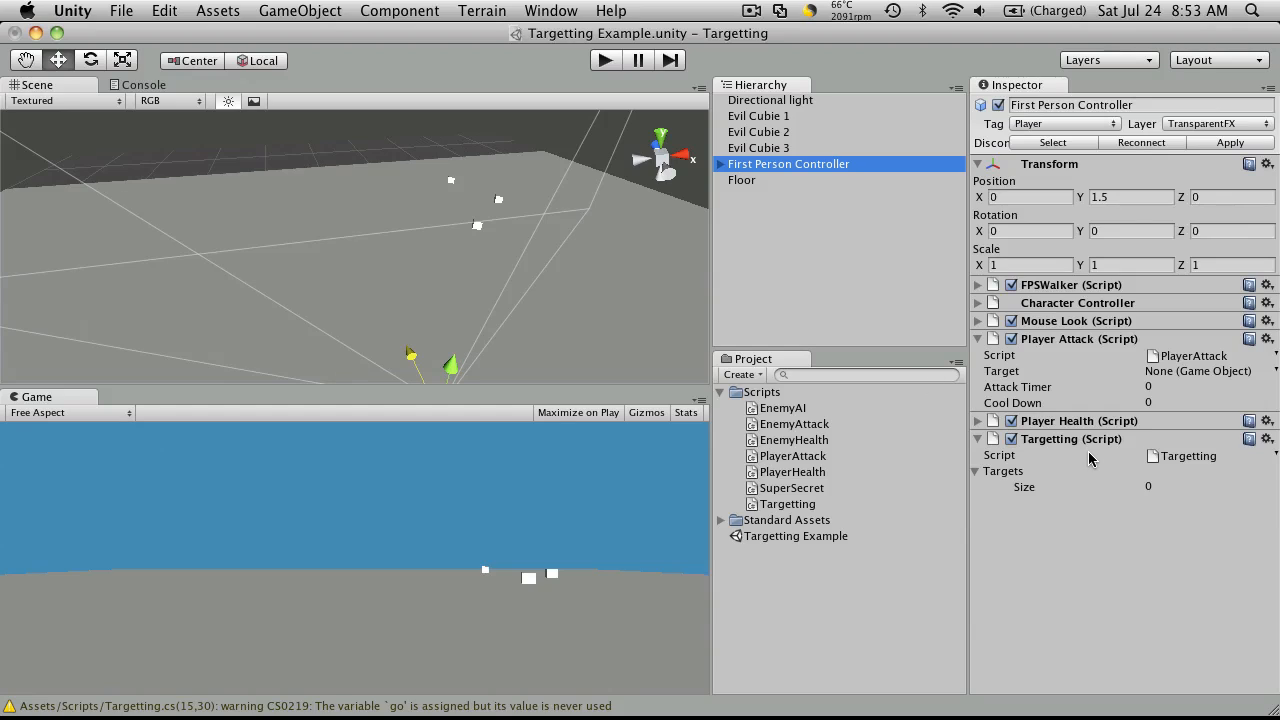
{"action": "mouse_move", "coordinate": [1061, 480]}
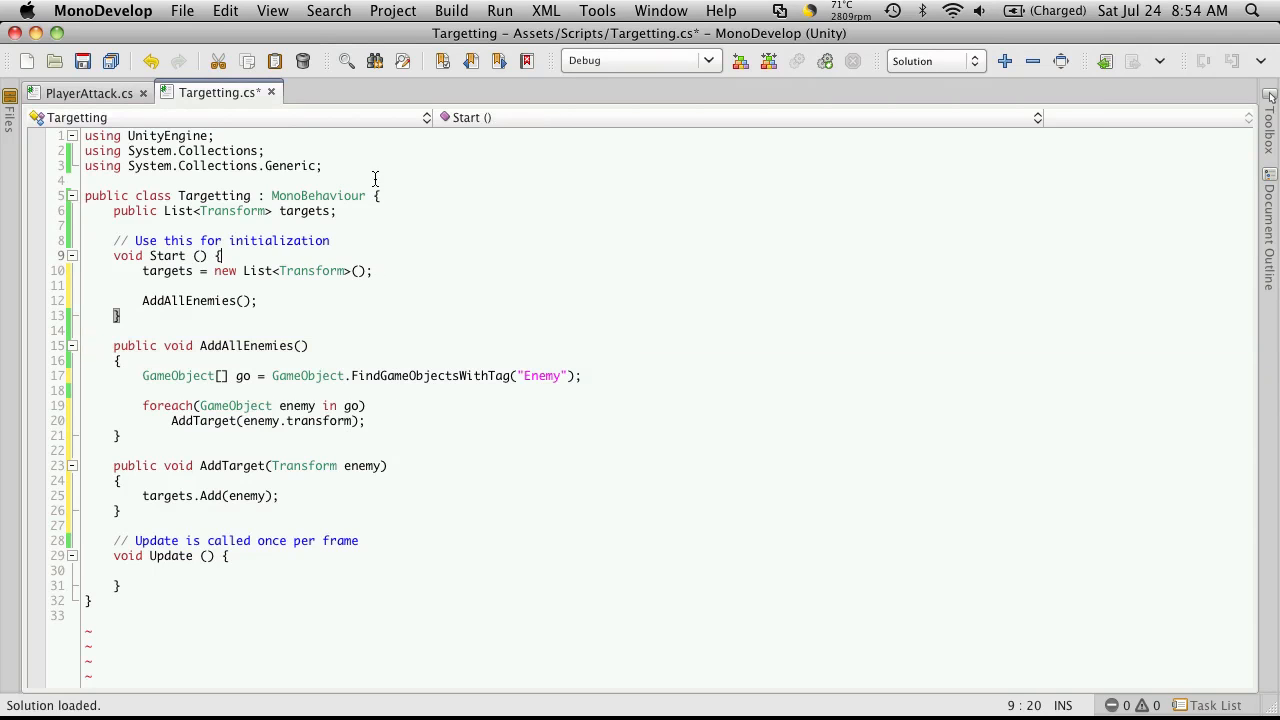
{"action": "key", "text": "cmd+s"}
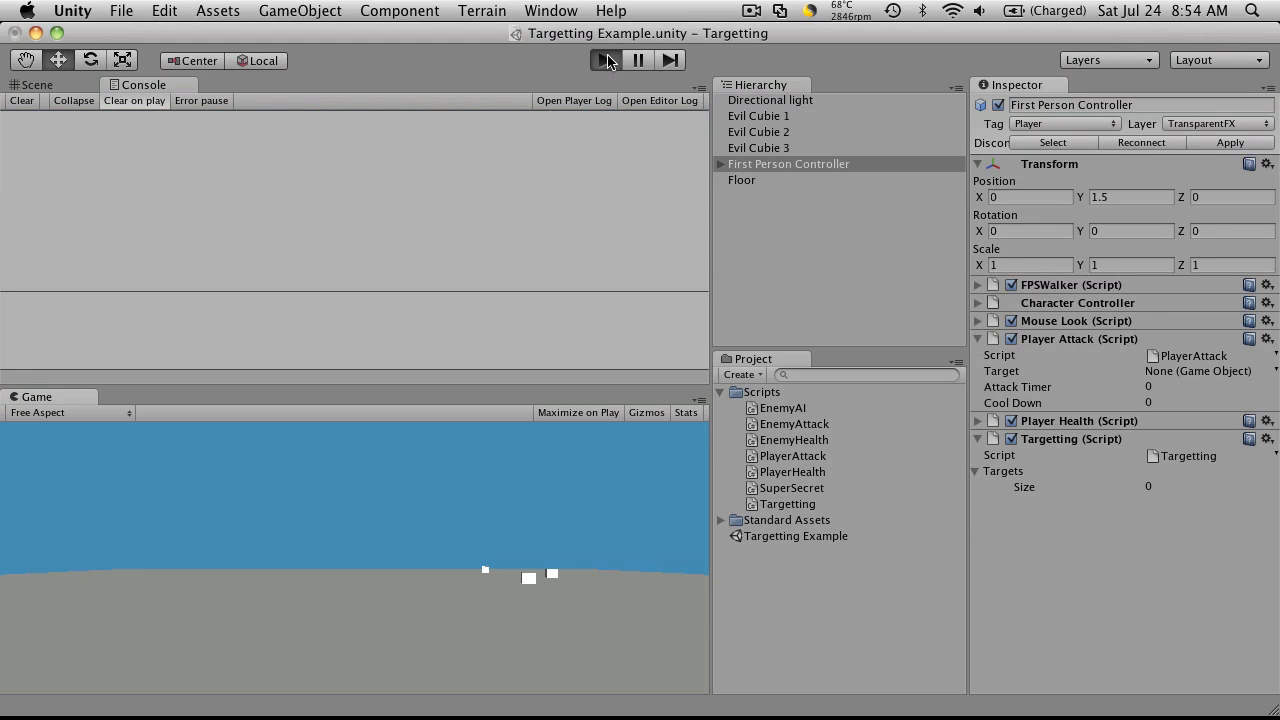
{"action": "left_click", "coordinate": [597, 61]}
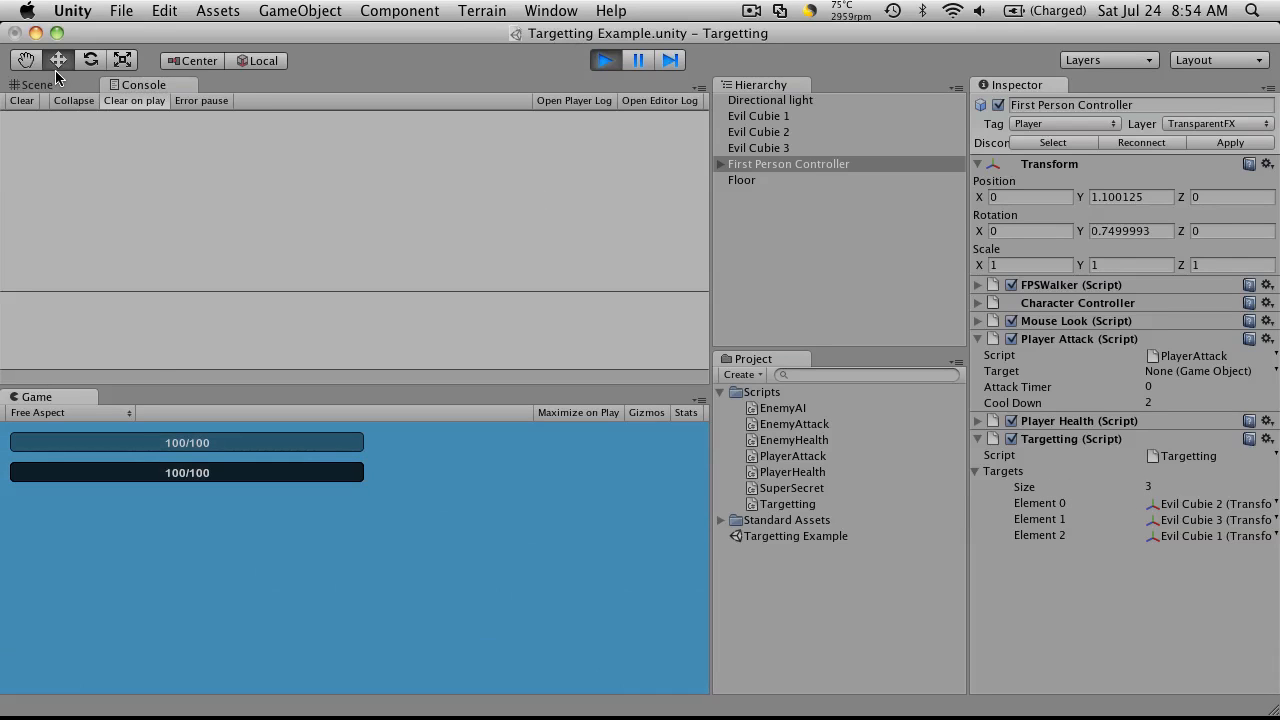
{"action": "left_click", "coordinate": [36, 85]}
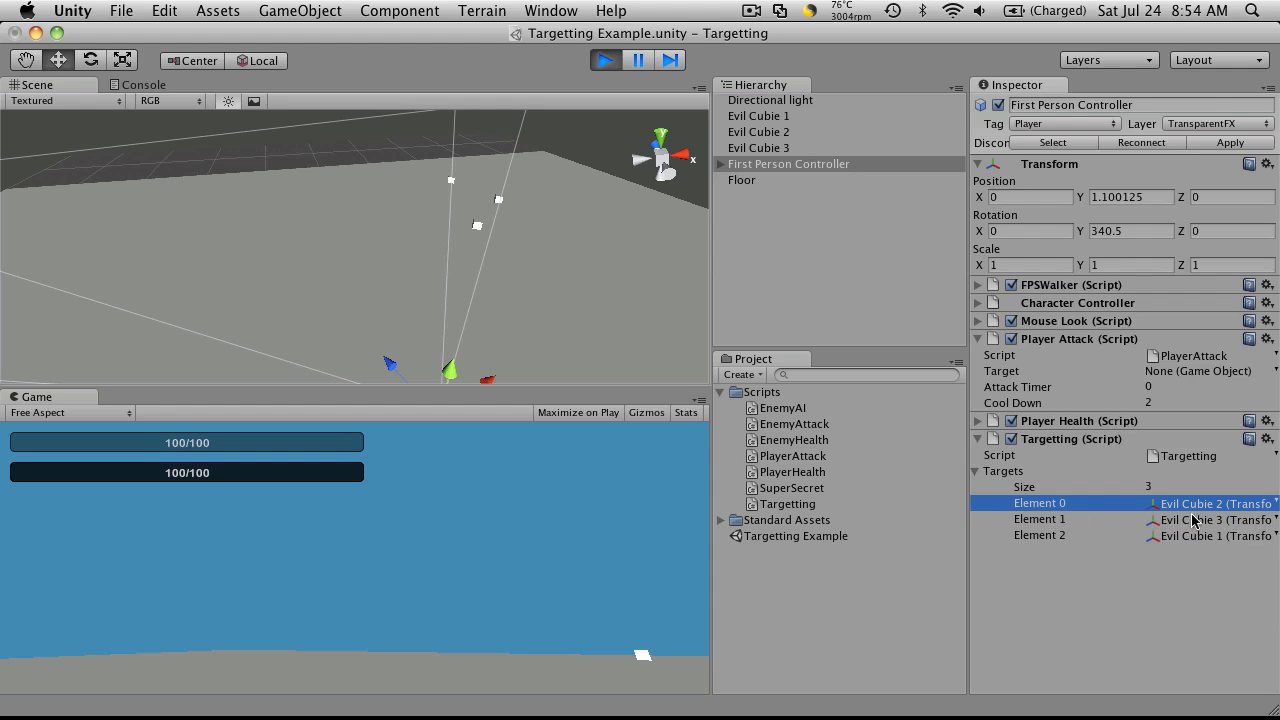
{"action": "mouse_move", "coordinate": [1170, 511]}
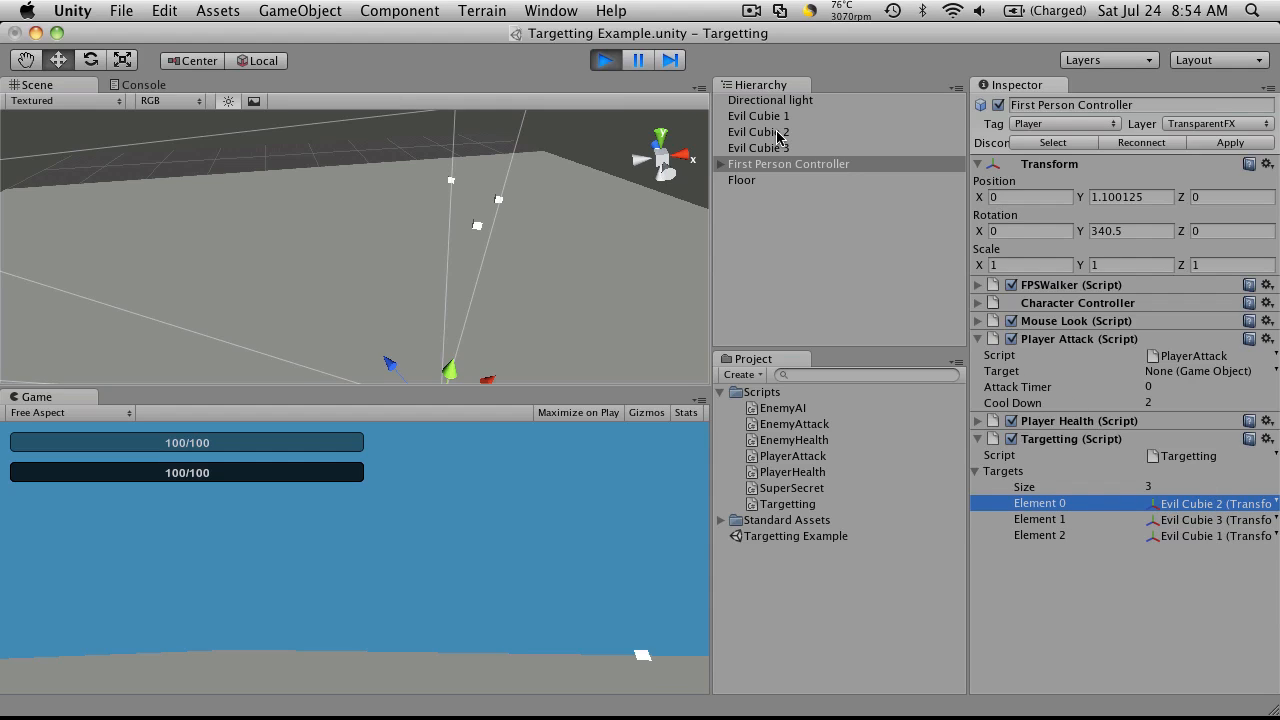
{"action": "left_click", "coordinate": [758, 131]}
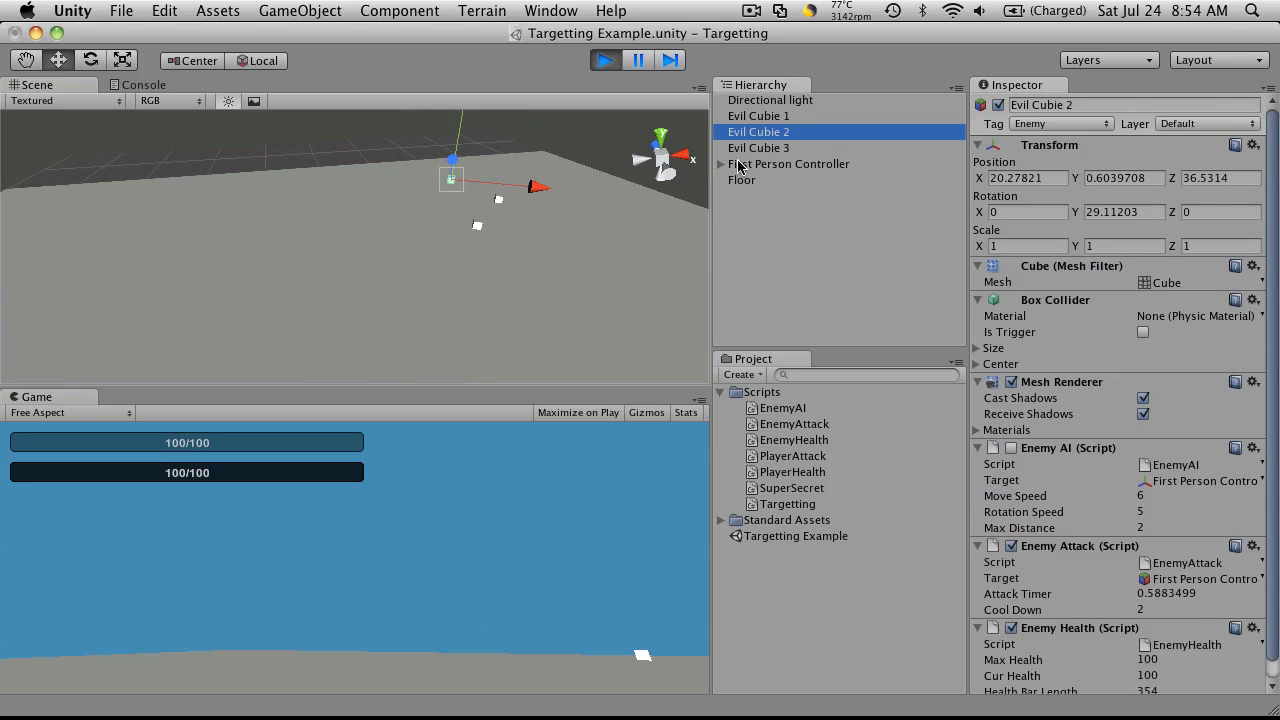
{"action": "left_click", "coordinate": [788, 163]}
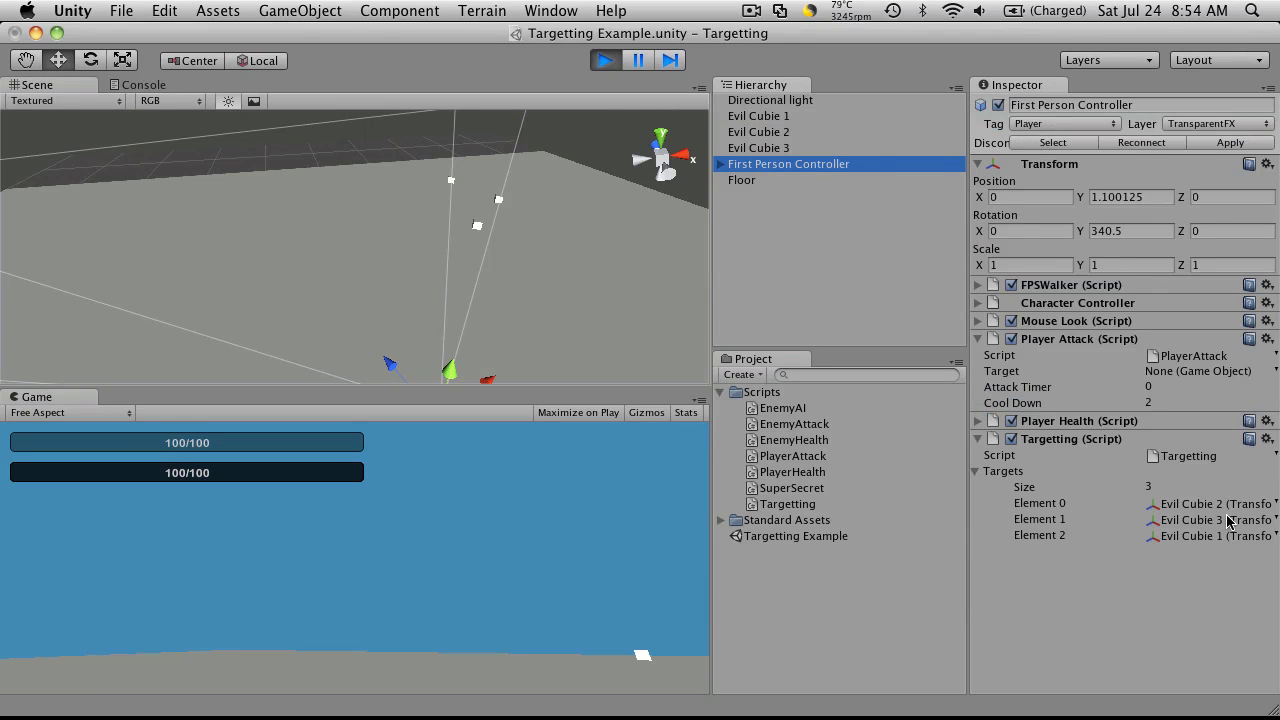
{"action": "left_click", "coordinate": [756, 147]}
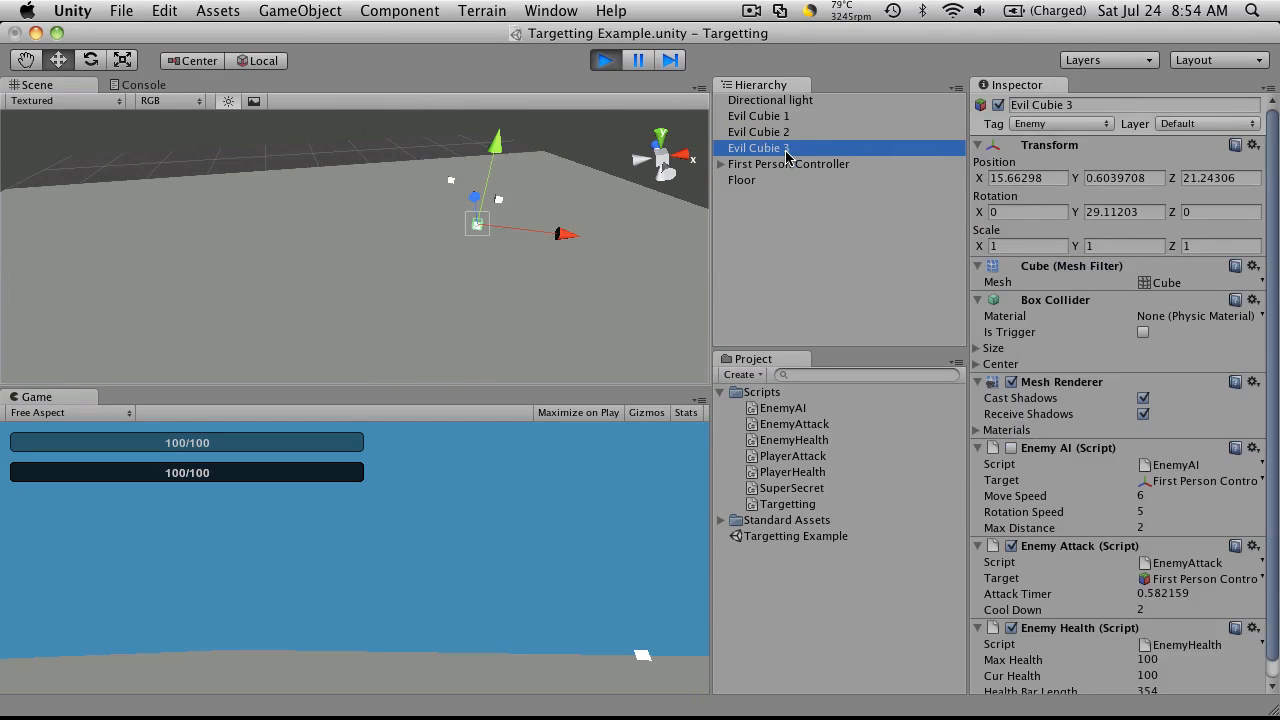
{"action": "left_click", "coordinate": [765, 116]}
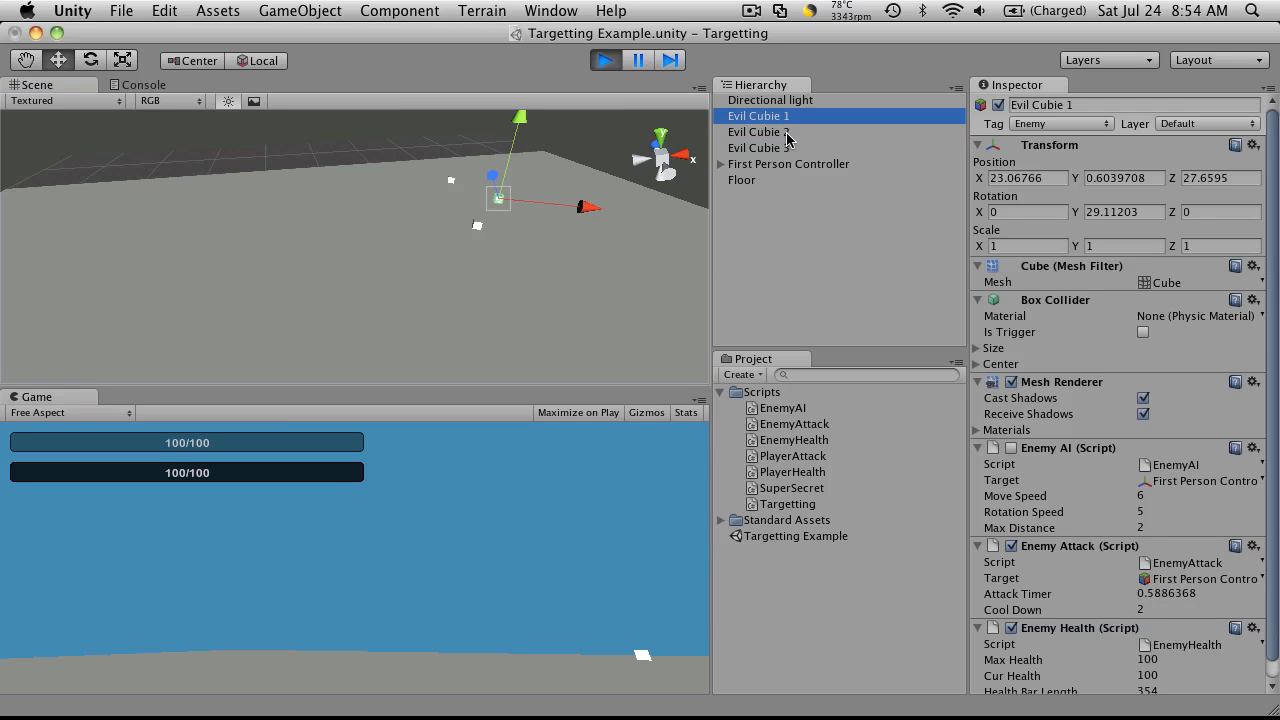
{"action": "left_click", "coordinate": [758, 131]}
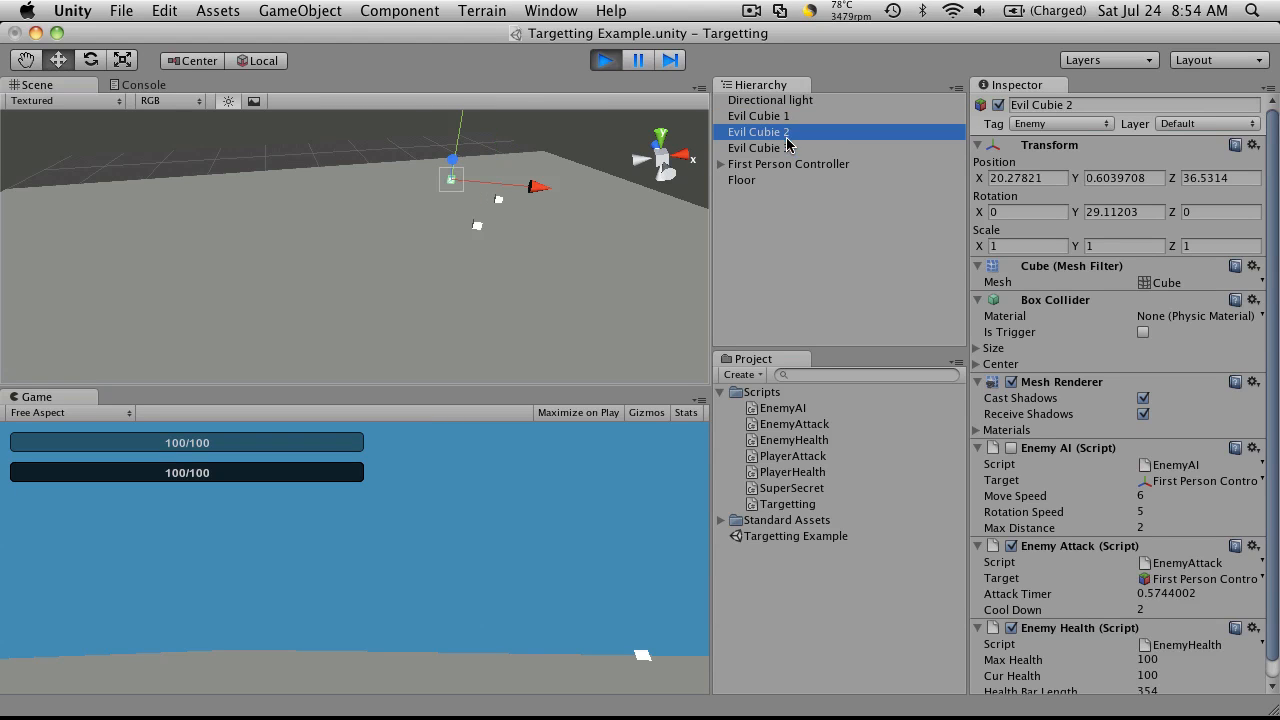
{"action": "left_click", "coordinate": [766, 115]}
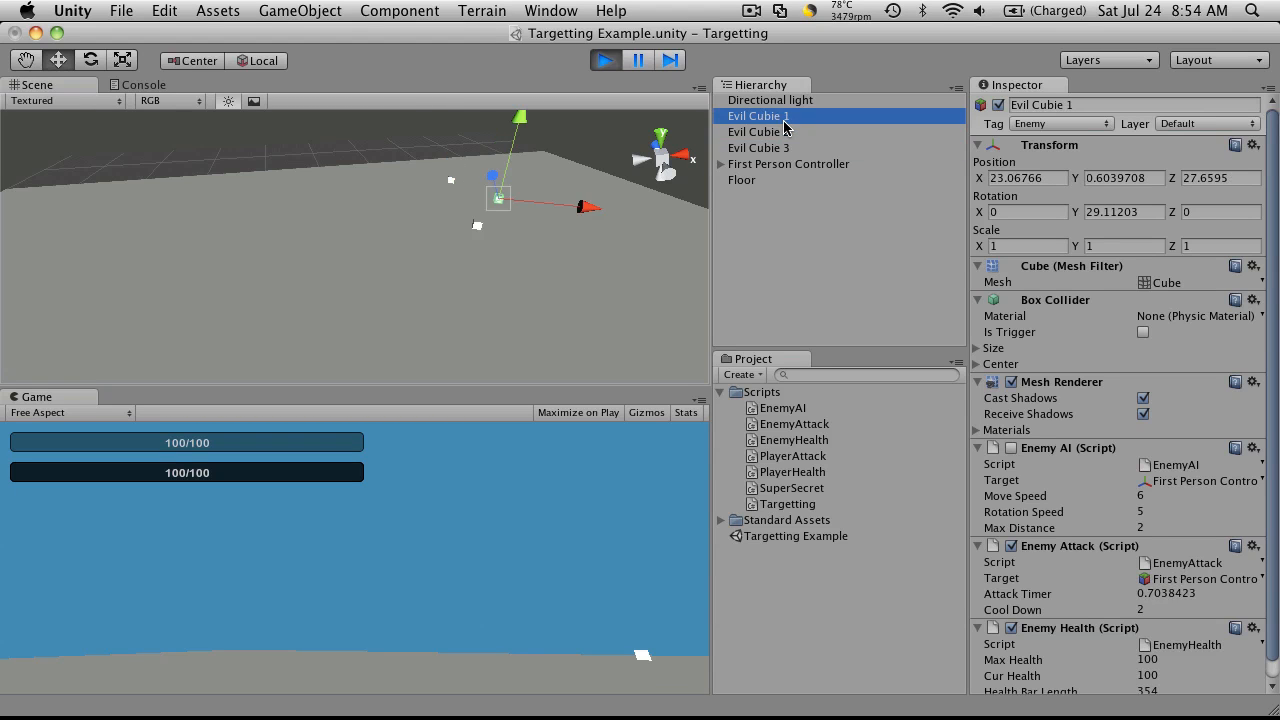
{"action": "mouse_move", "coordinate": [870, 147]}
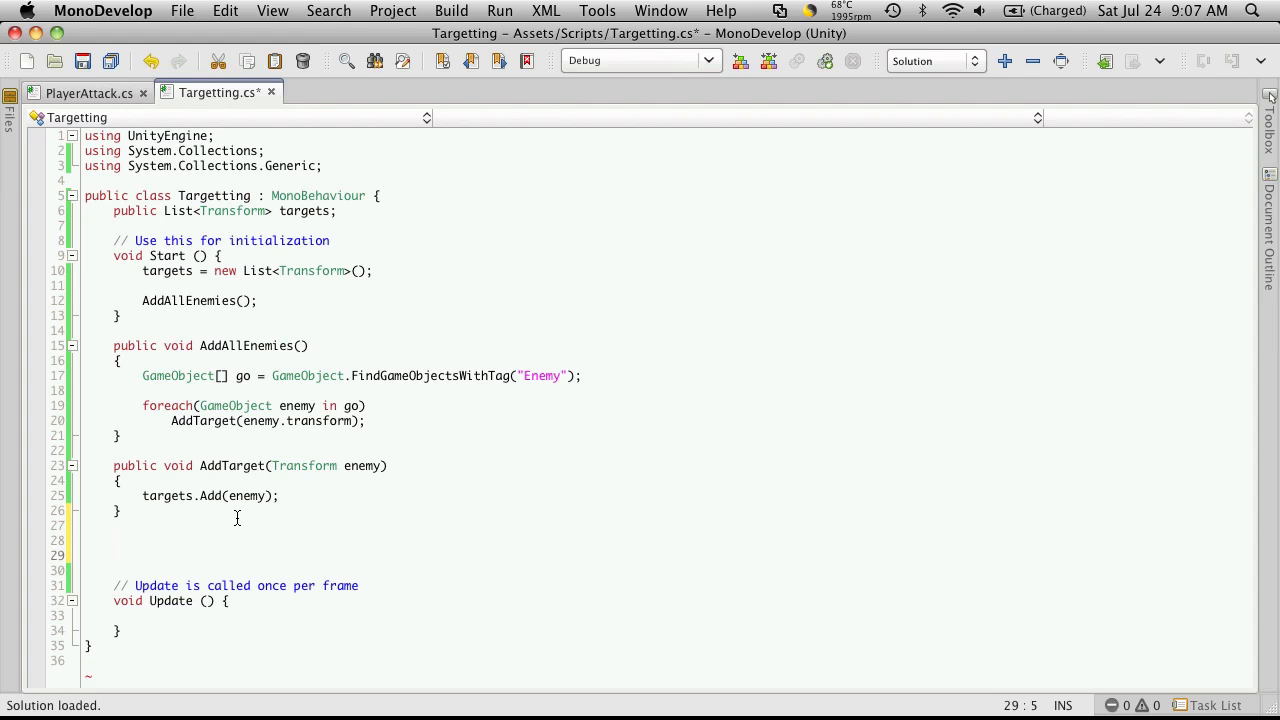
Add an empty private void TargetEnemy() method between AddTarget and Update.
{"action": "type", "text": "private void"}
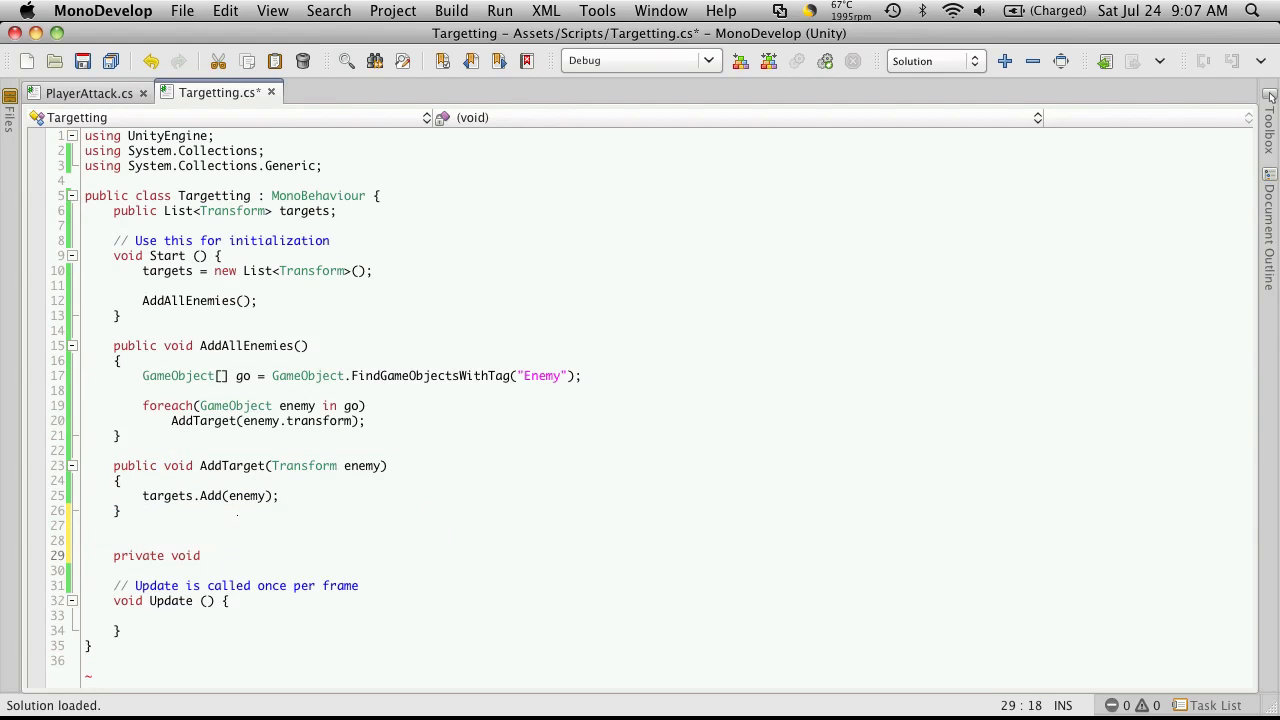
{"action": "type", "text": "Target"}
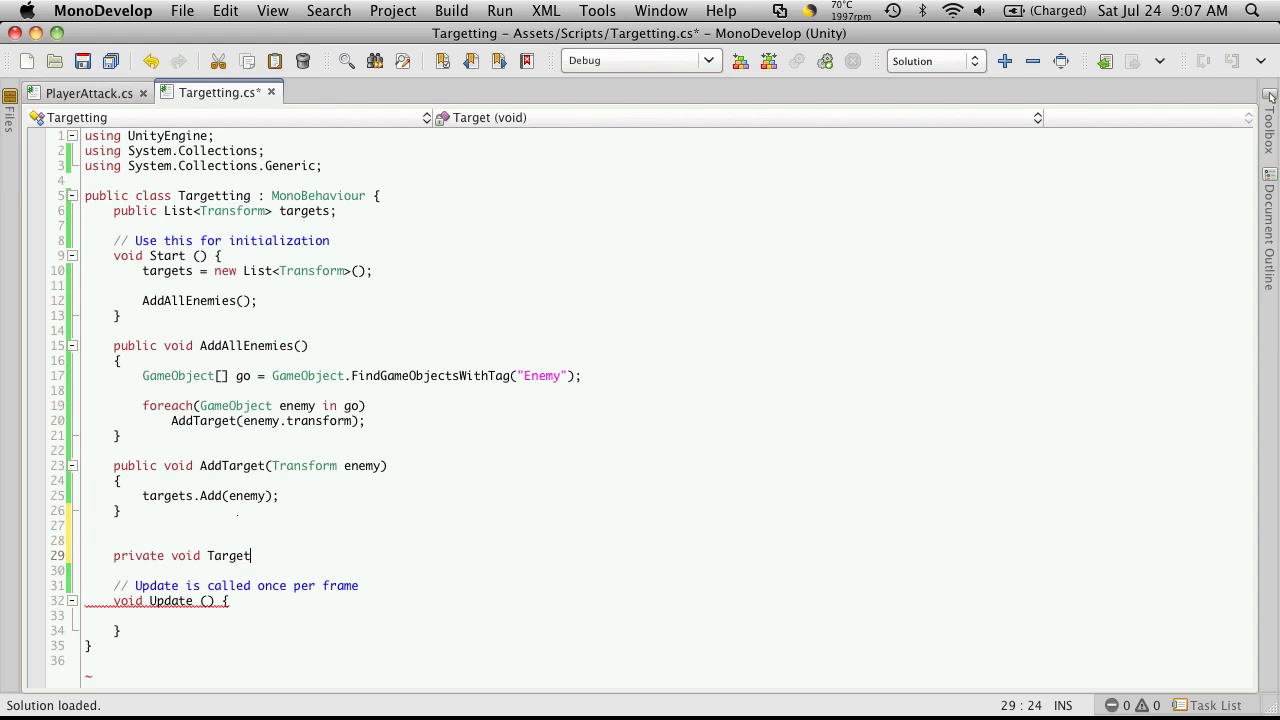
{"action": "type", "text": "Enem"}
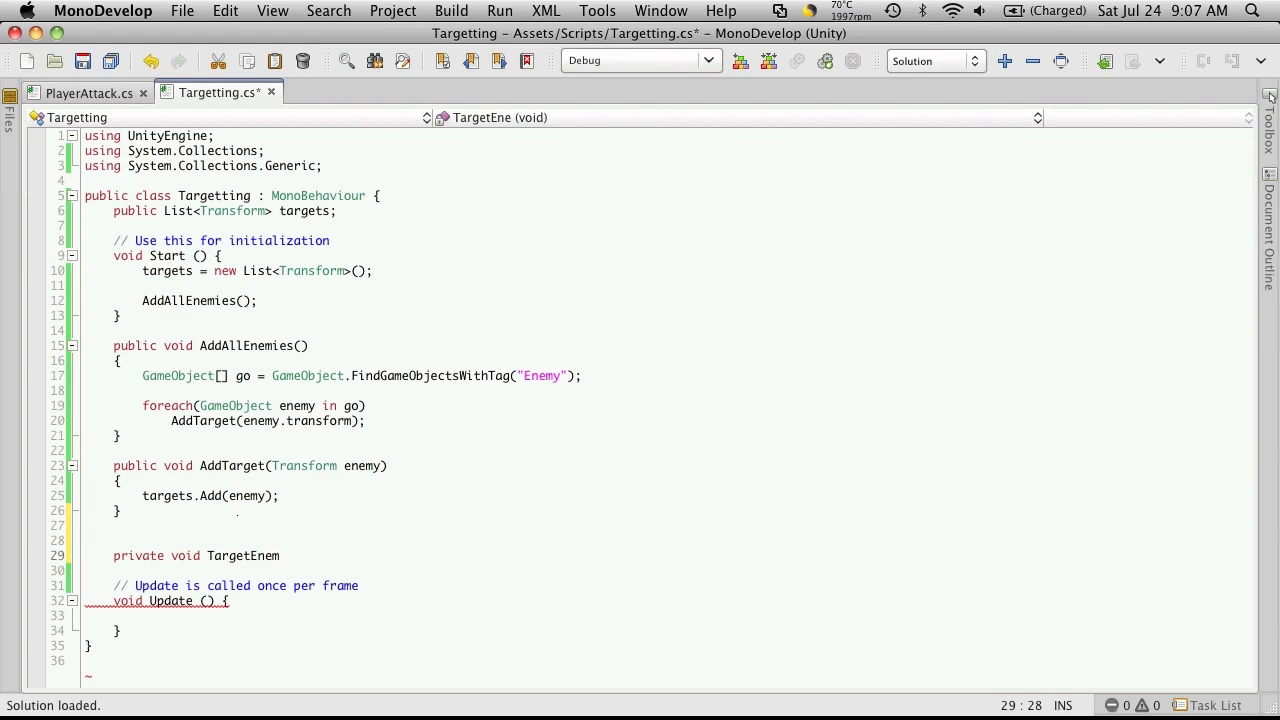
{"action": "type", "text": "y()"}
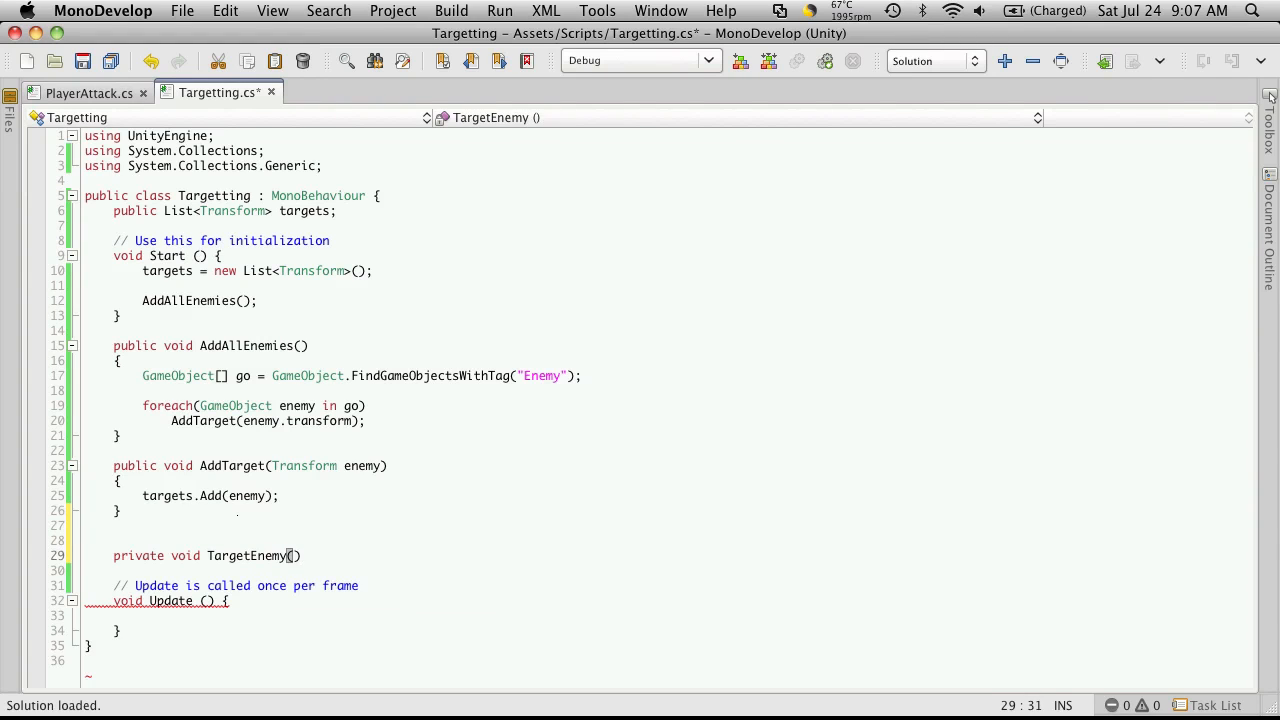
{"action": "type", "text": "{"}
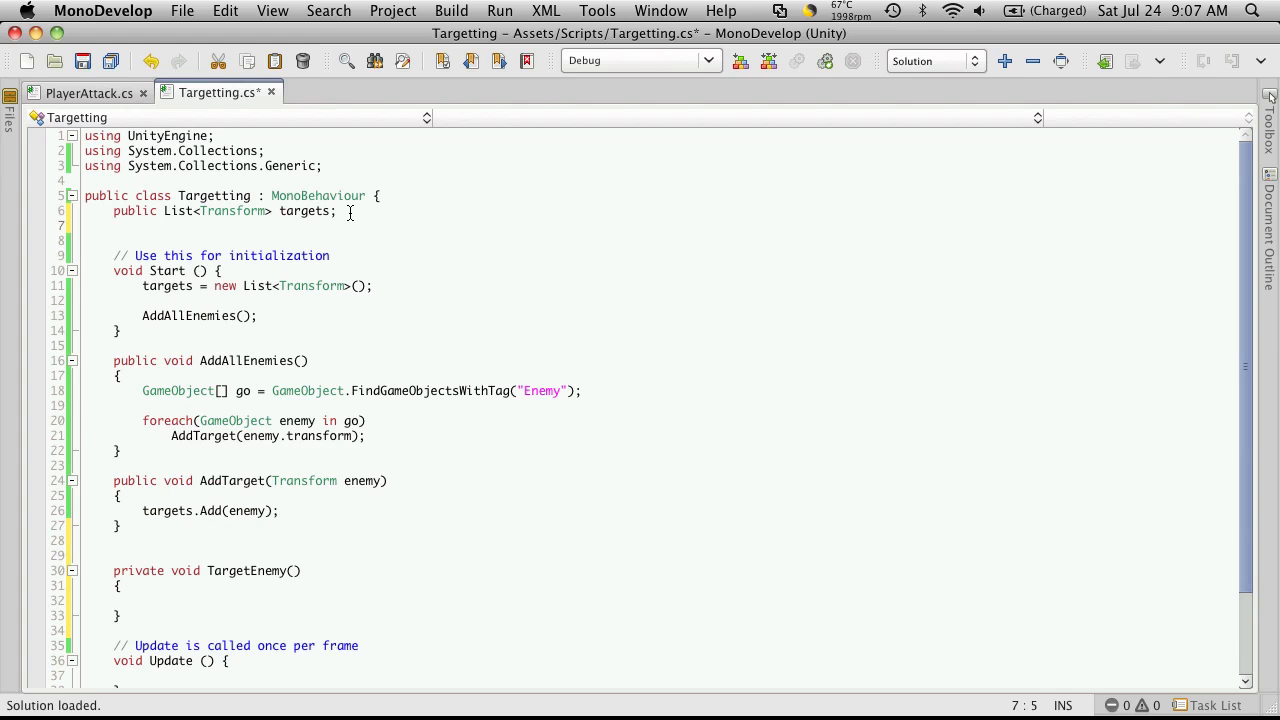
Declare a private Transform selectedTarget field under the targets list.
{"action": "type", "text": "private"}
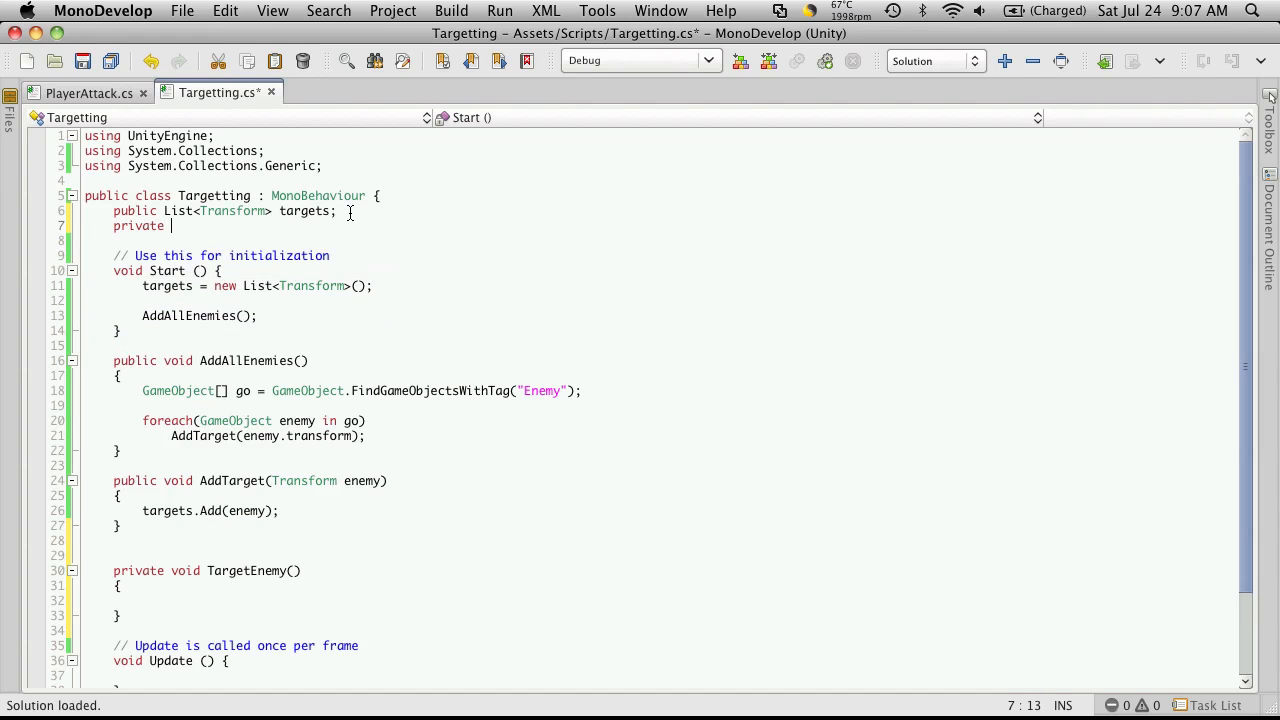
{"action": "type", "text": "Transform"}
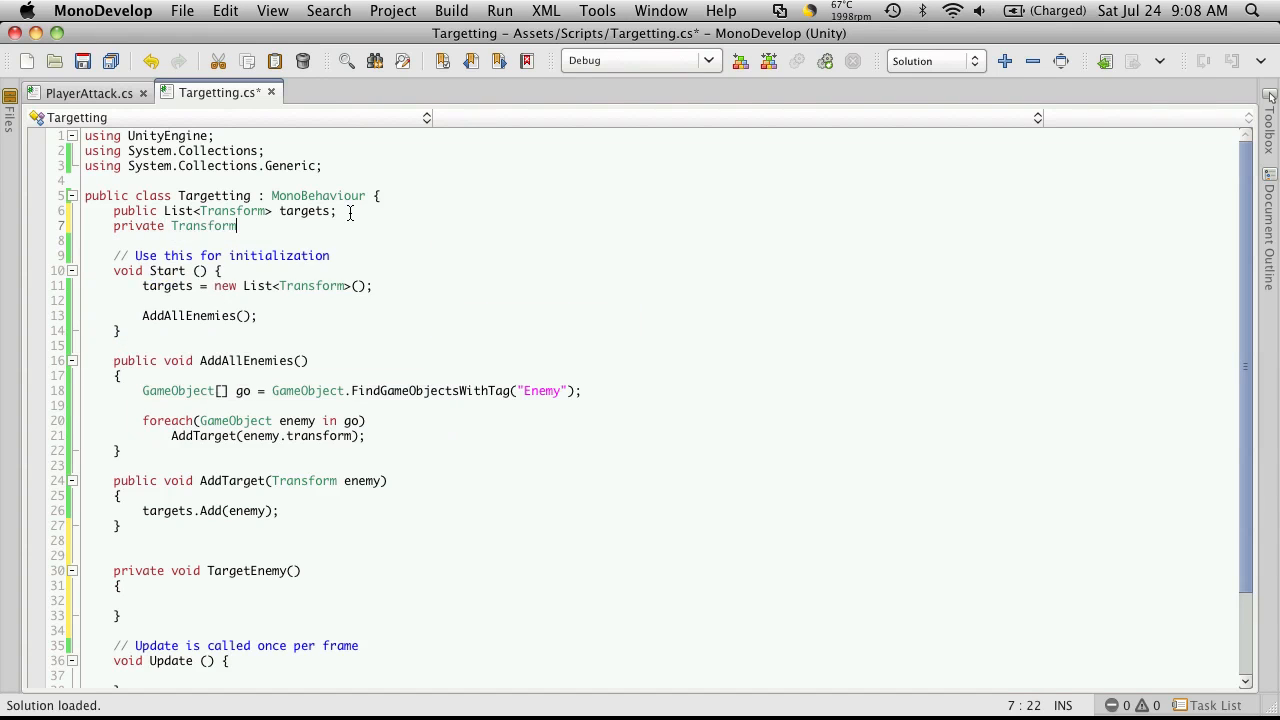
{"action": "type", "text": "sele"}
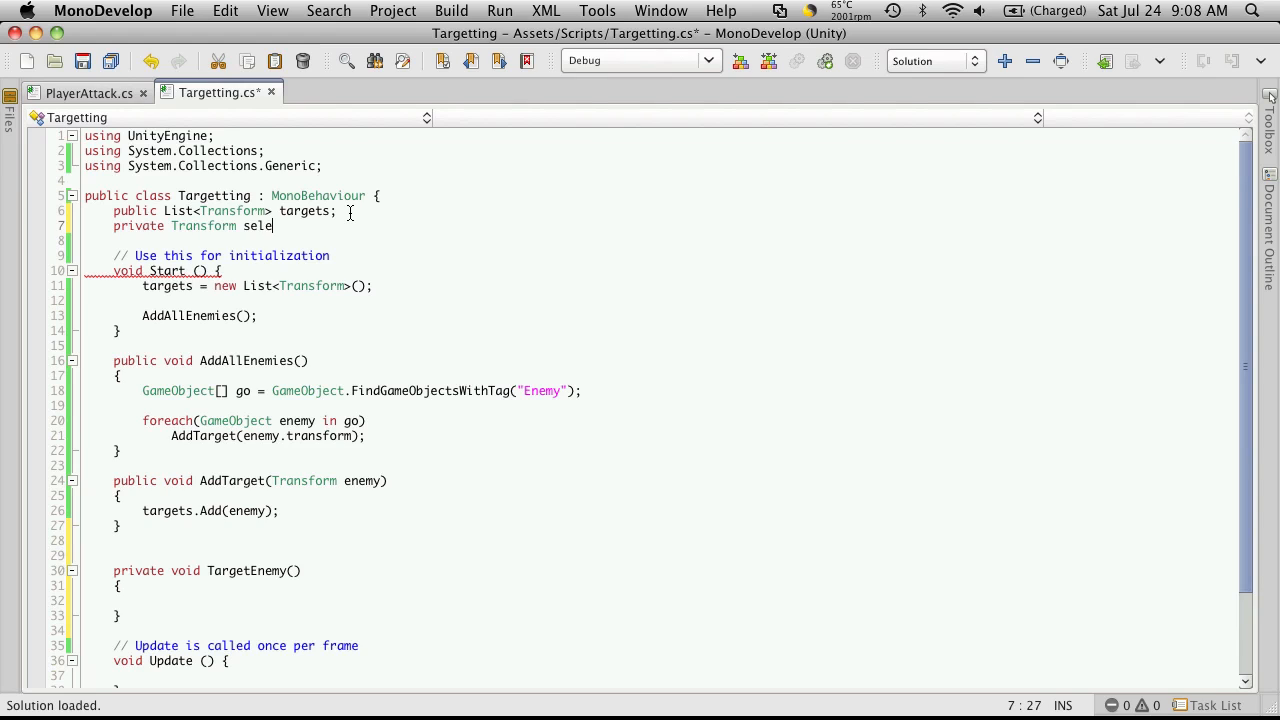
{"action": "type", "text": "ctedTarget;"}
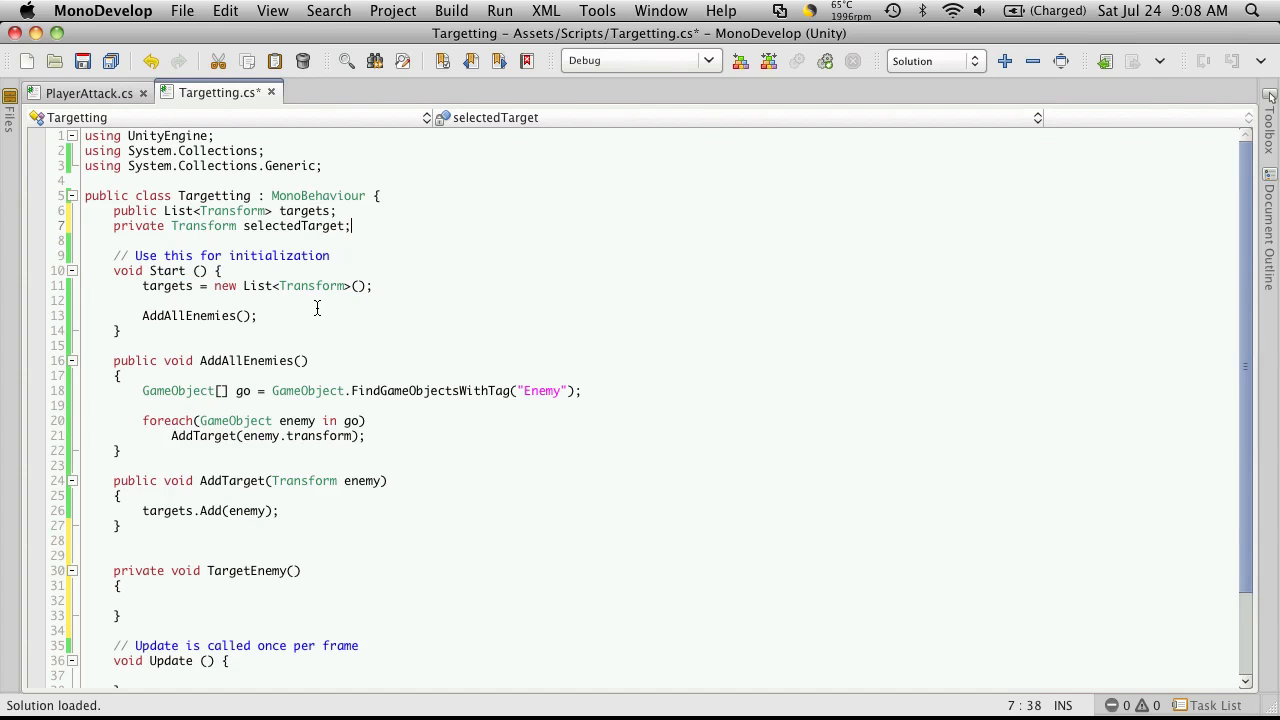
Initialize selectedTarget to null in Start after the list creation.
{"action": "key", "text": "Return"}
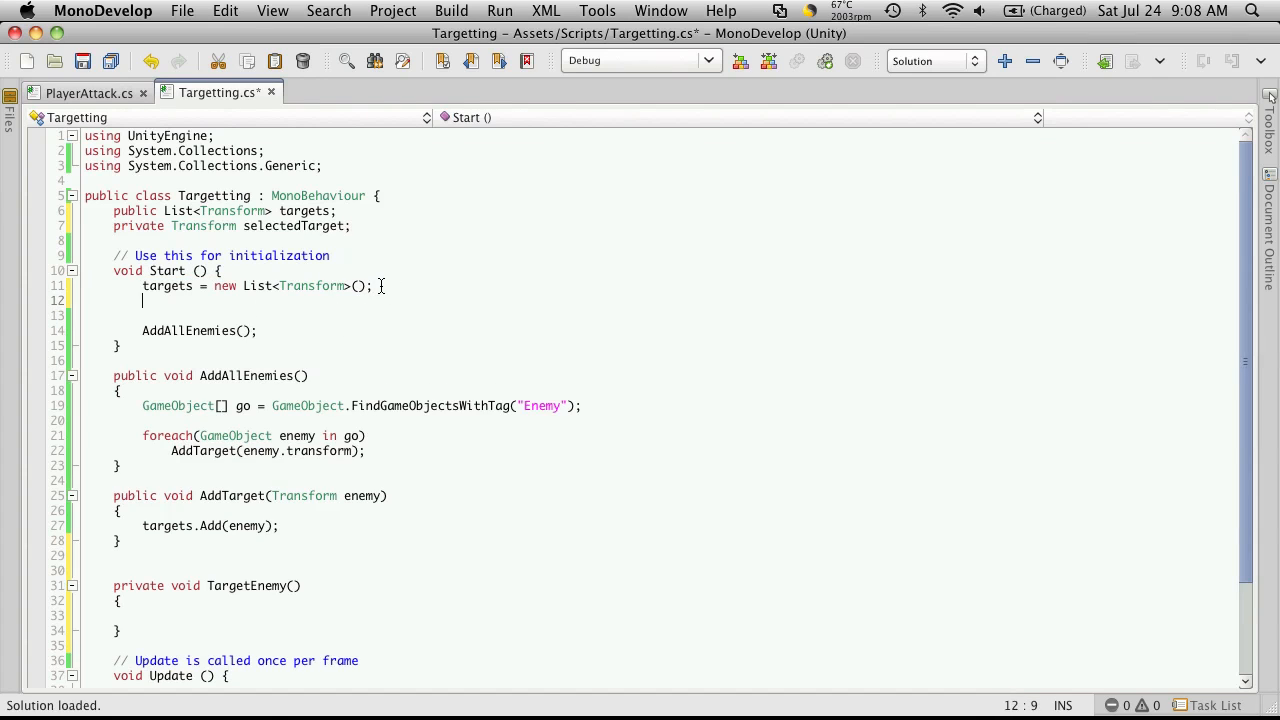
{"action": "type", "text": "selectedTarget ="}
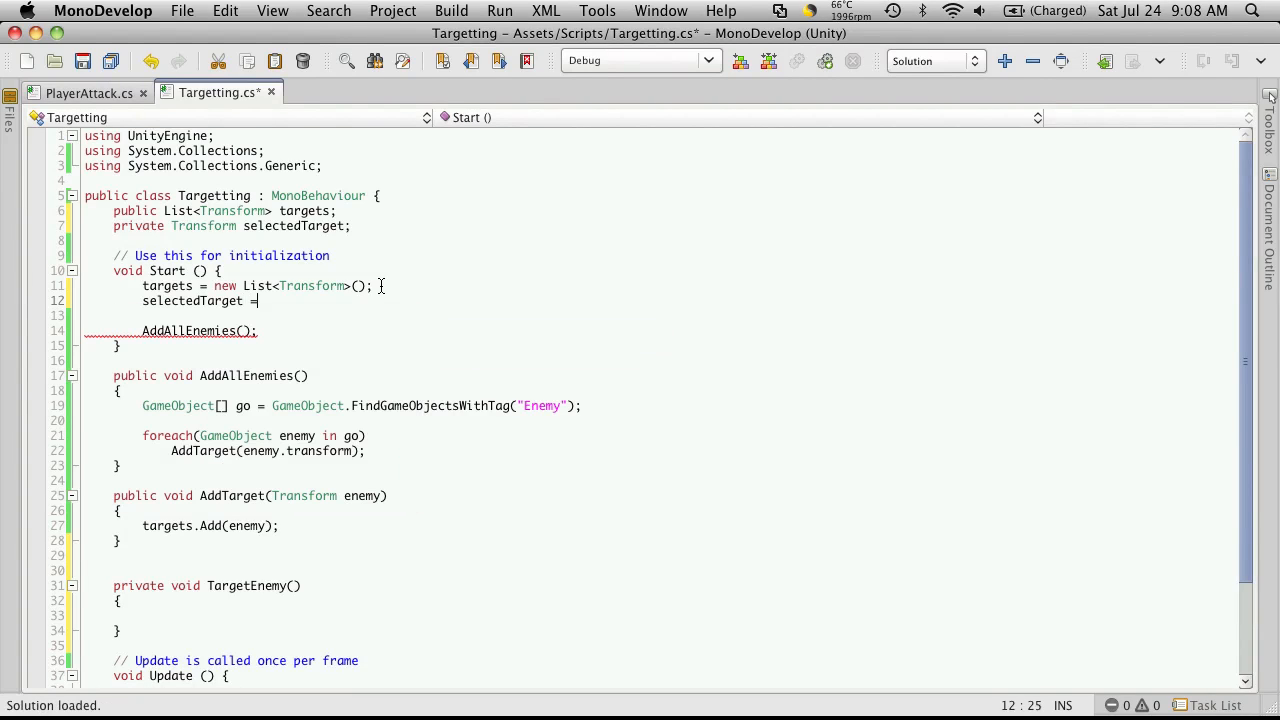
{"action": "type", "text": "null;"}
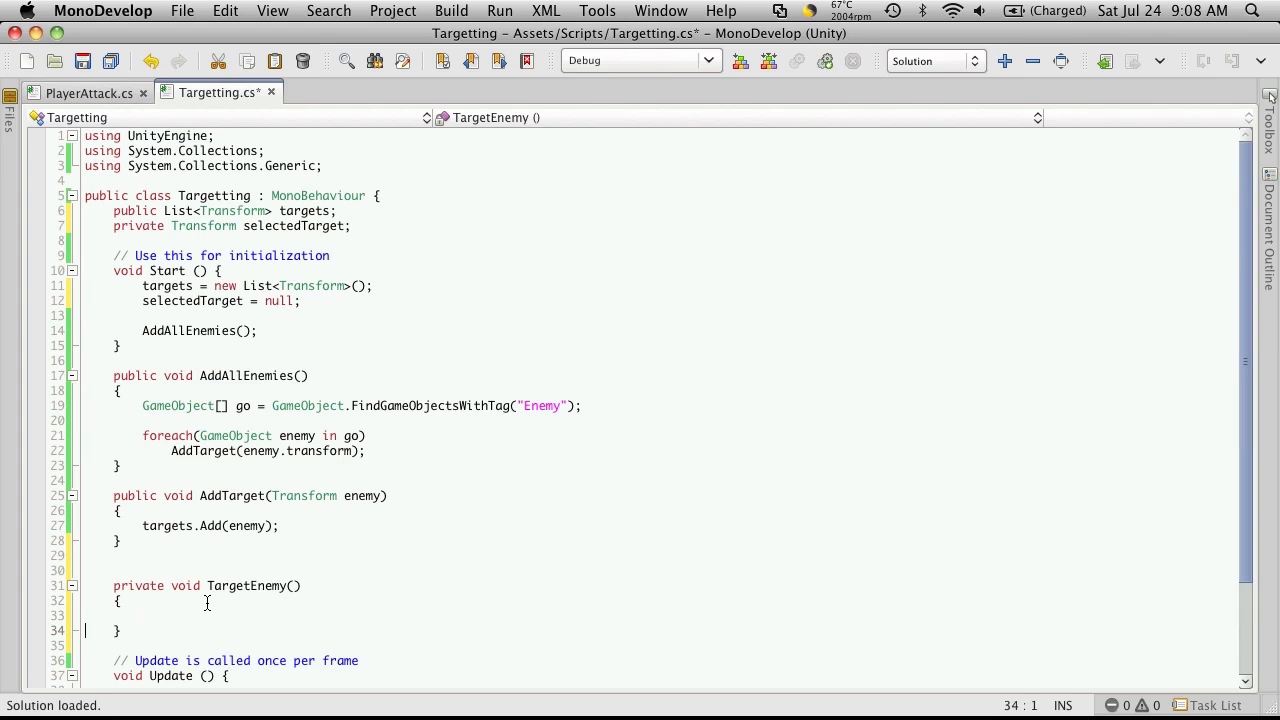
Make TargetEnemy assign targets[0] to selectedTarget.
{"action": "type", "text": "sec"}
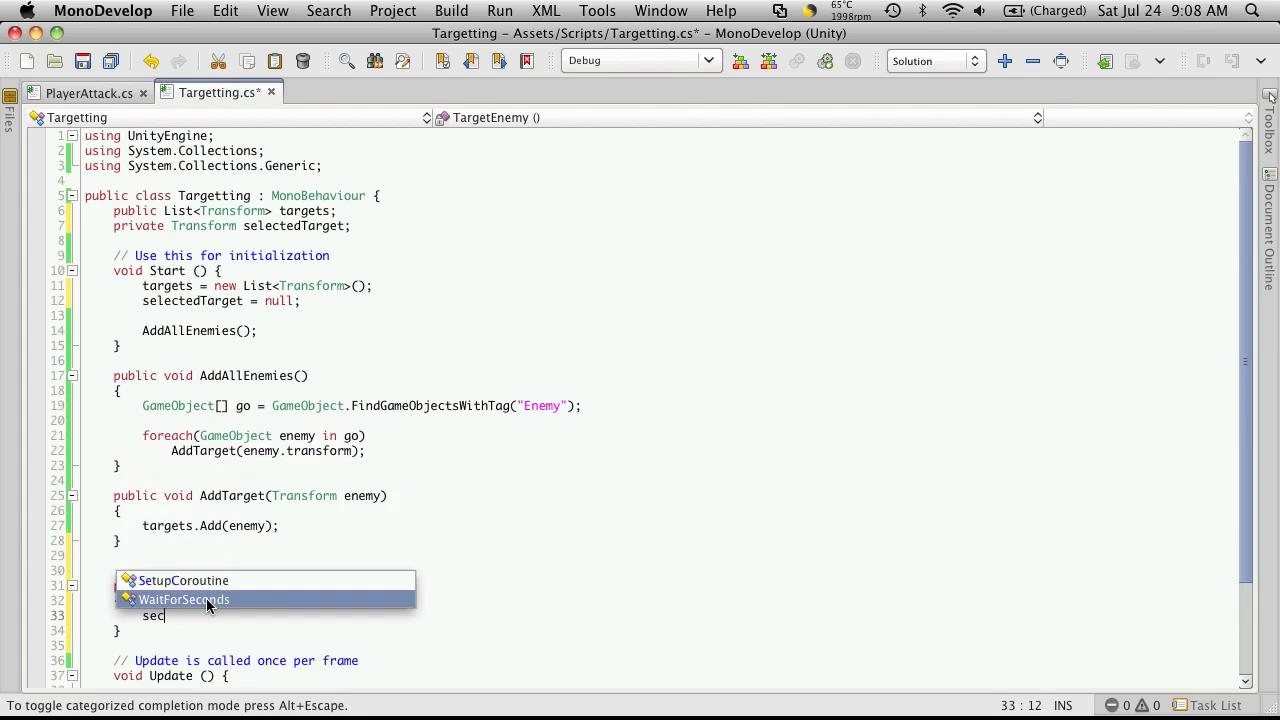
{"action": "mouse_move", "coordinate": [208, 604]}
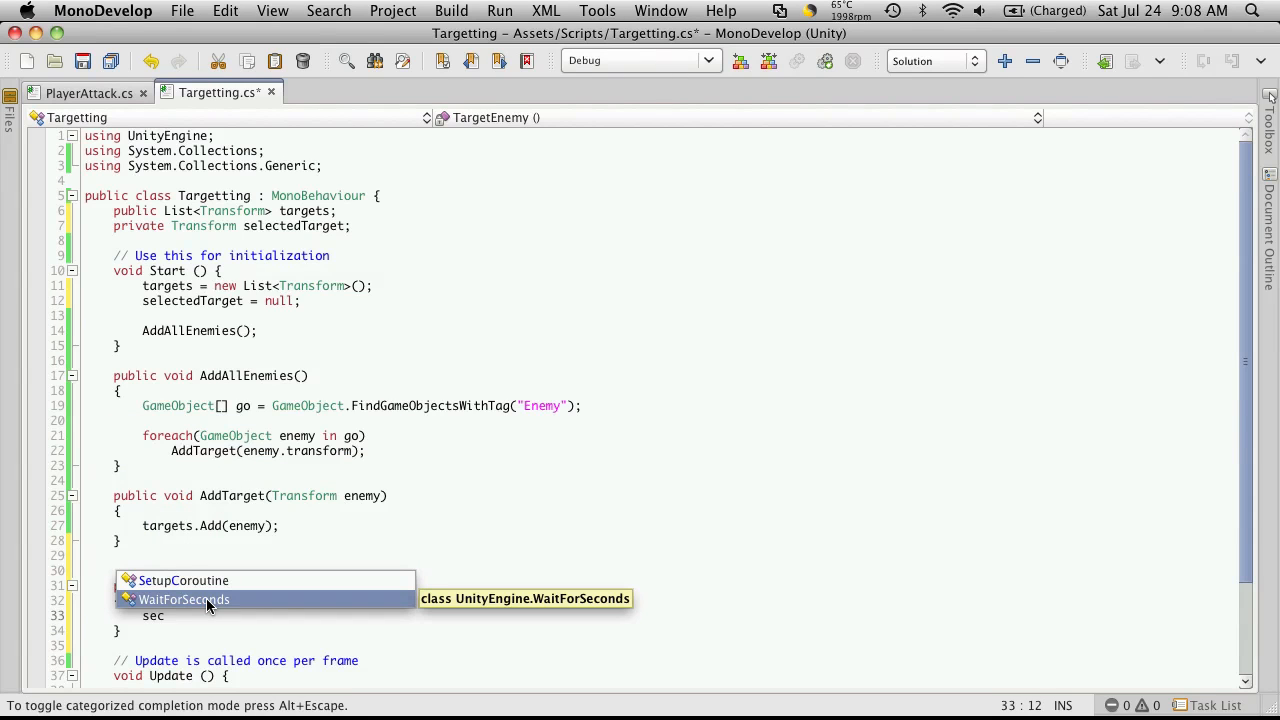
{"action": "type", "text": "selectedTarget ="}
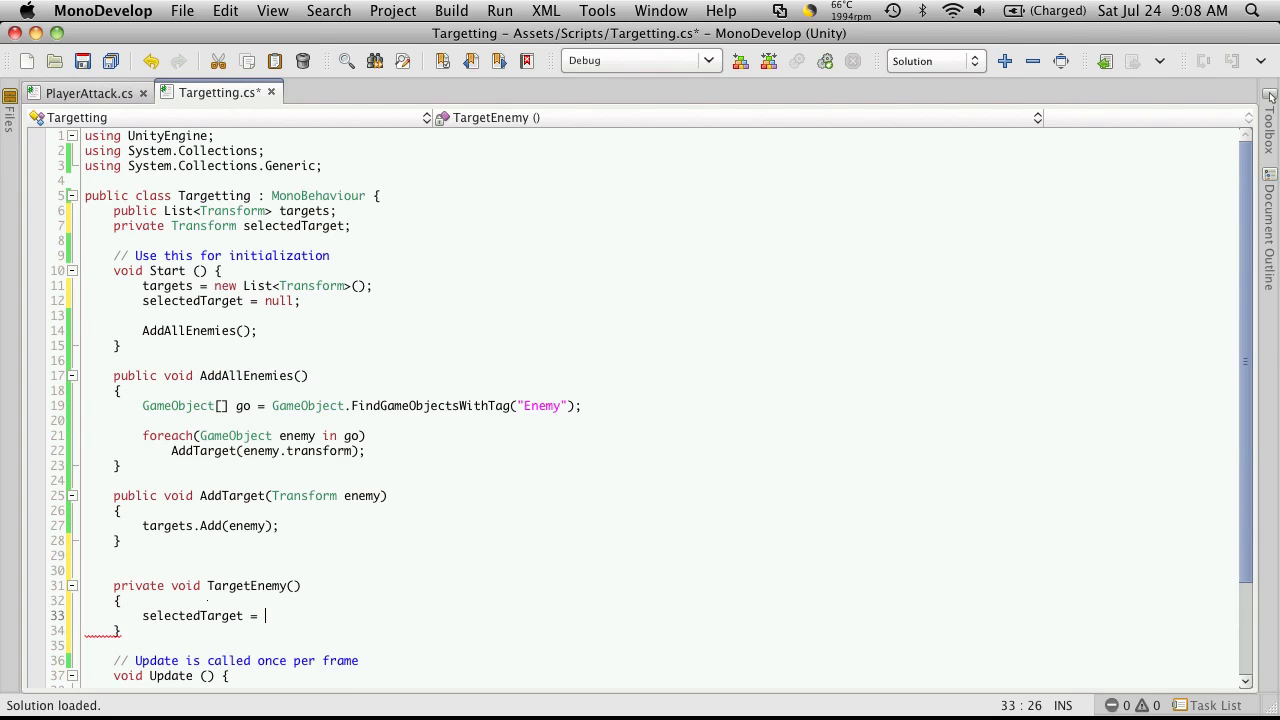
{"action": "type", "text": "tar"}
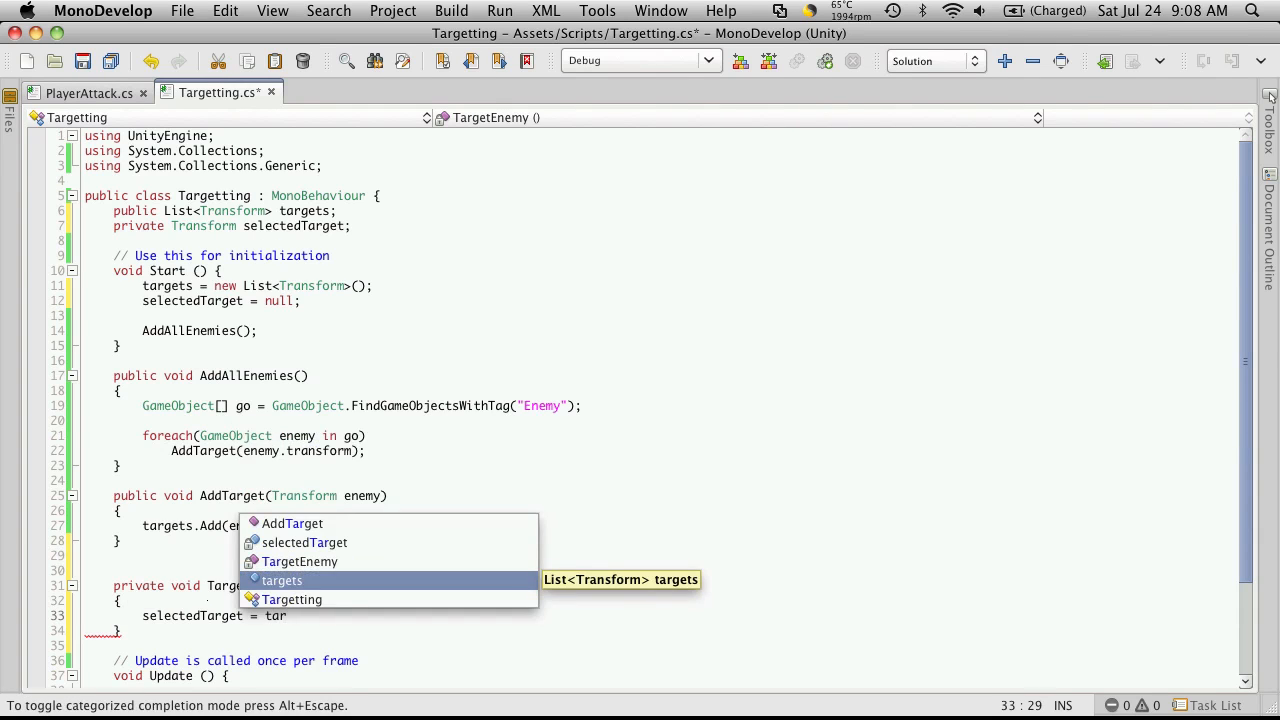
{"action": "type", "text": "targets[0]"}
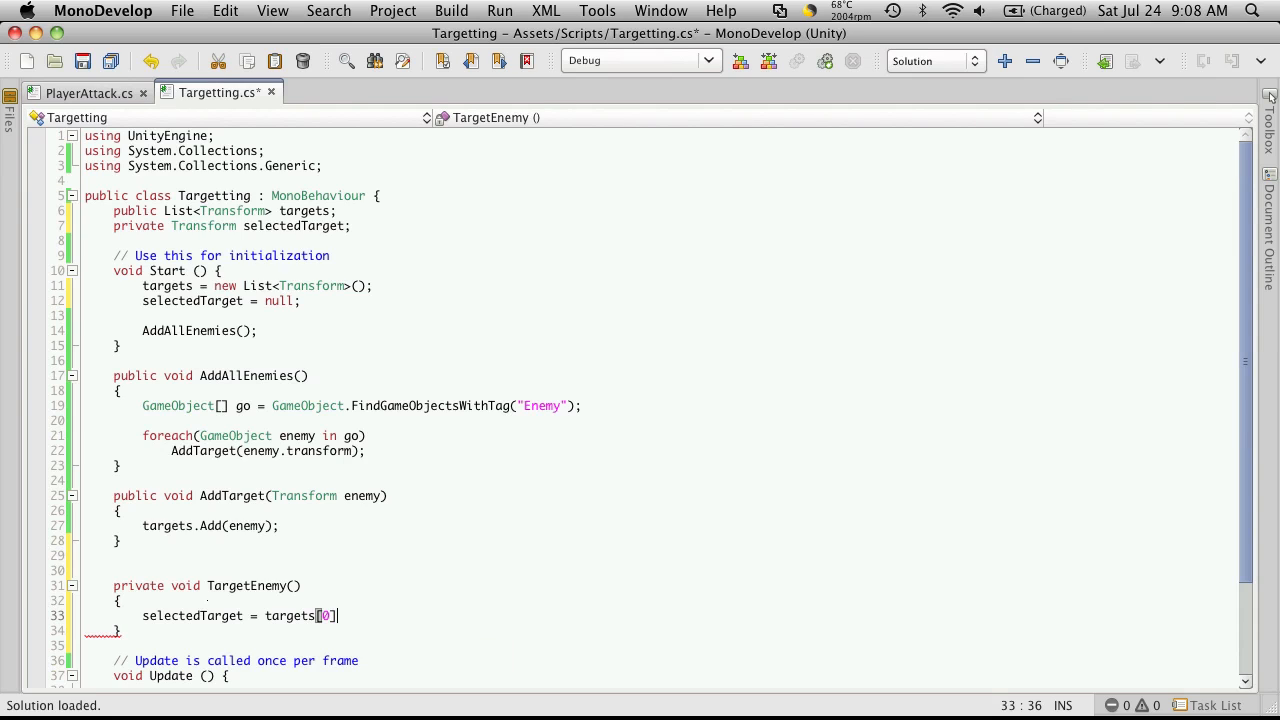
{"action": "type", "text": ";"}
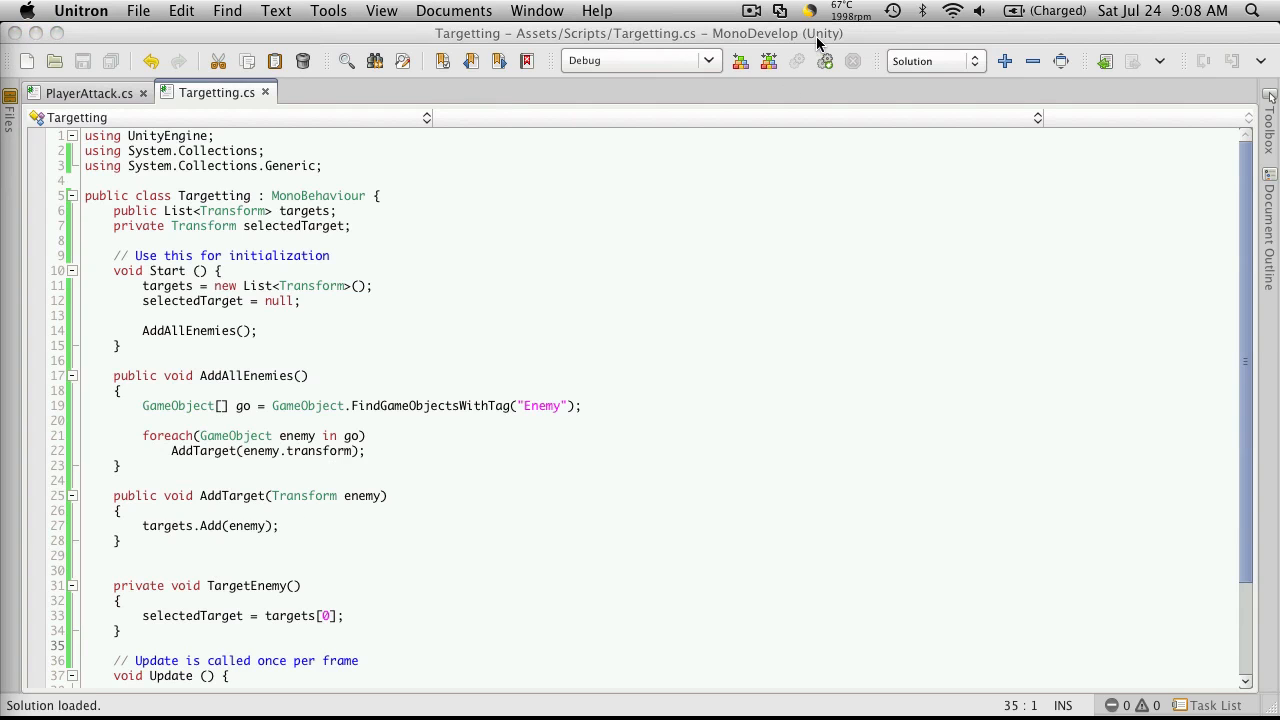
{"action": "key", "text": "Cmd+Tab"}
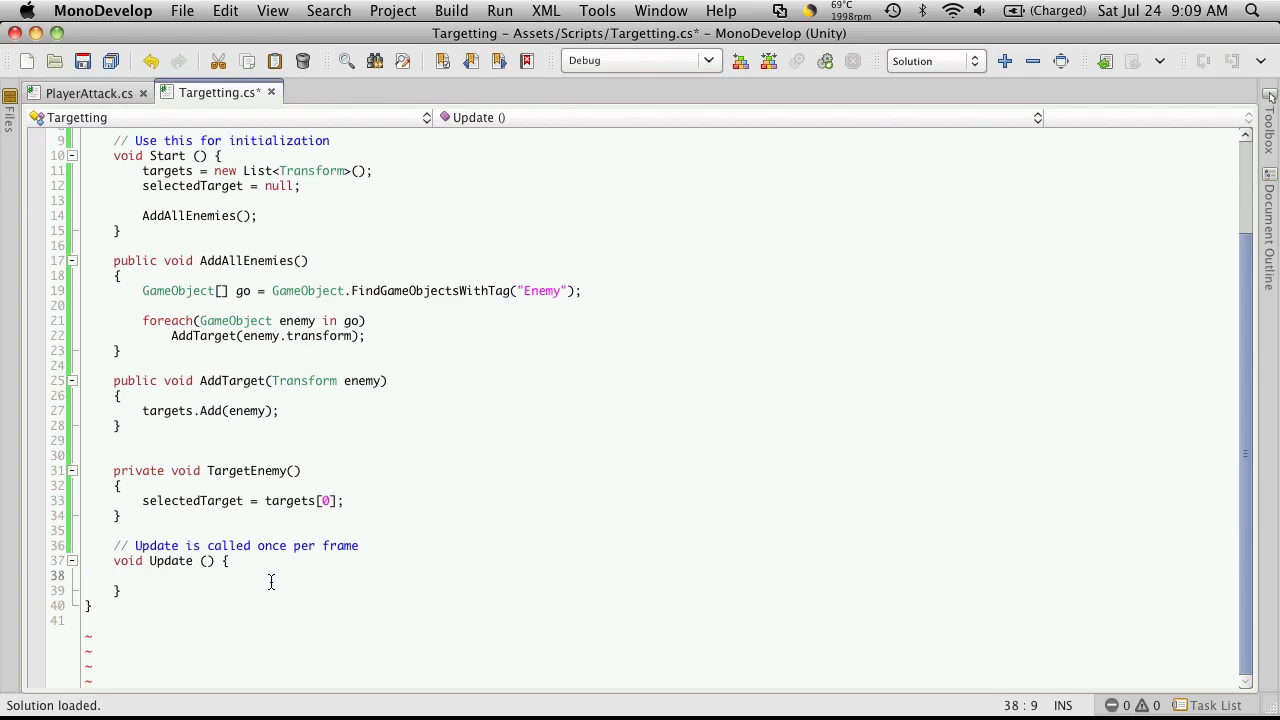
Add an if (Input.GetKeyDown(KeyCode.Tab)) block in Update and begin the TargetEnemy call.
{"action": "type", "text": "if(On"}
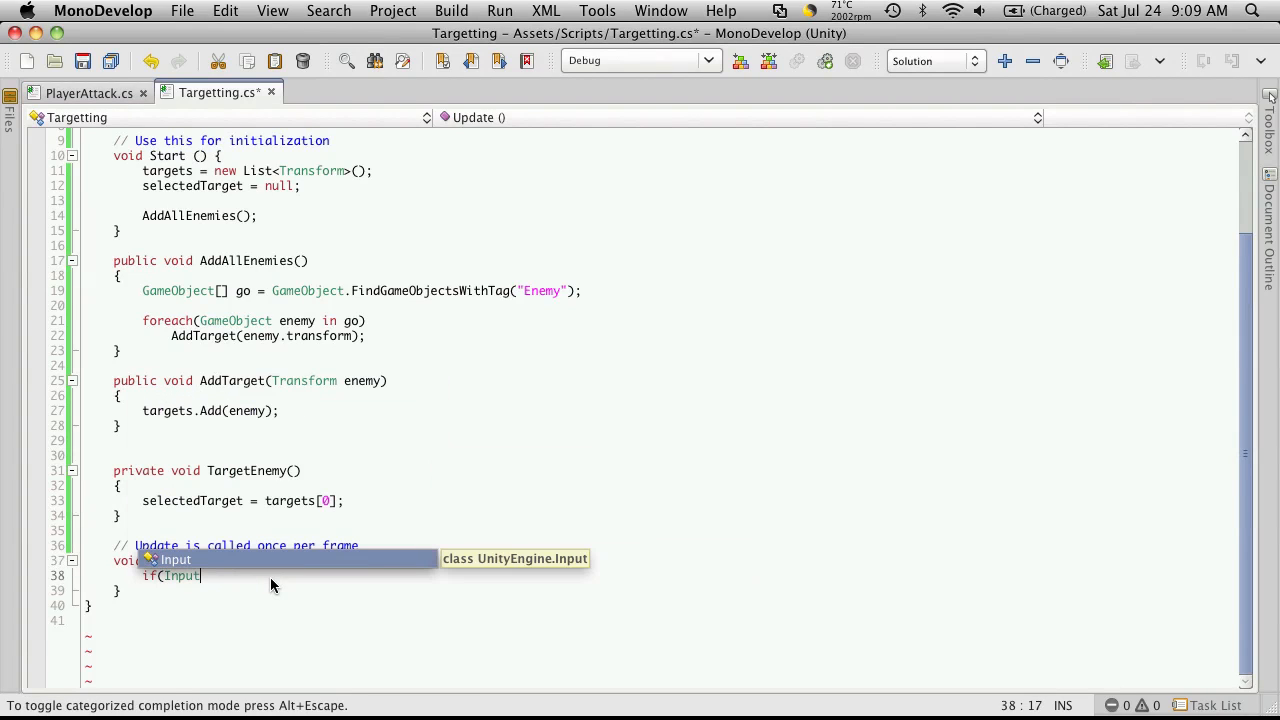
{"action": "type", "text": ".GetKeyDown("}
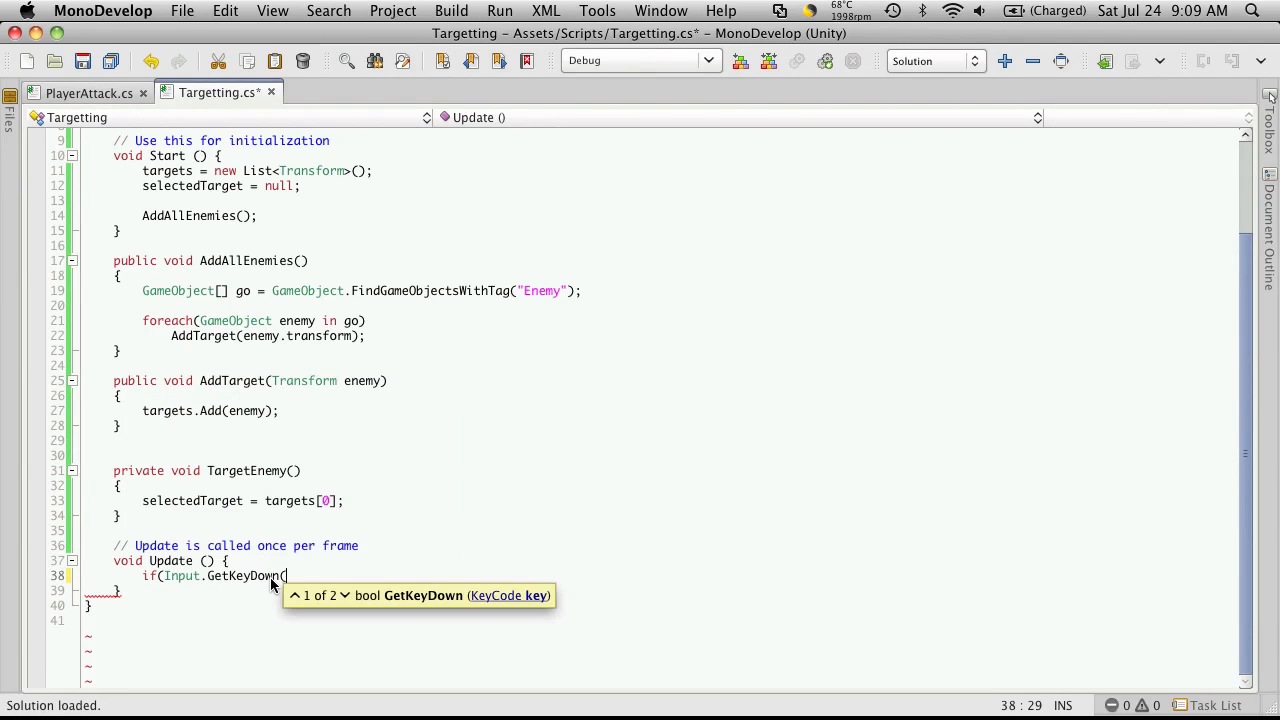
{"action": "type", "text": "KeyCode"}
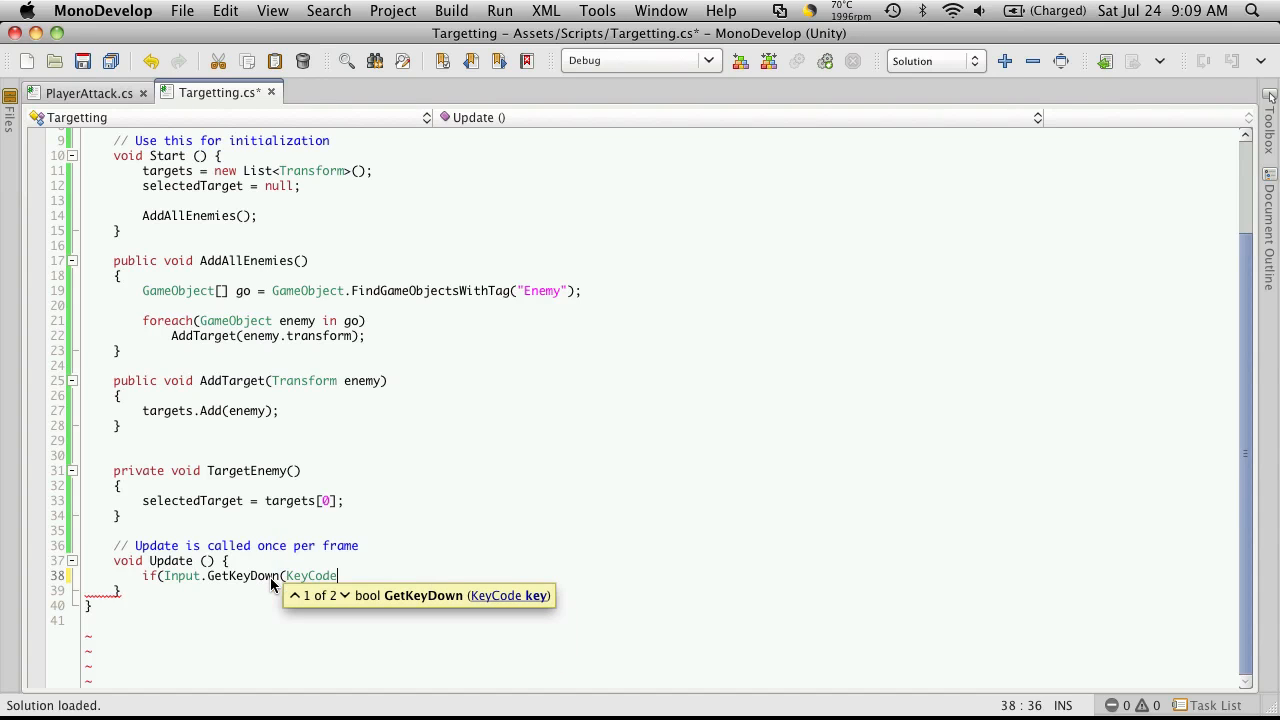
{"action": "type", "text": ".Tab))"}
{"action": "type", "text": "{"}
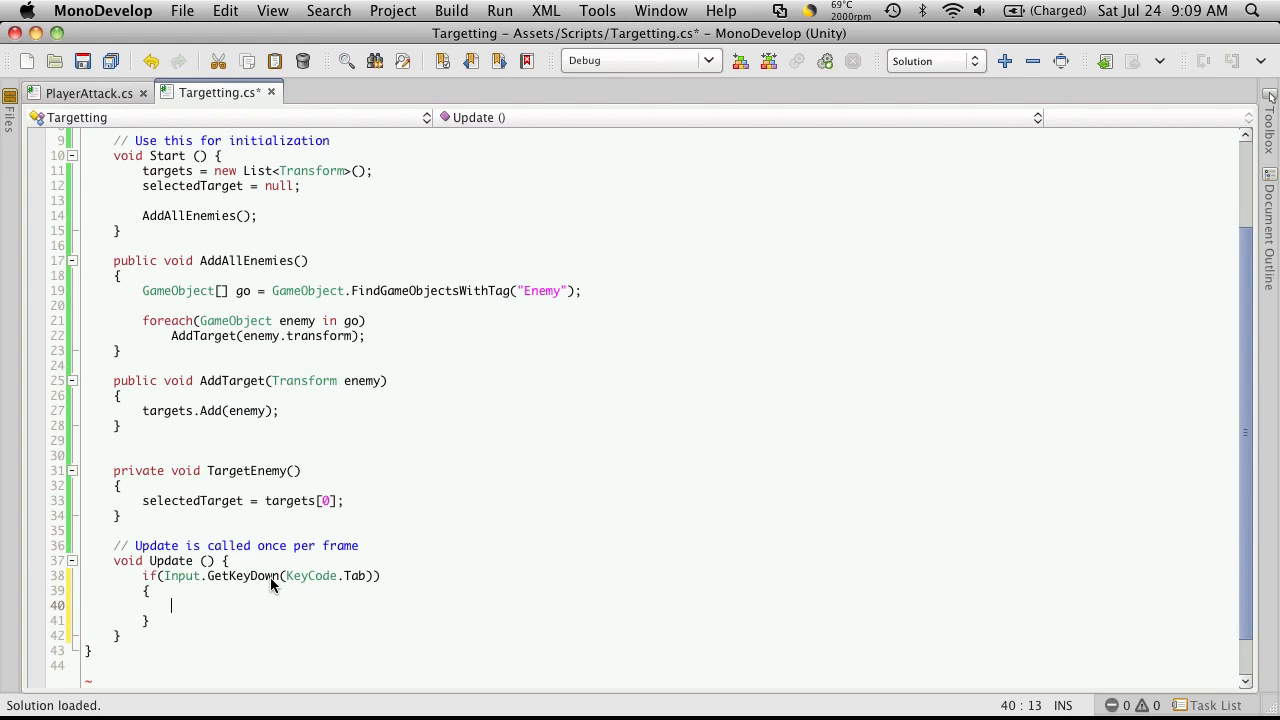
{"action": "type", "text": "Targ"}
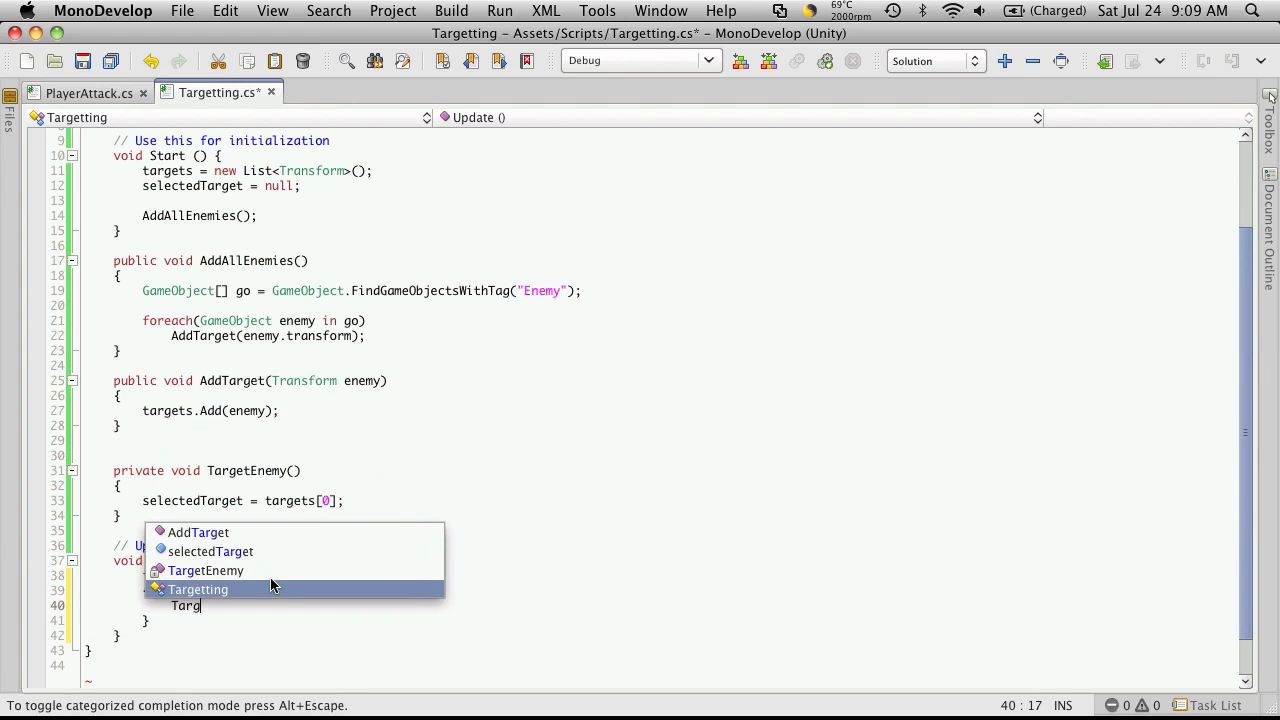